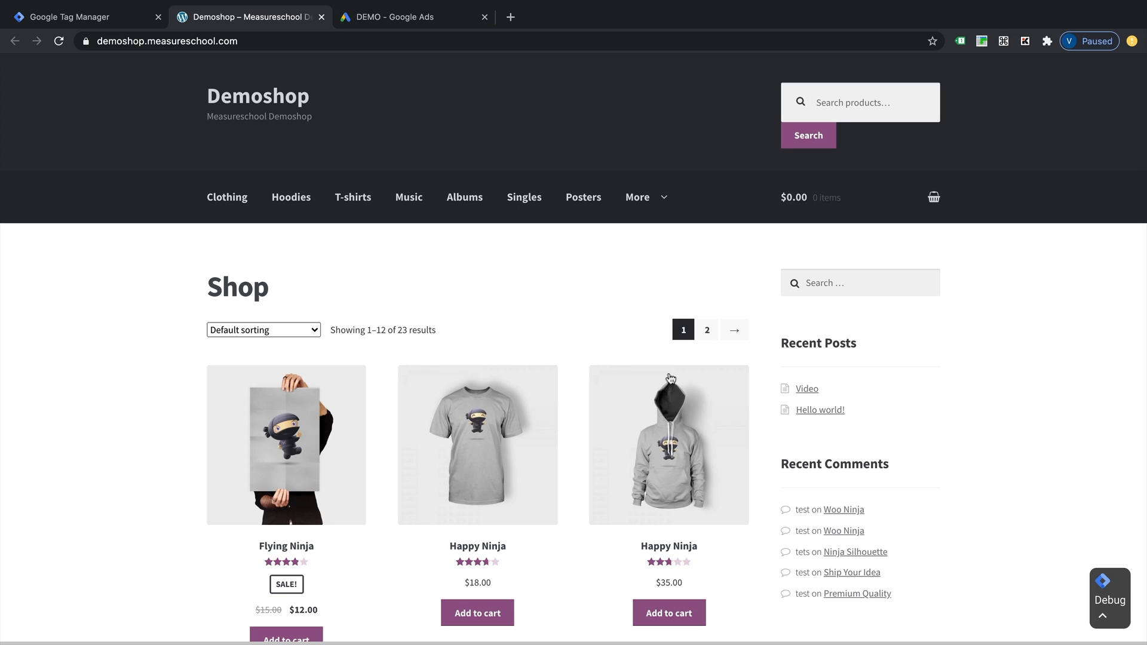
mouse_move(597, 371)
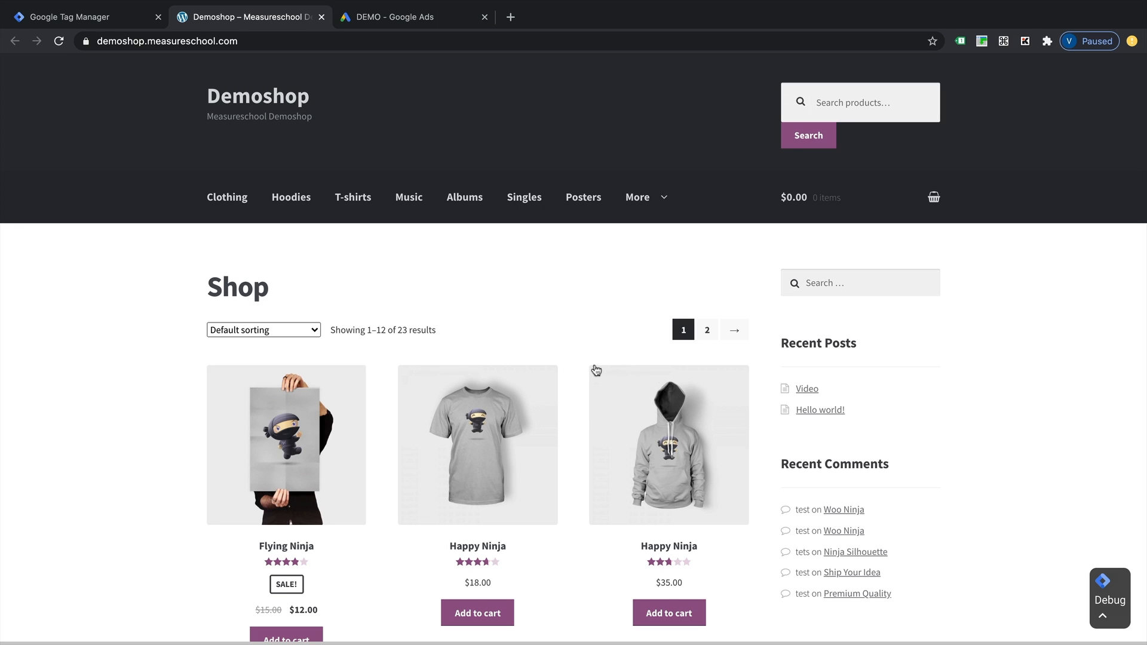
mouse_move(548, 363)
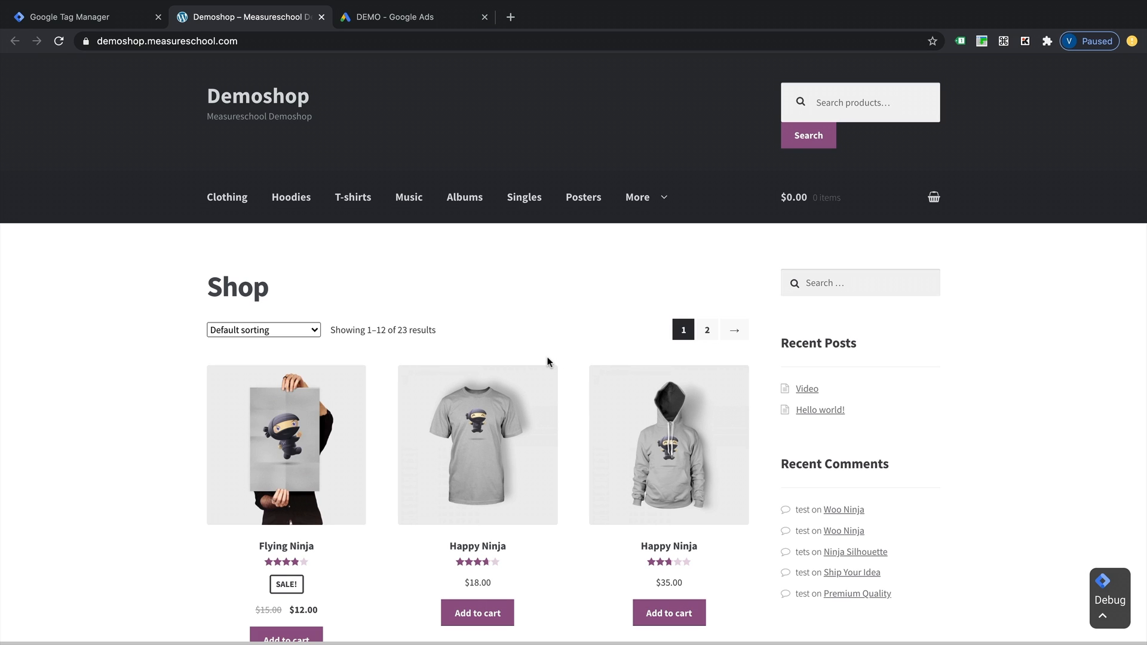
mouse_move(428, 313)
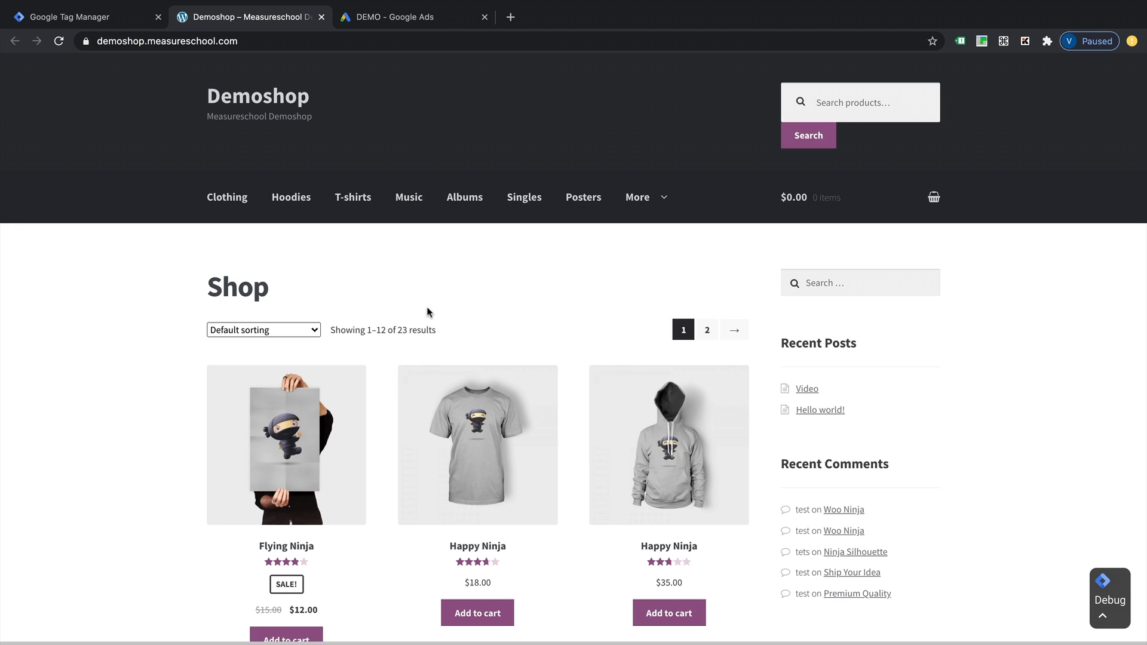
mouse_move(205, 85)
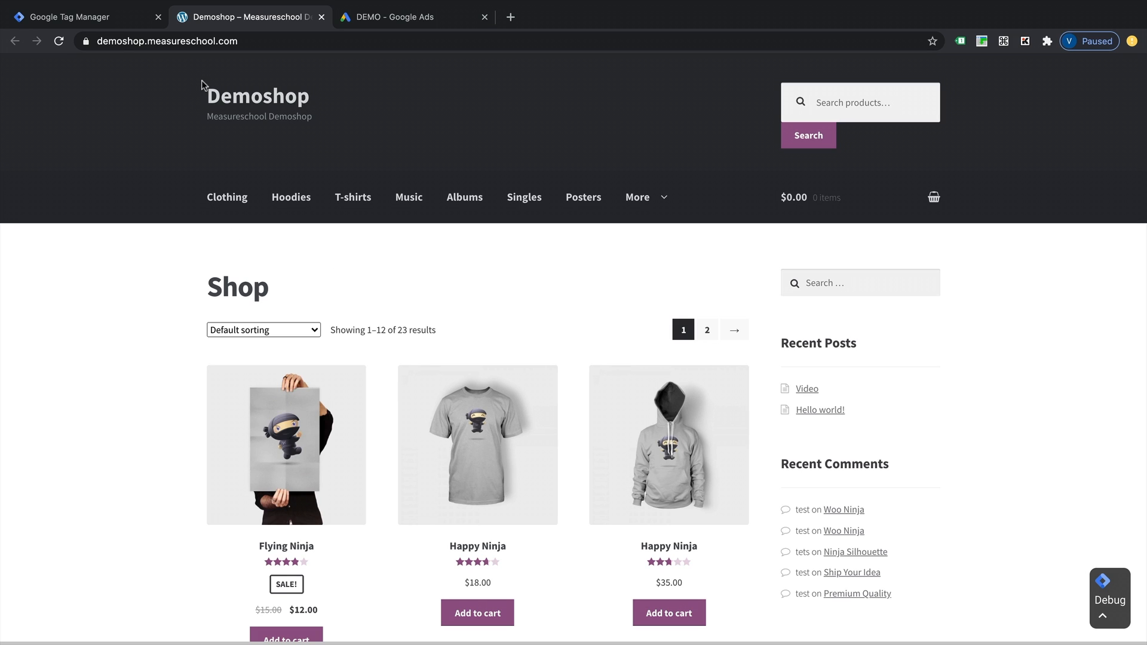
mouse_move(465, 254)
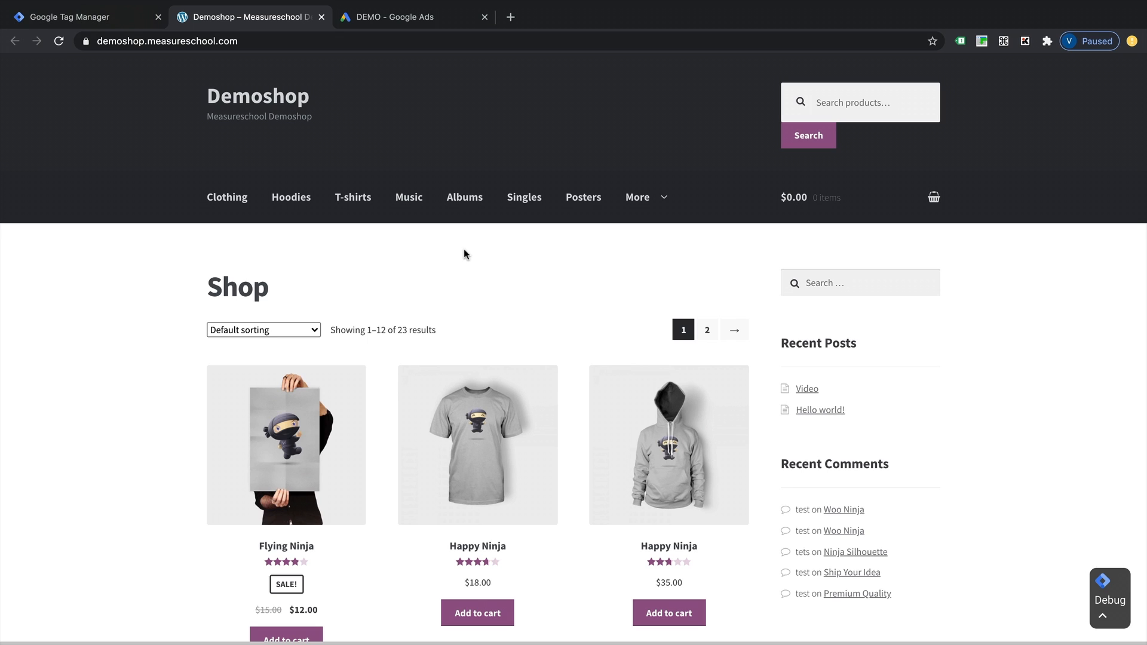
mouse_move(165, 75)
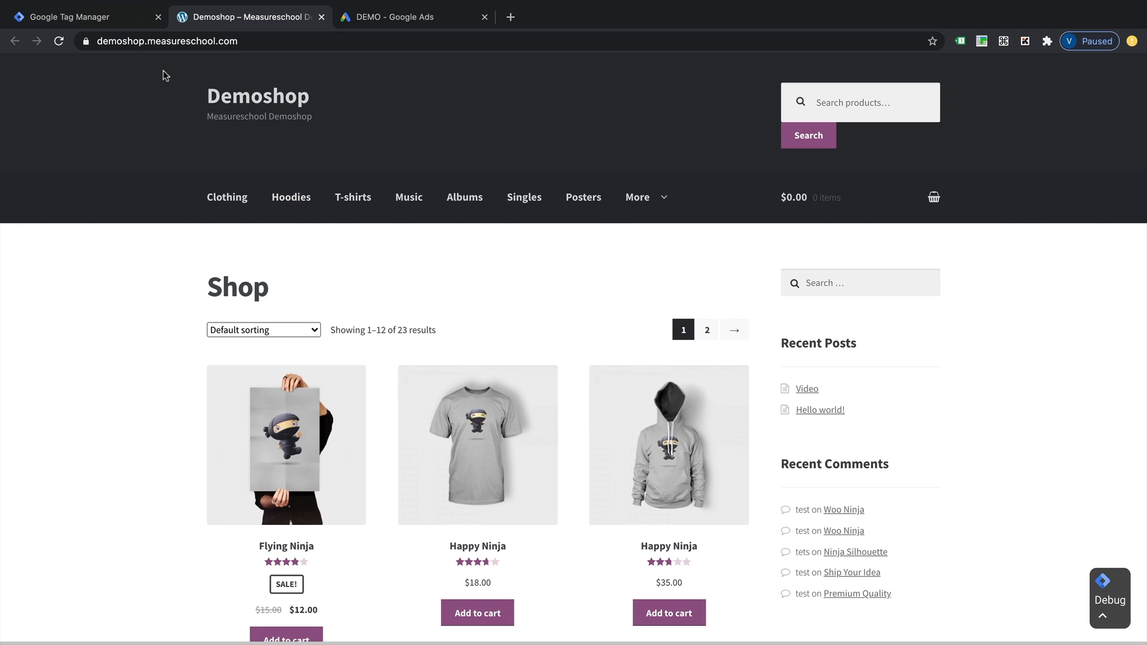
Switch to Google Ads' empty remarketing audience lists, briefly opening and closing the Tools menu.
left_click(80, 16)
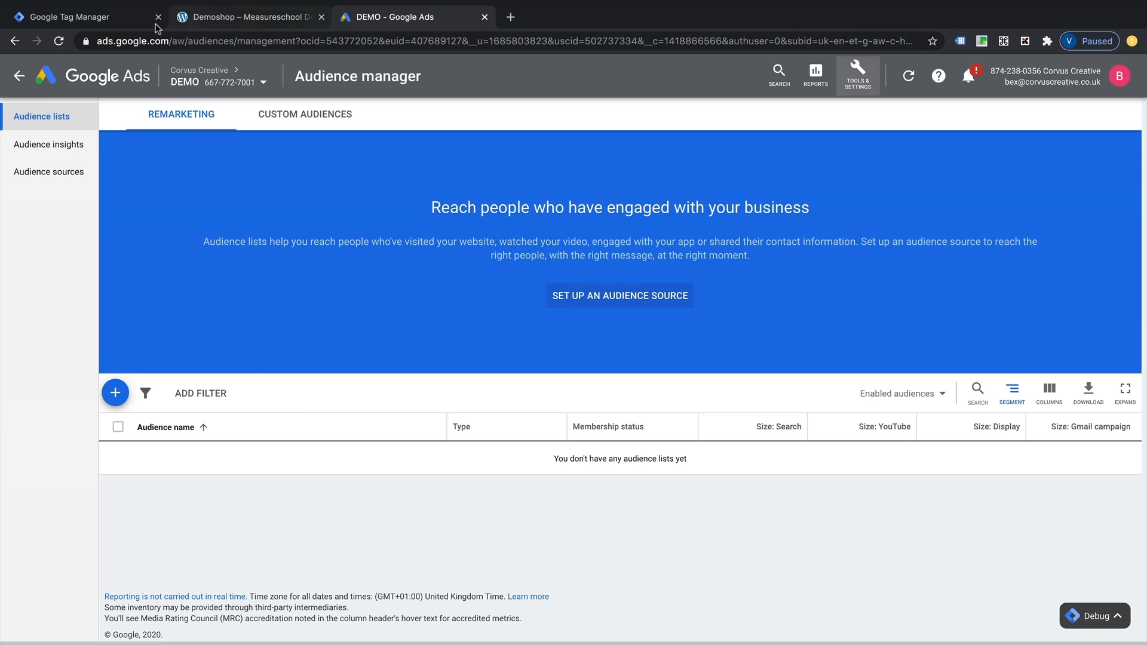
mouse_move(564, 541)
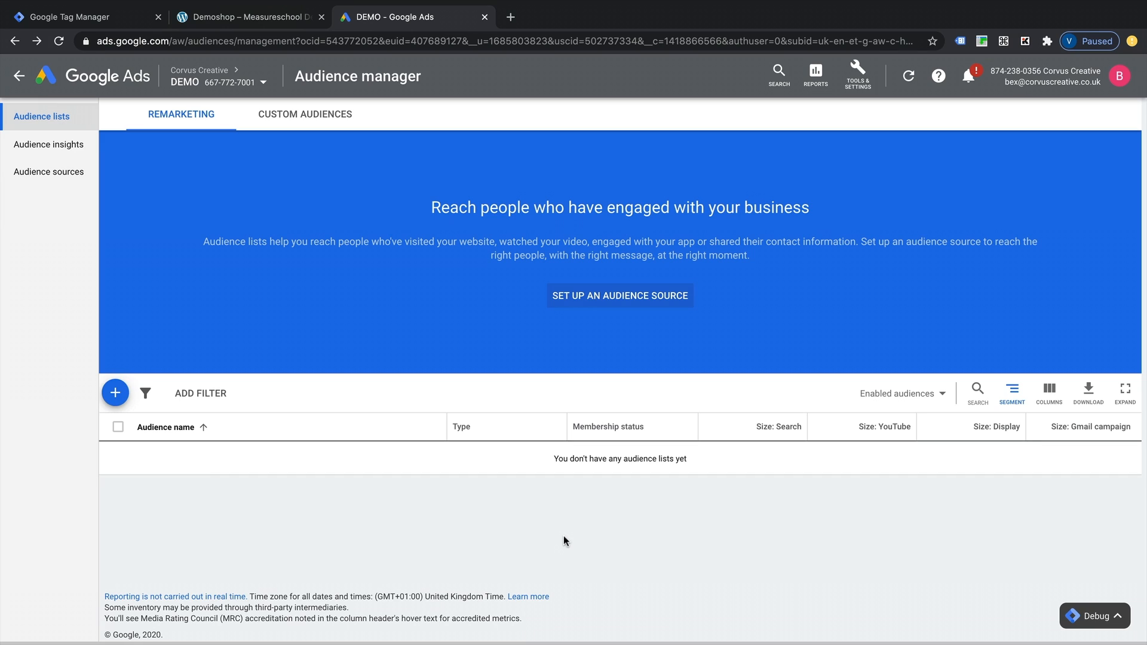
mouse_move(298, 189)
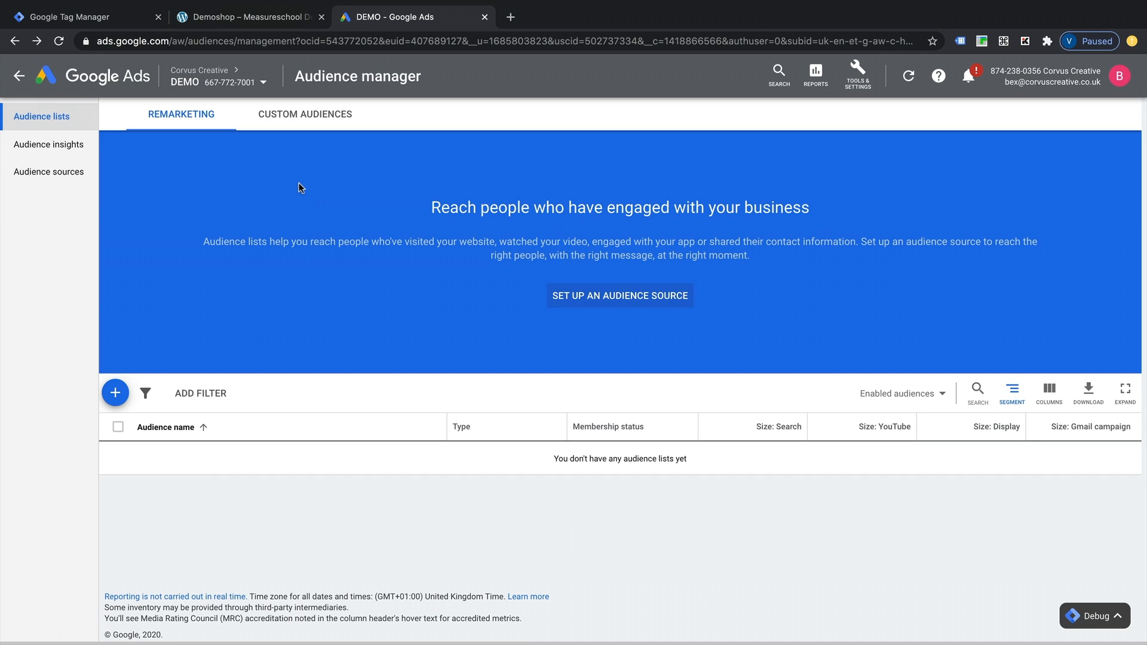
mouse_move(423, 235)
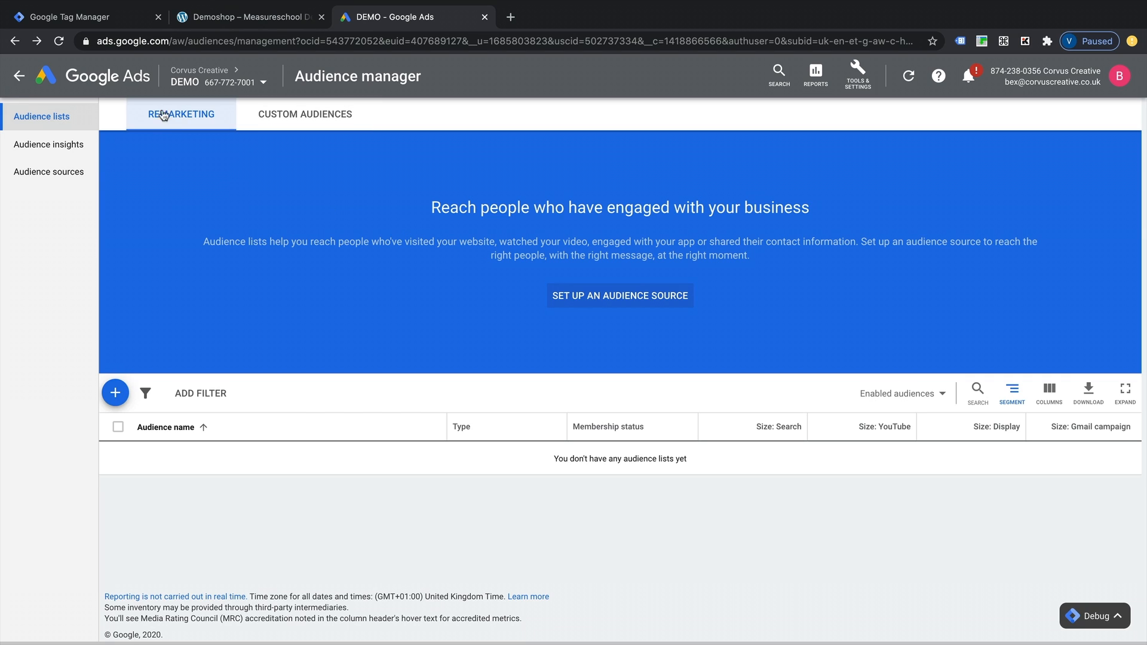
mouse_move(434, 383)
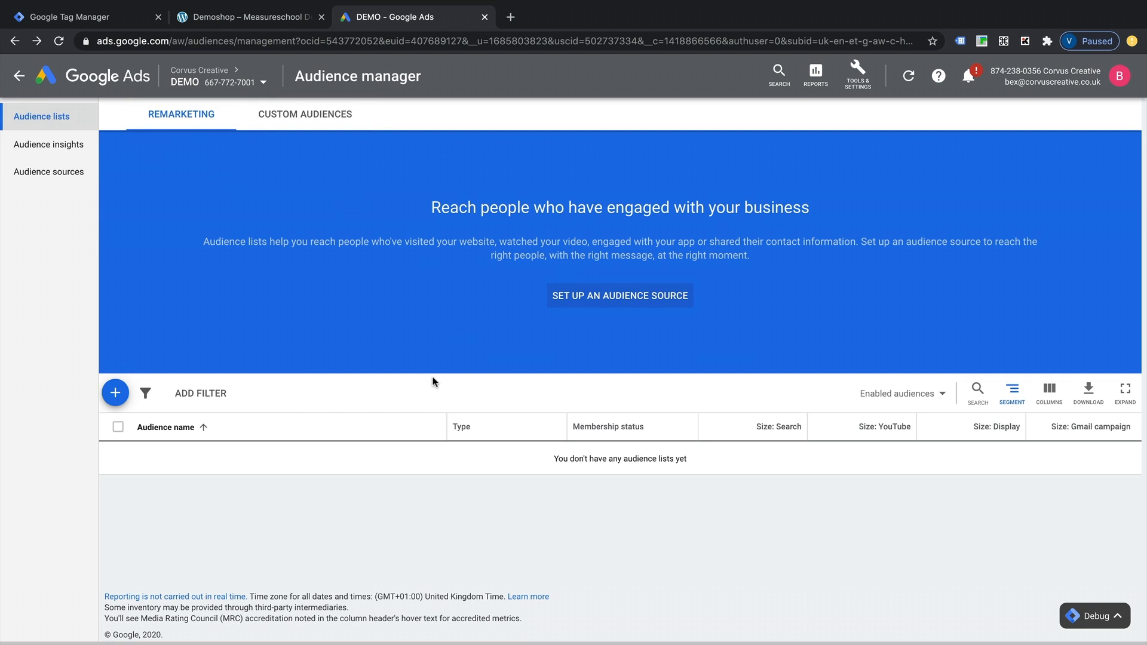
mouse_move(818, 222)
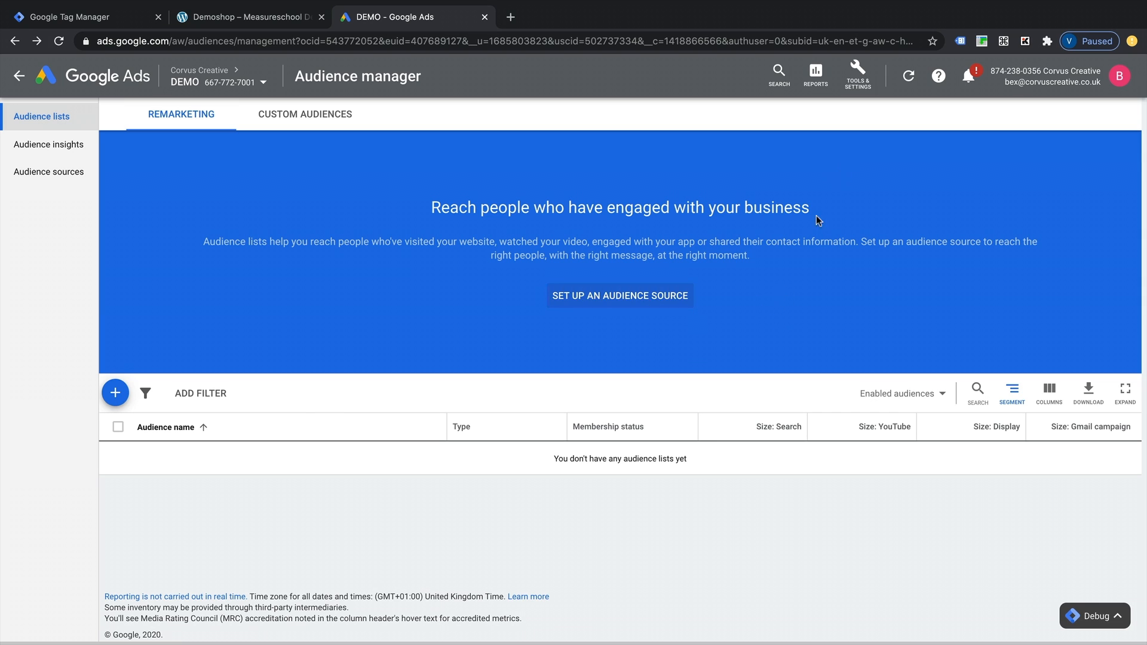
mouse_move(857, 75)
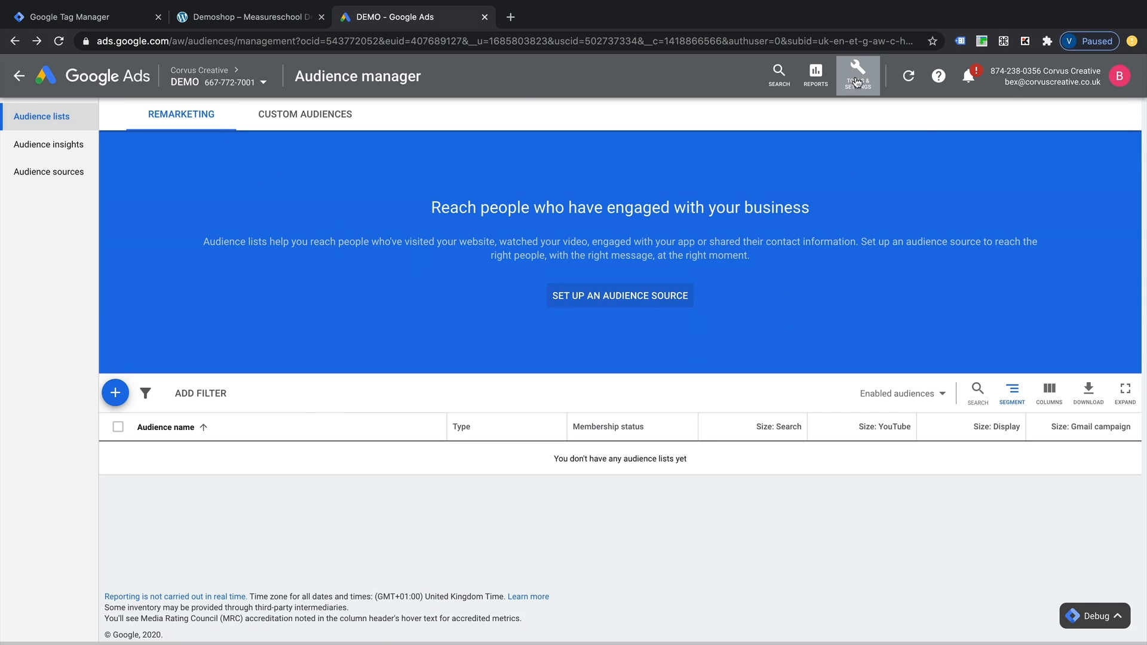
left_click(857, 75)
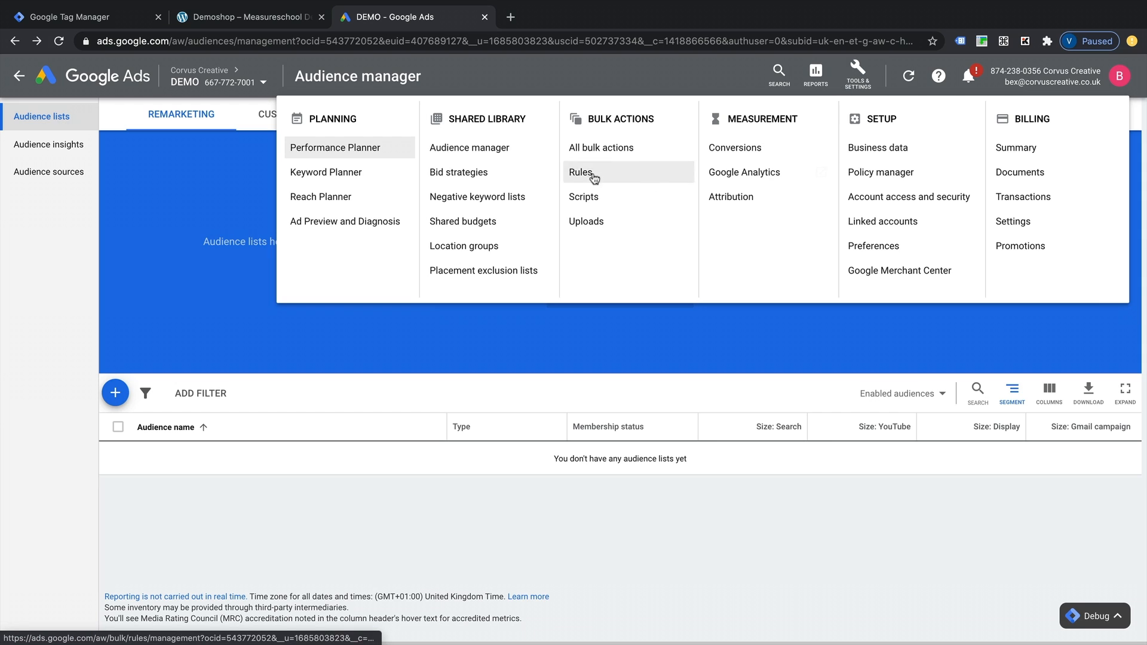
left_click(498, 150)
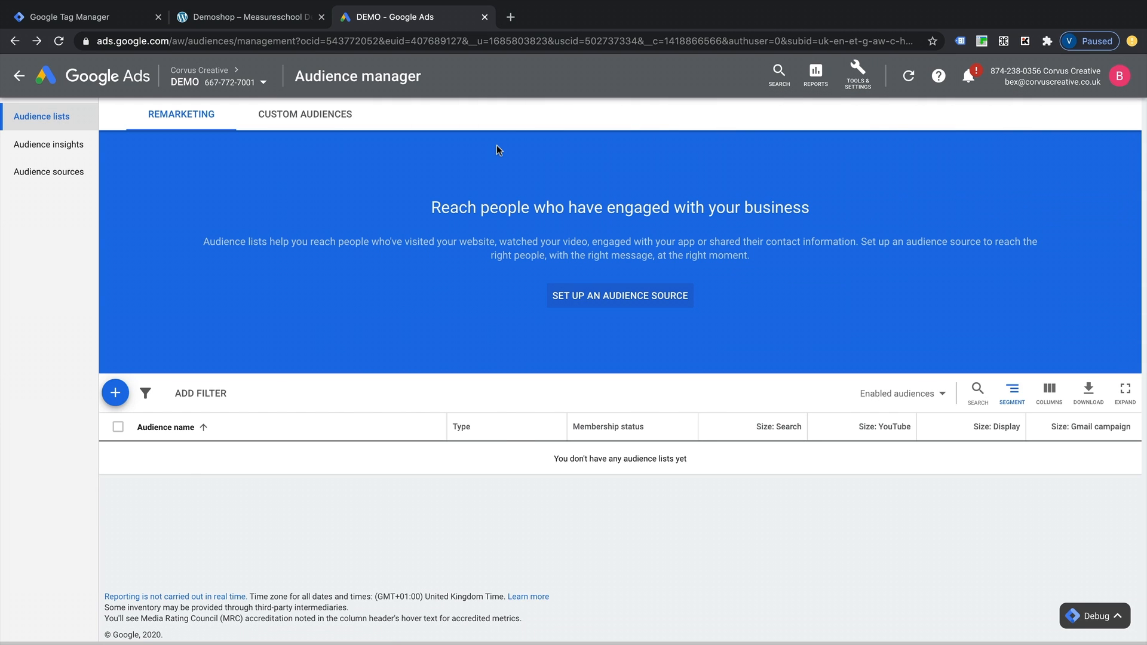
mouse_move(296, 169)
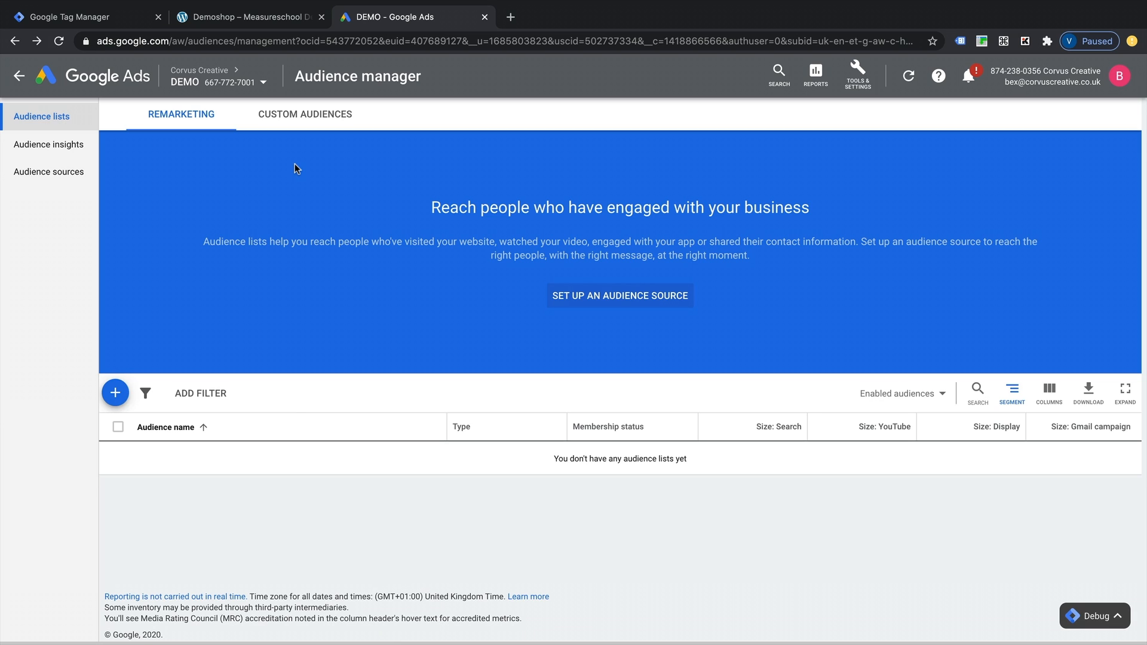
mouse_move(672, 501)
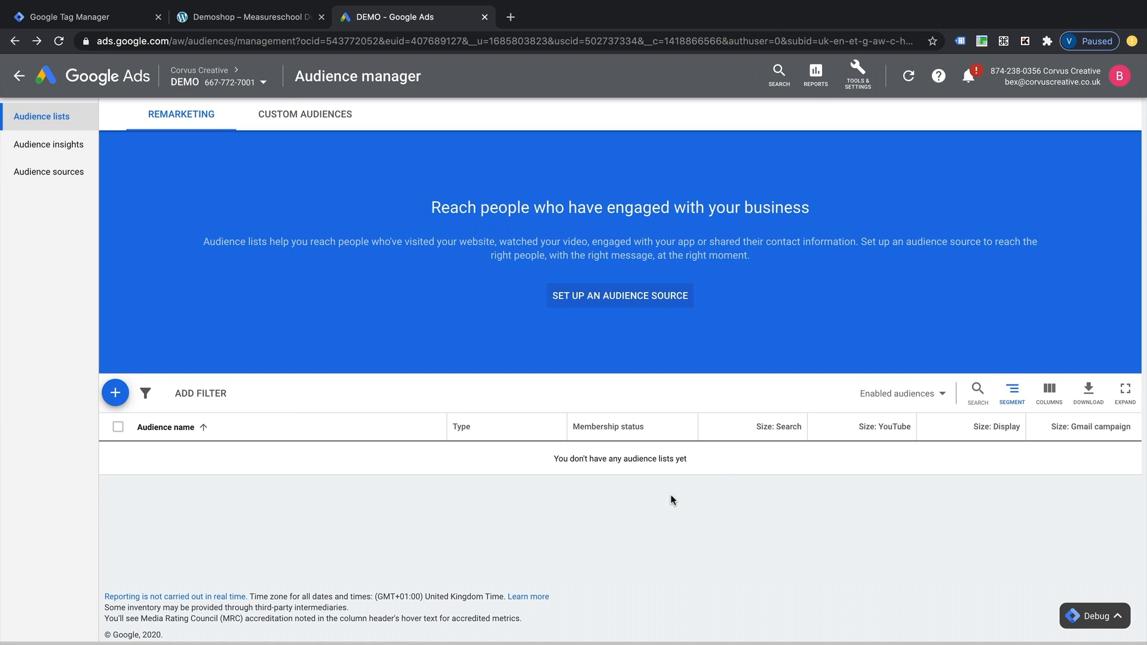
mouse_move(619, 296)
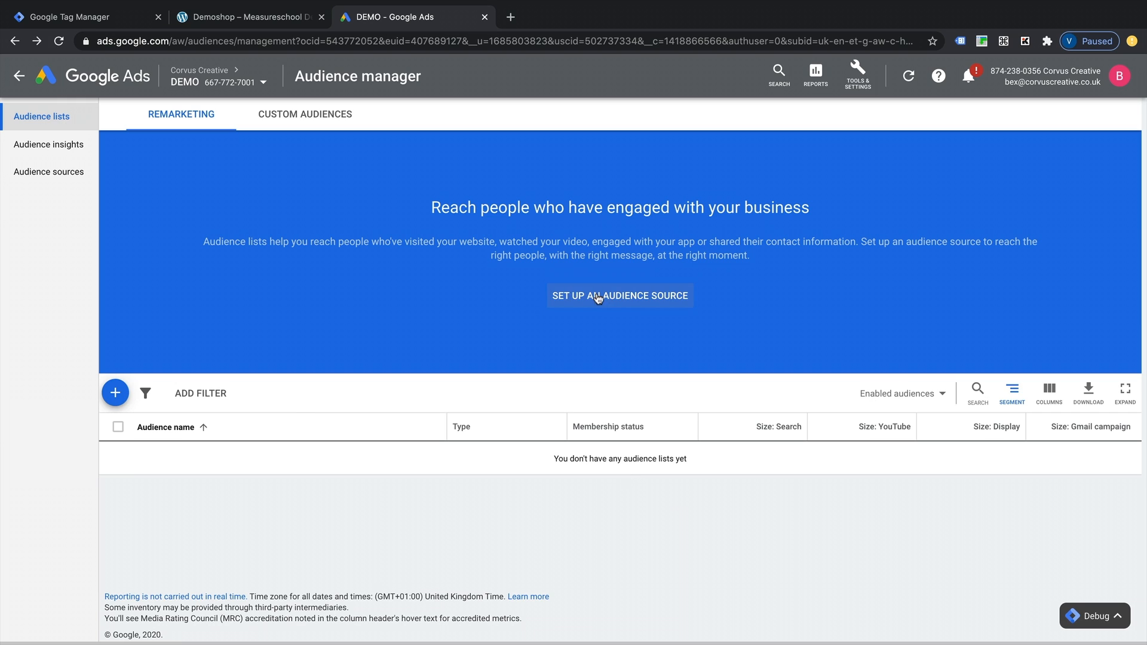
mouse_move(630, 300)
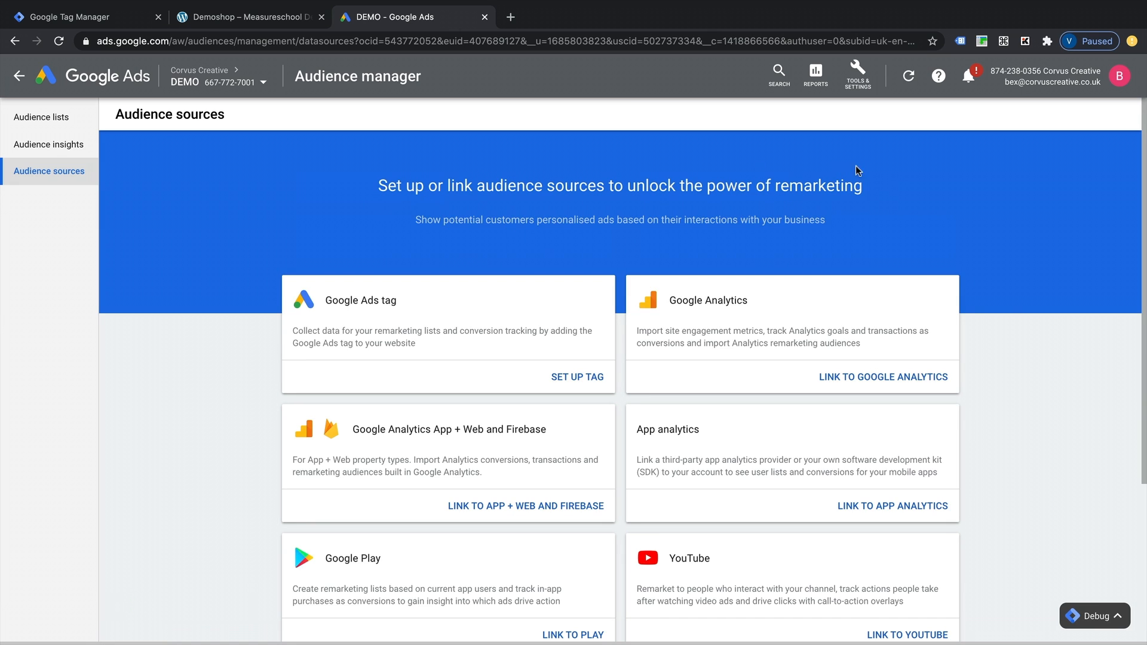
Scroll through the audience source cards such as Google Ads tag, Google Analytics and YouTube.
scroll("down", 3)
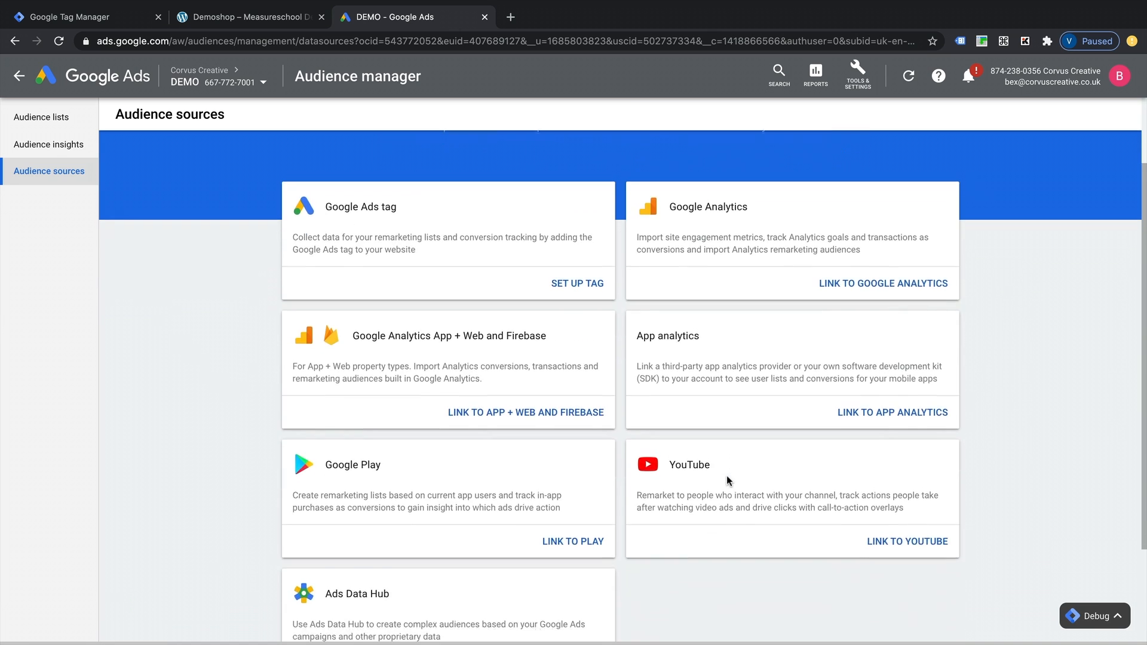
scroll("up", 3)
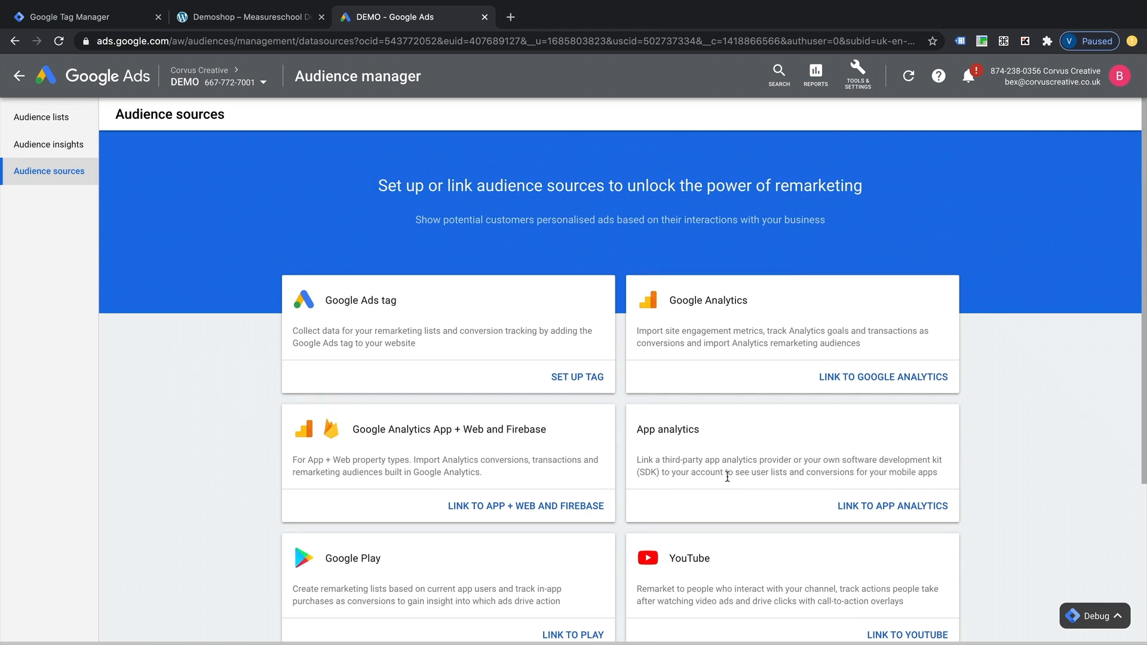
mouse_move(345, 330)
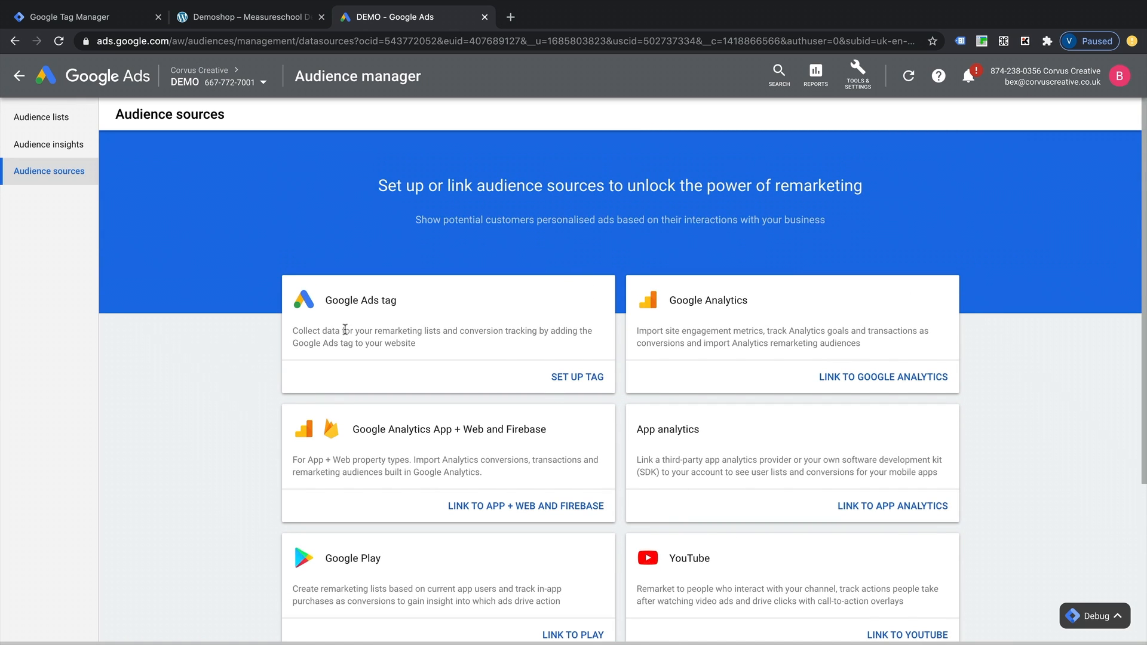
mouse_move(518, 334)
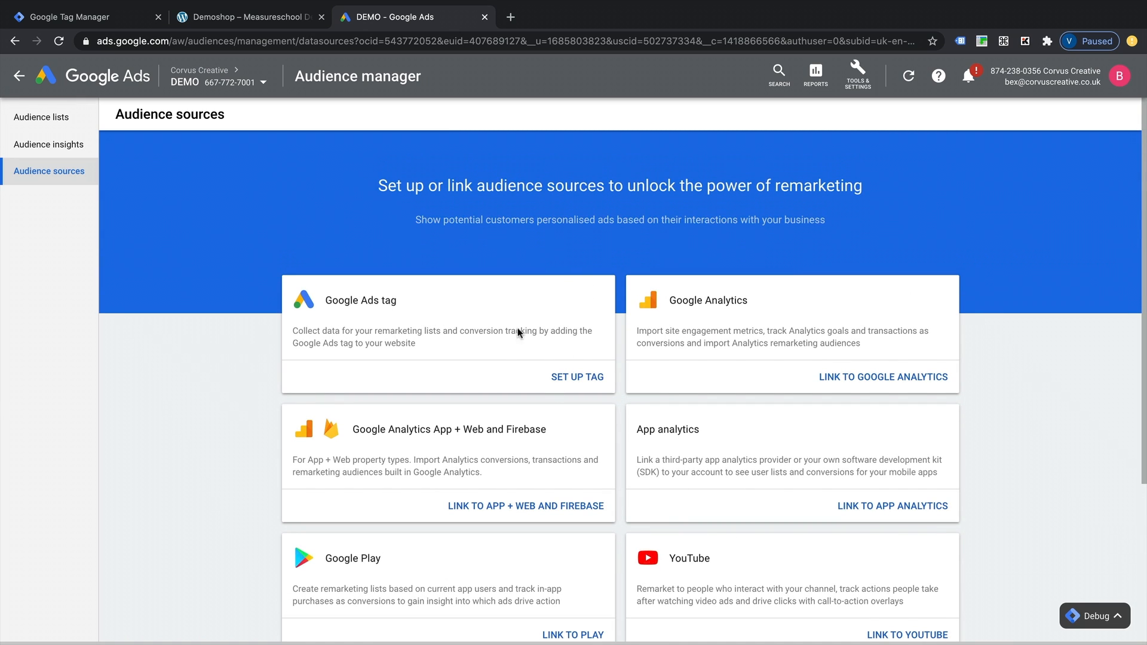
mouse_move(577, 378)
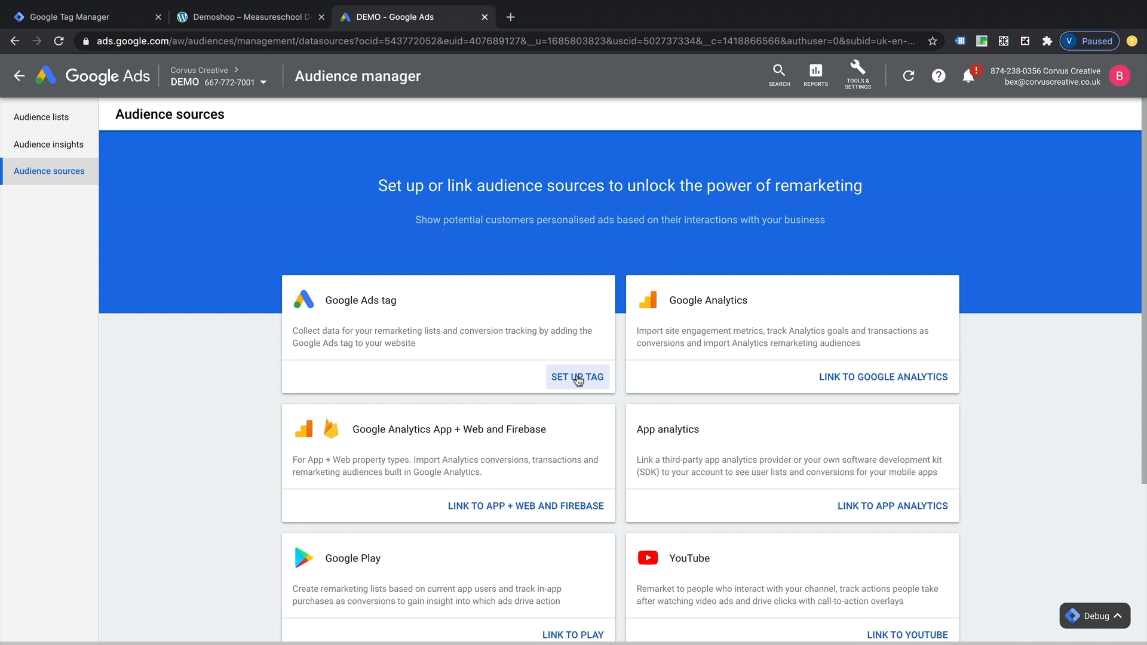
Create a Google Ads tag source collecting only general visit data, excluding California users.
left_click(577, 377)
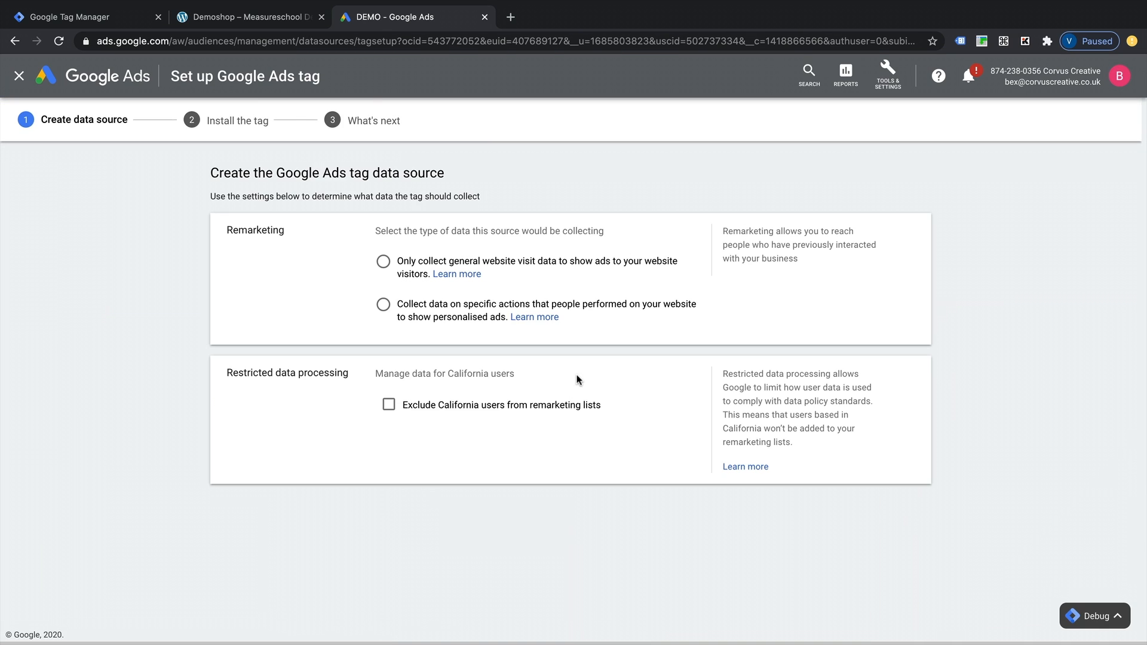
mouse_move(106, 151)
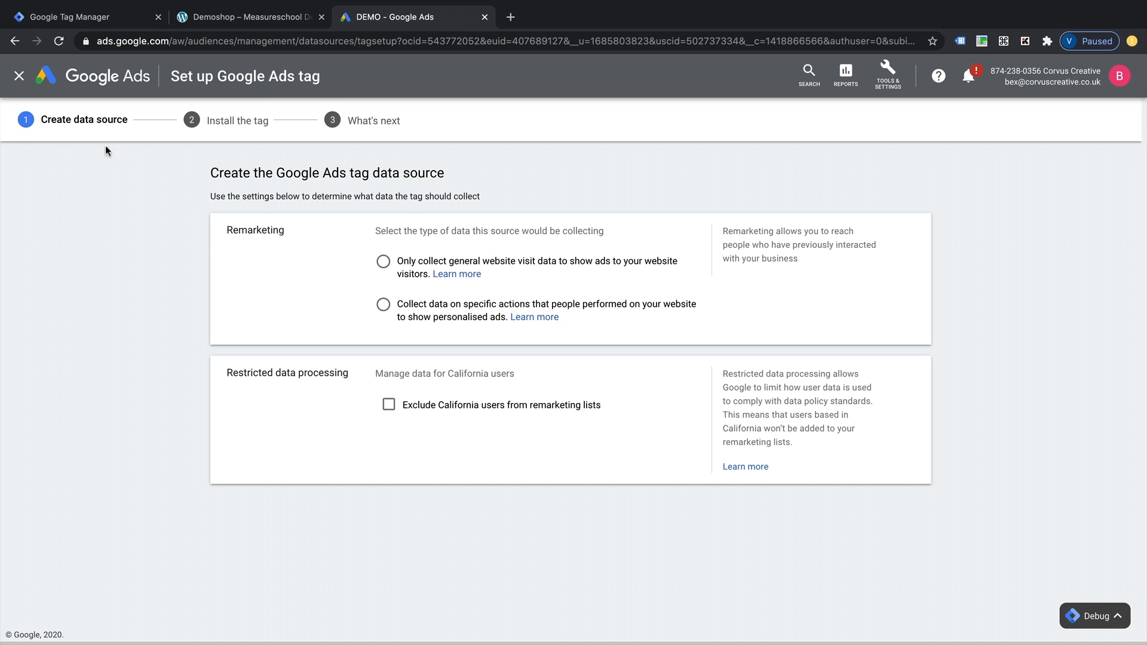
mouse_move(189, 167)
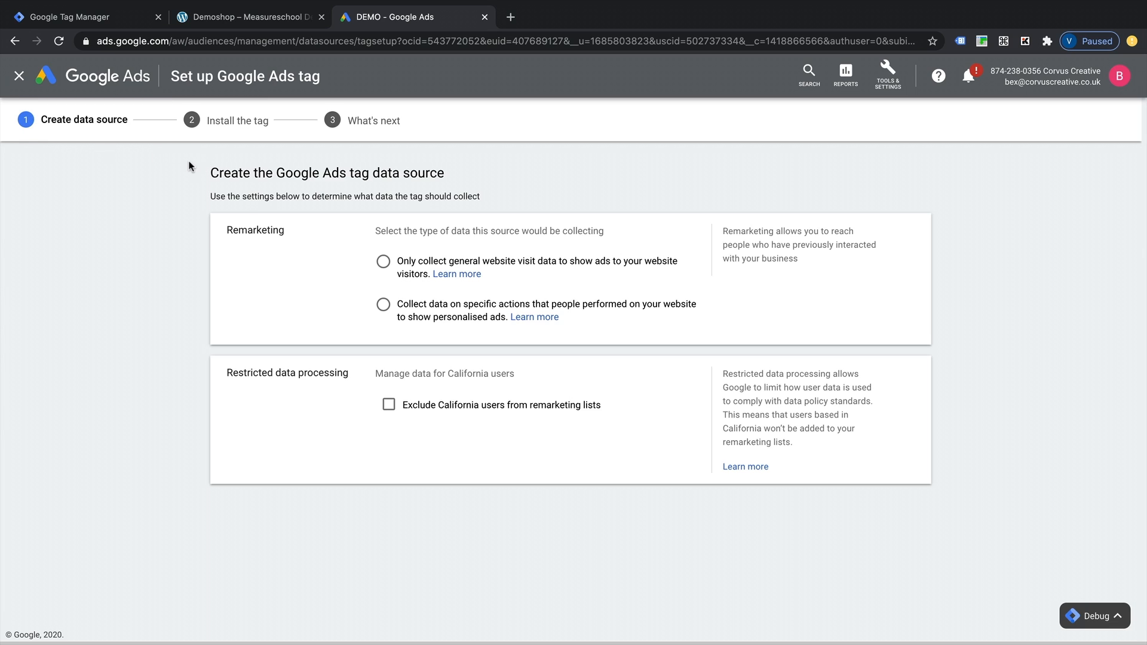
mouse_move(433, 322)
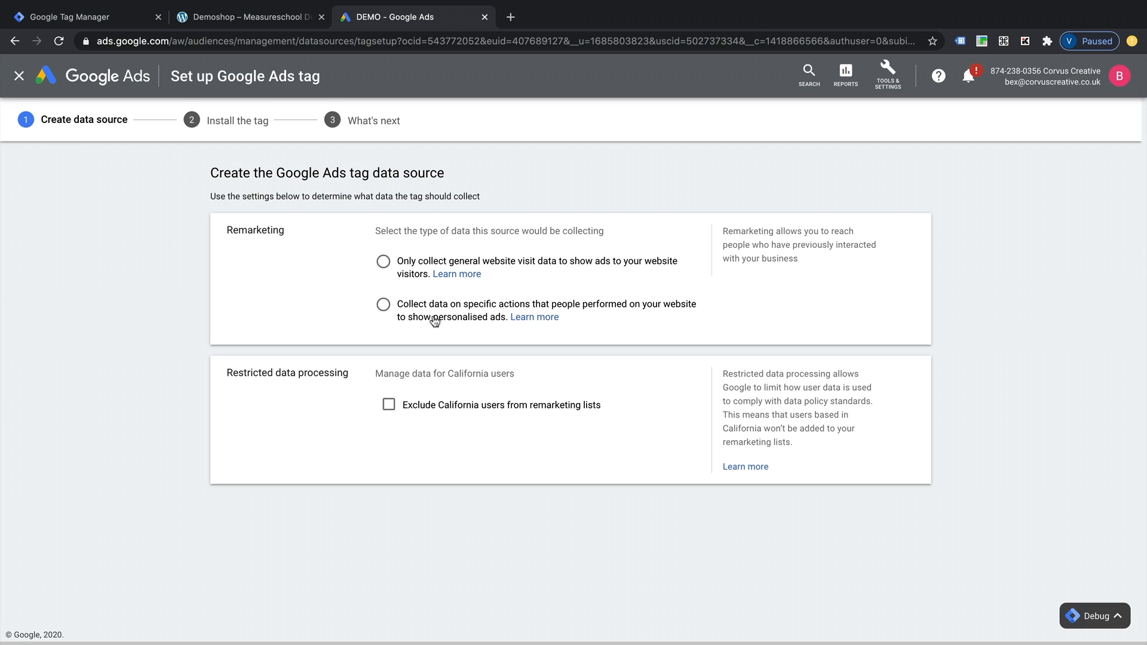
mouse_move(434, 264)
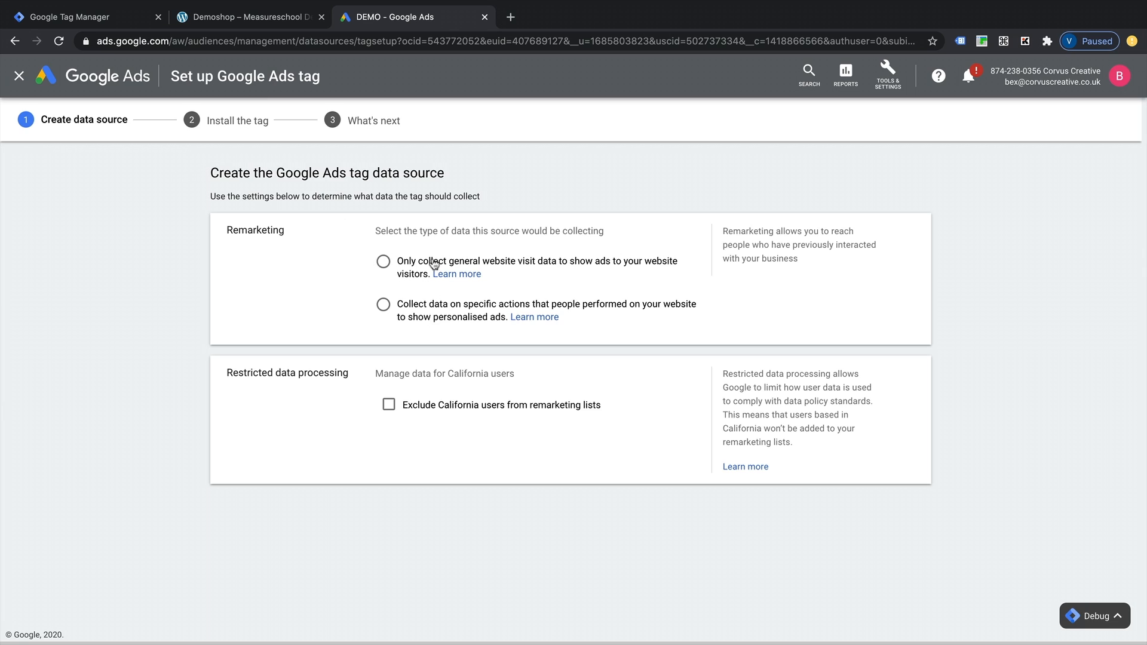
mouse_move(478, 319)
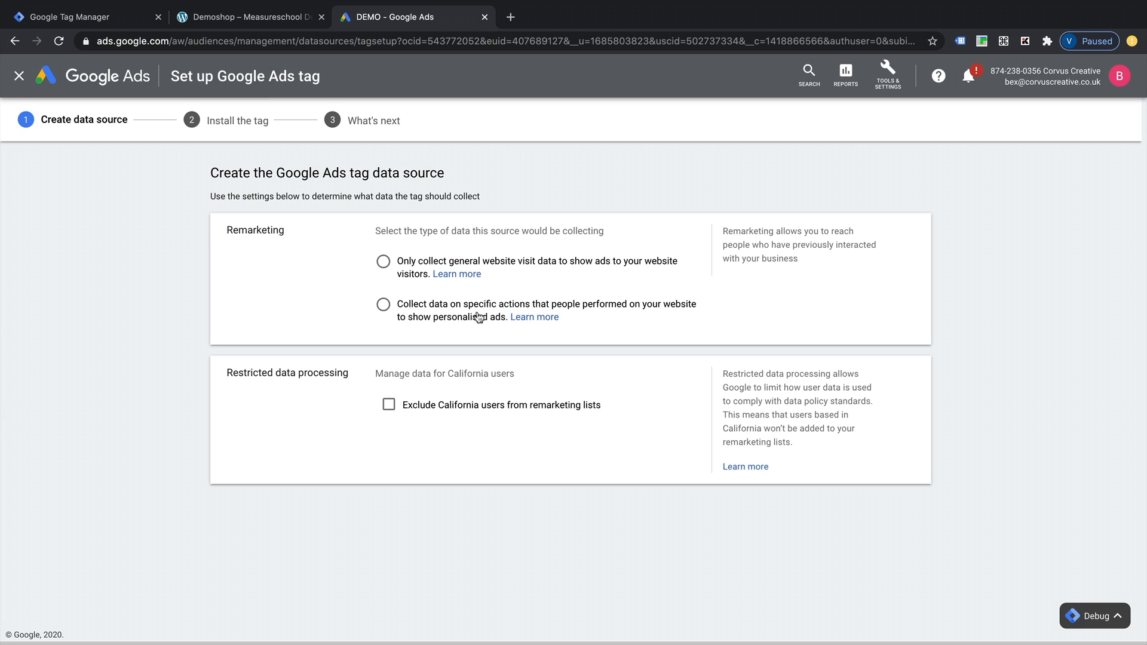
mouse_move(489, 323)
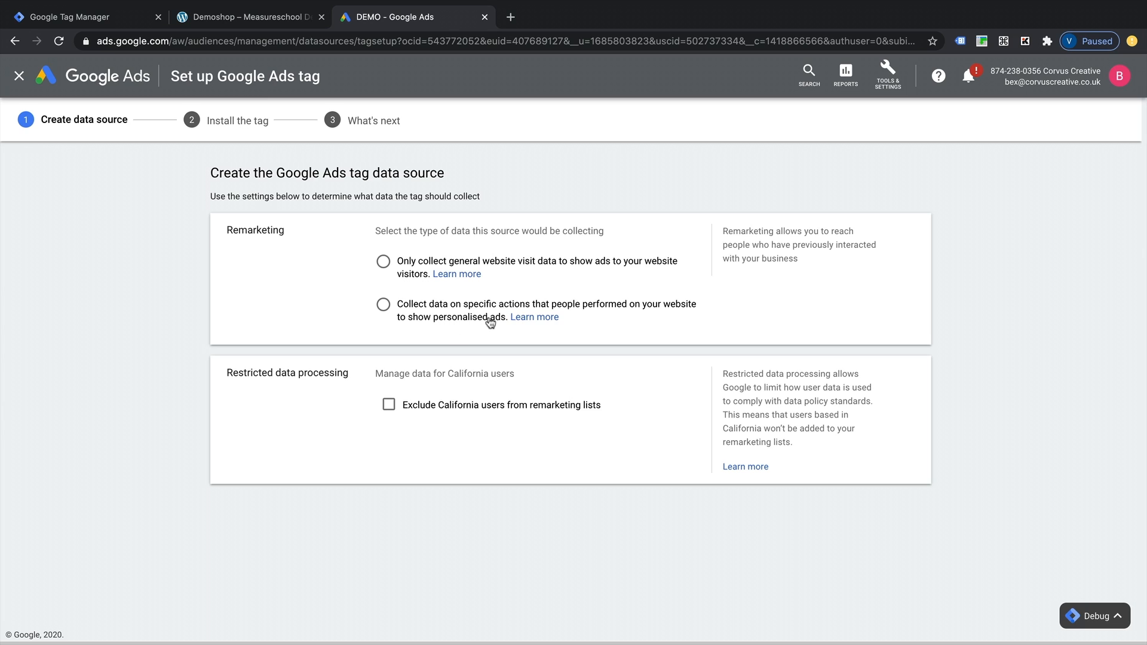
mouse_move(472, 321)
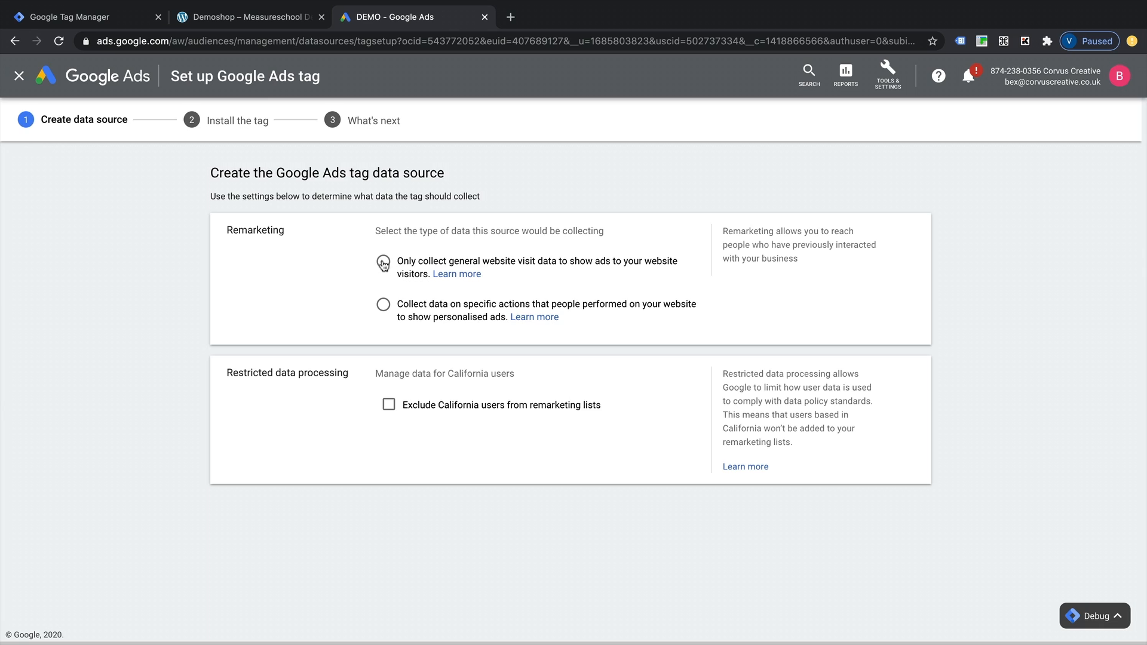
left_click(382, 261)
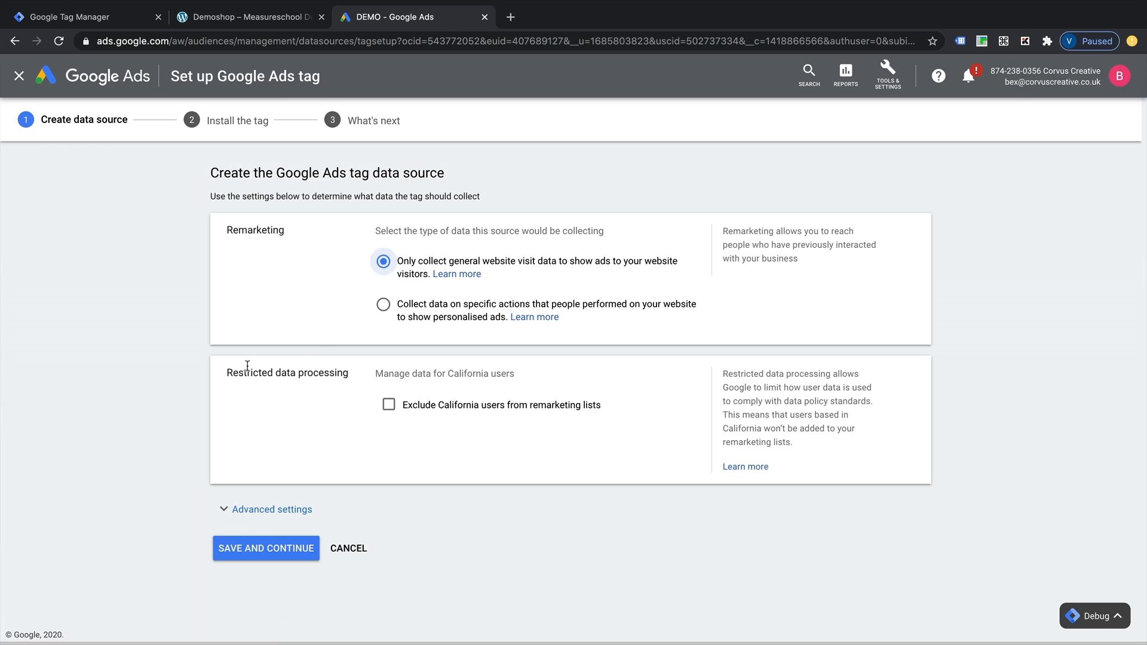
mouse_move(324, 414)
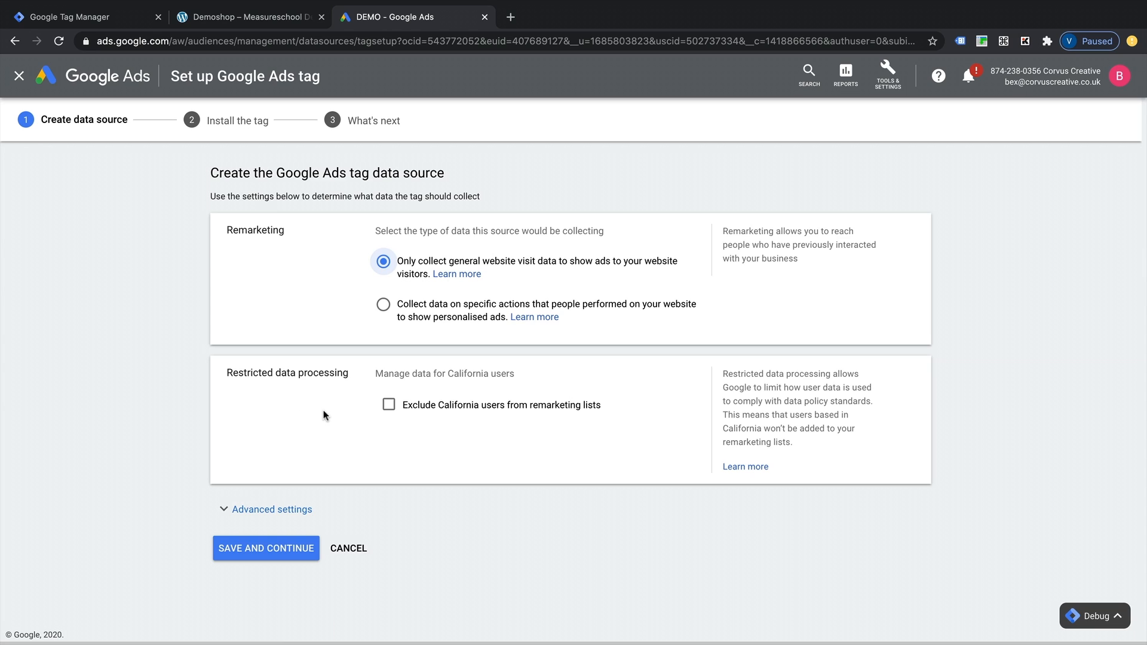
mouse_move(410, 427)
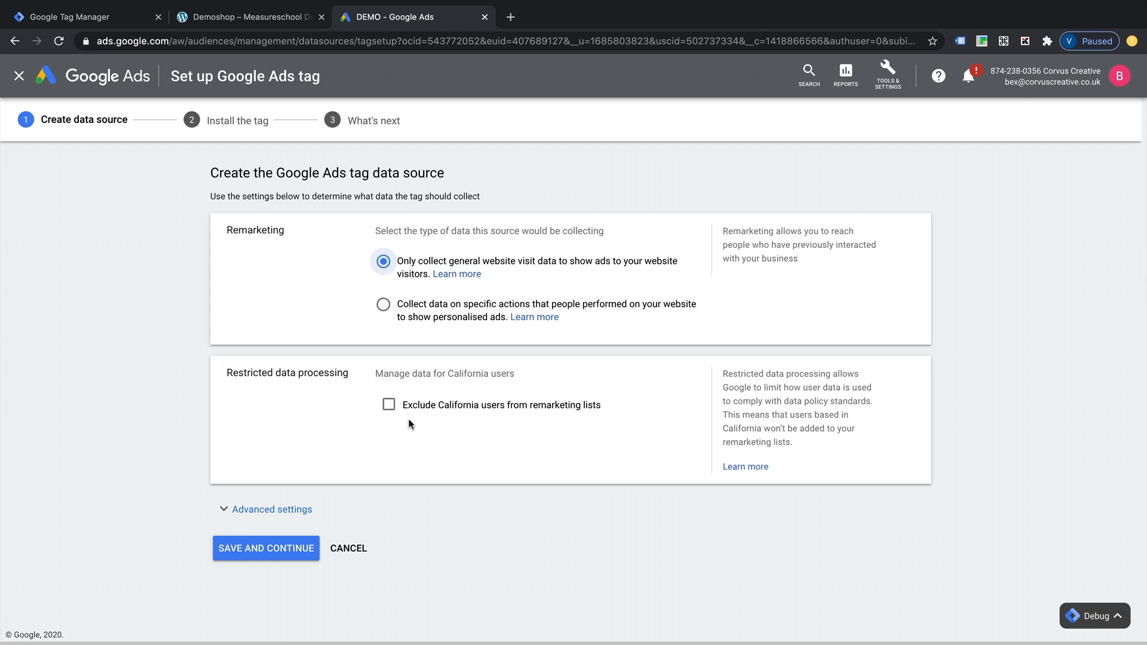
mouse_move(375, 390)
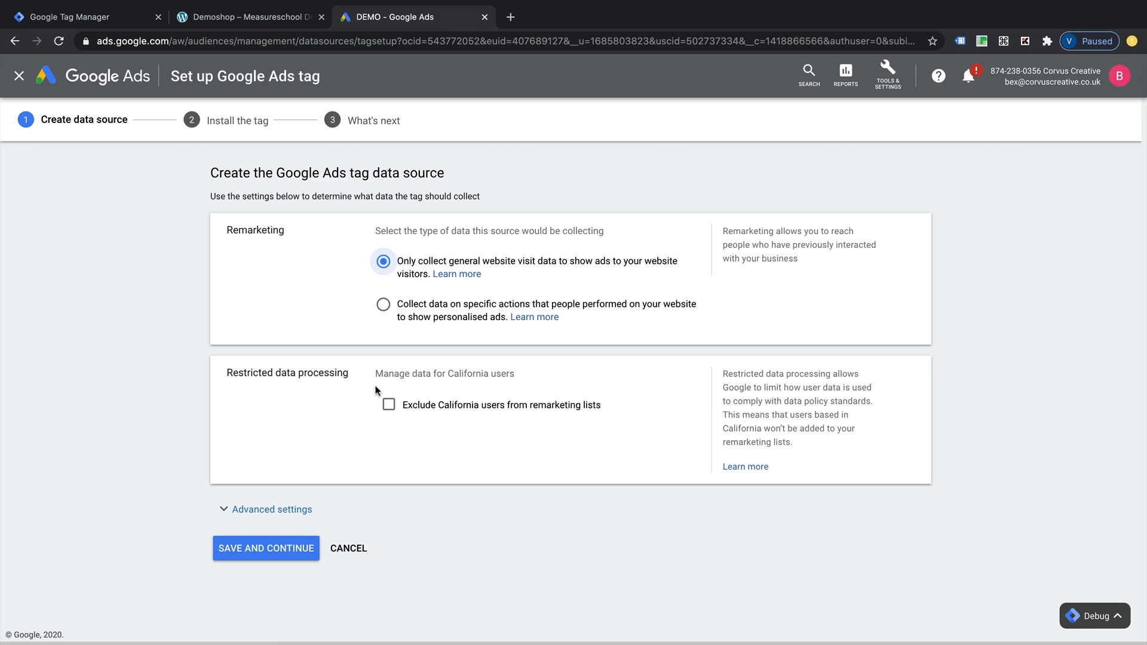
mouse_move(391, 407)
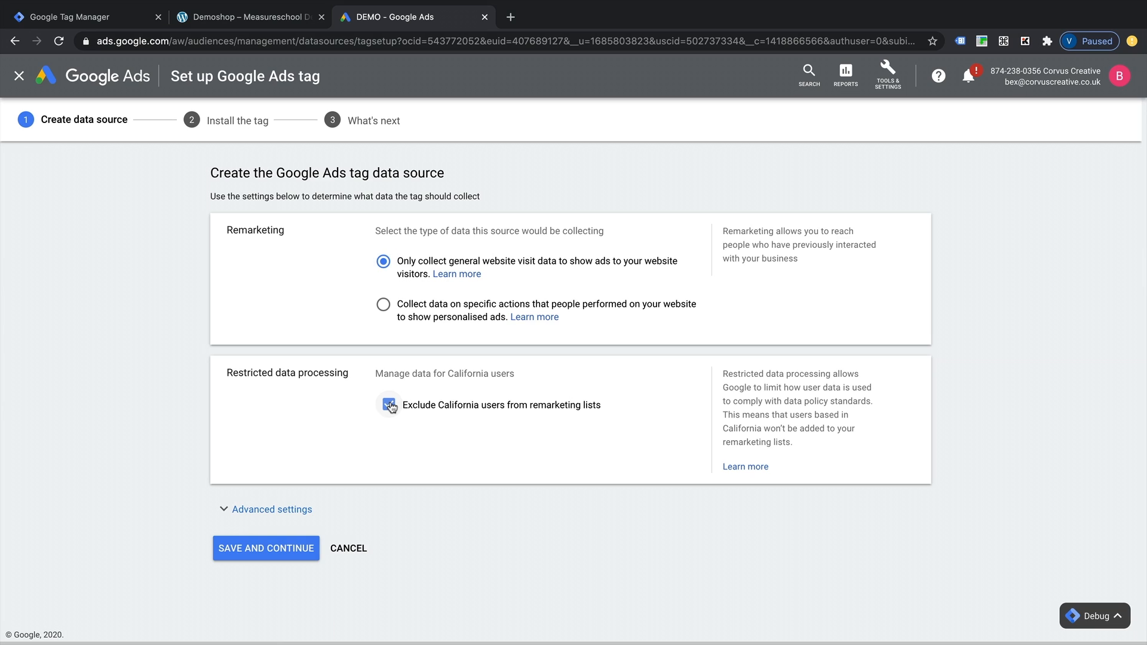
left_click(388, 404)
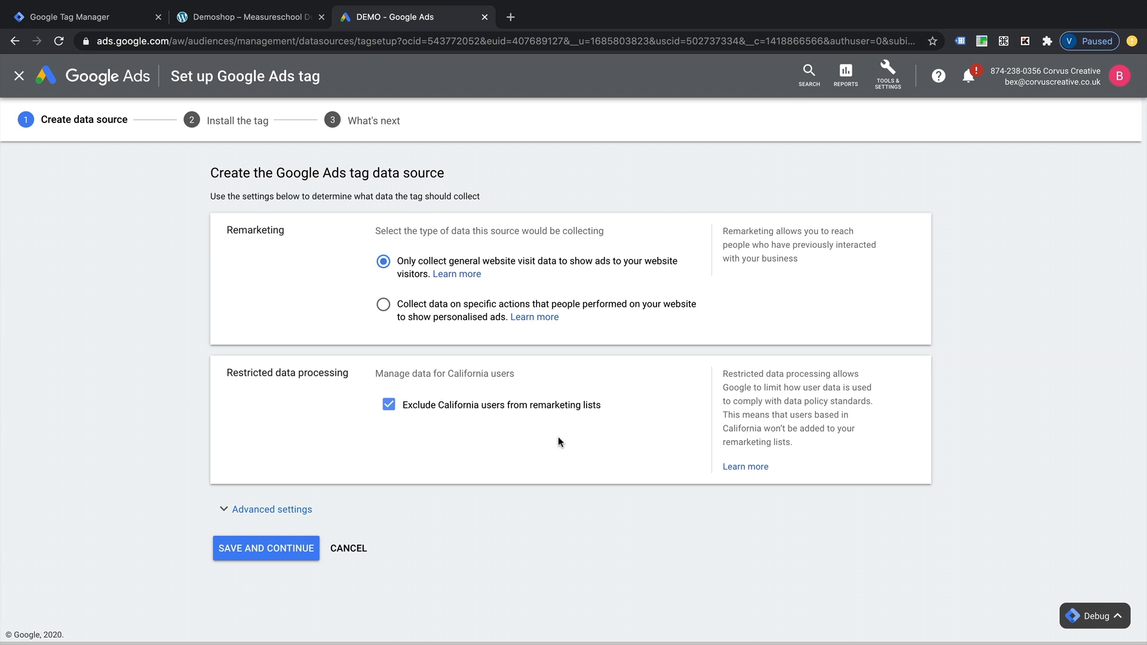
mouse_move(748, 414)
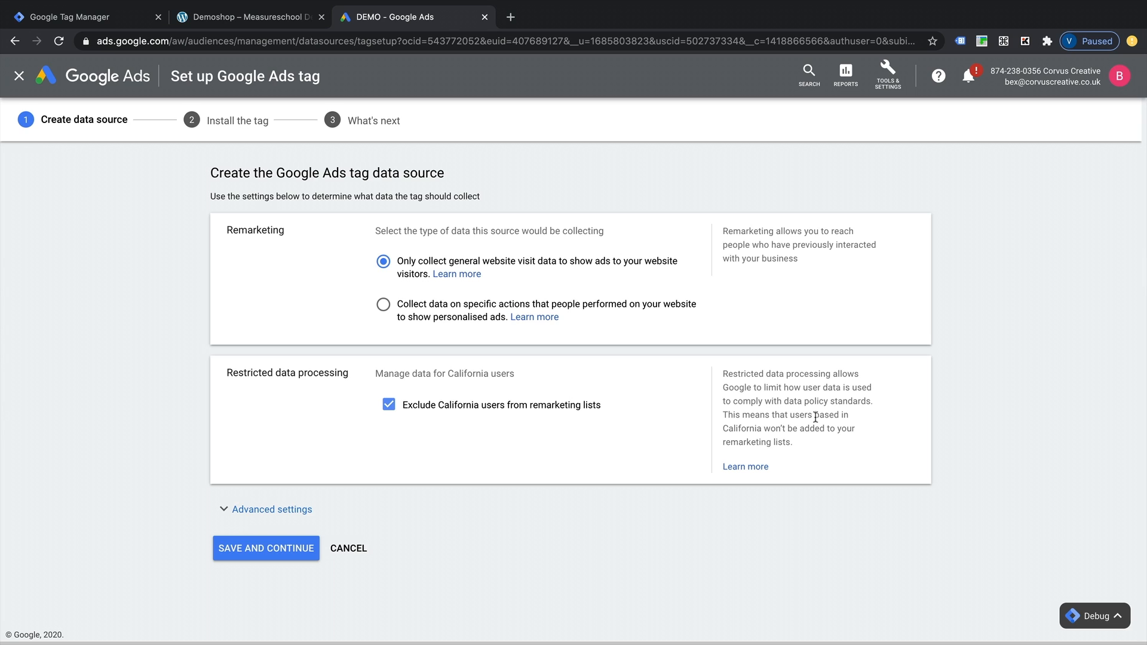
mouse_move(425, 430)
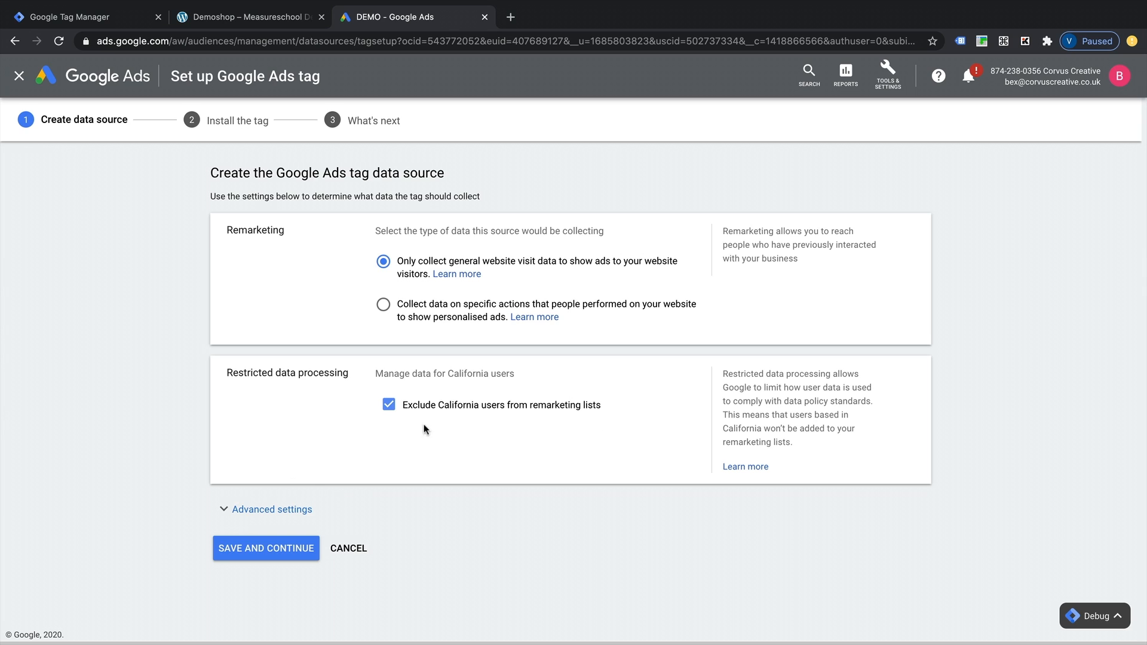
mouse_move(266, 484)
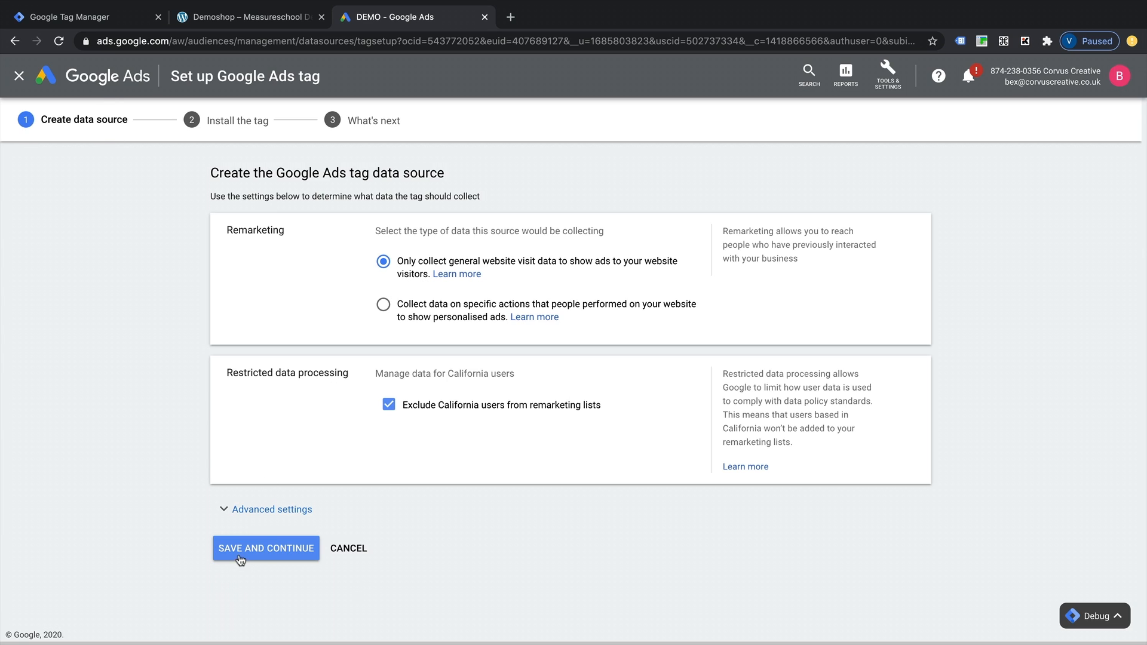
Save the source, choose Google Tag Manager installation, and select Conversion ID 602283242.
left_click(265, 548)
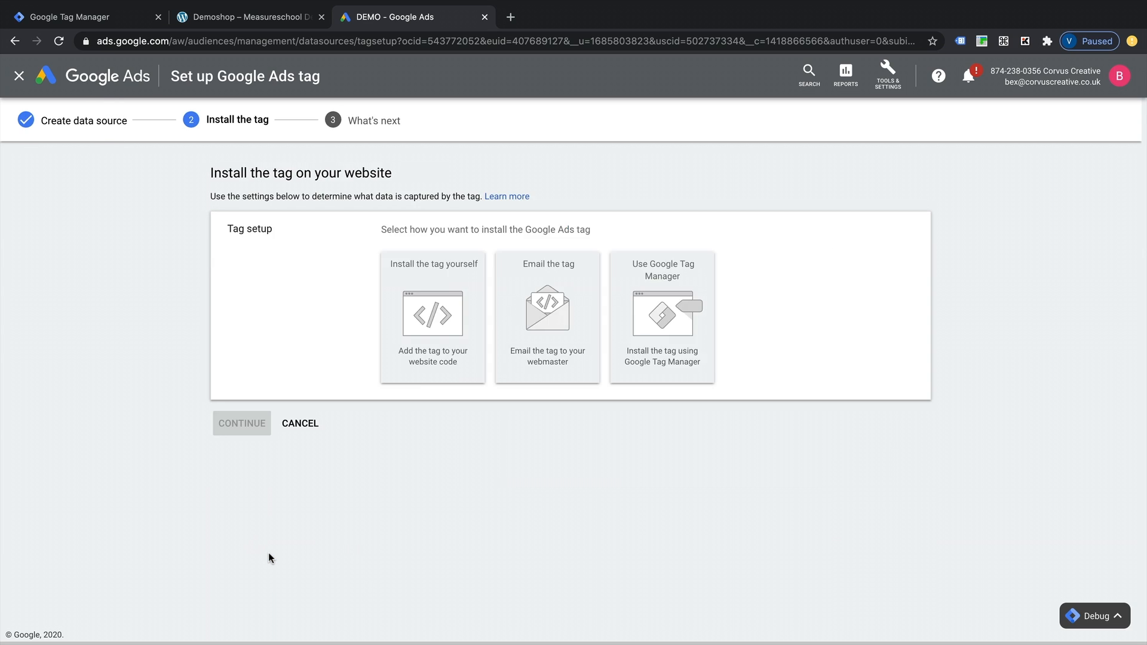
mouse_move(244, 351)
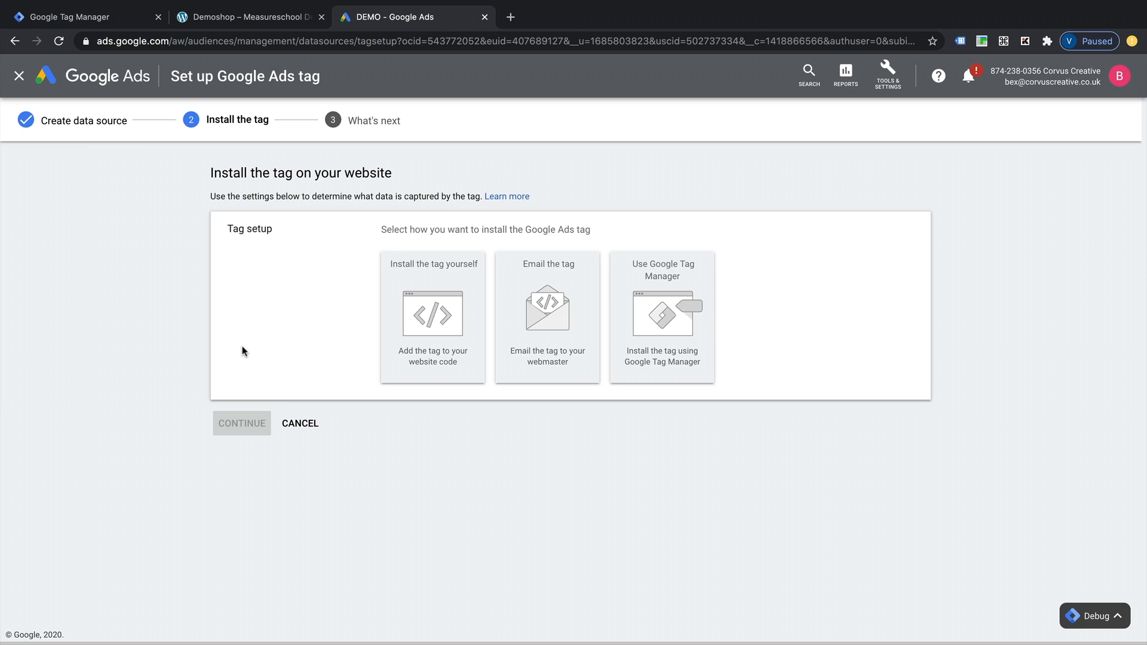
mouse_move(294, 264)
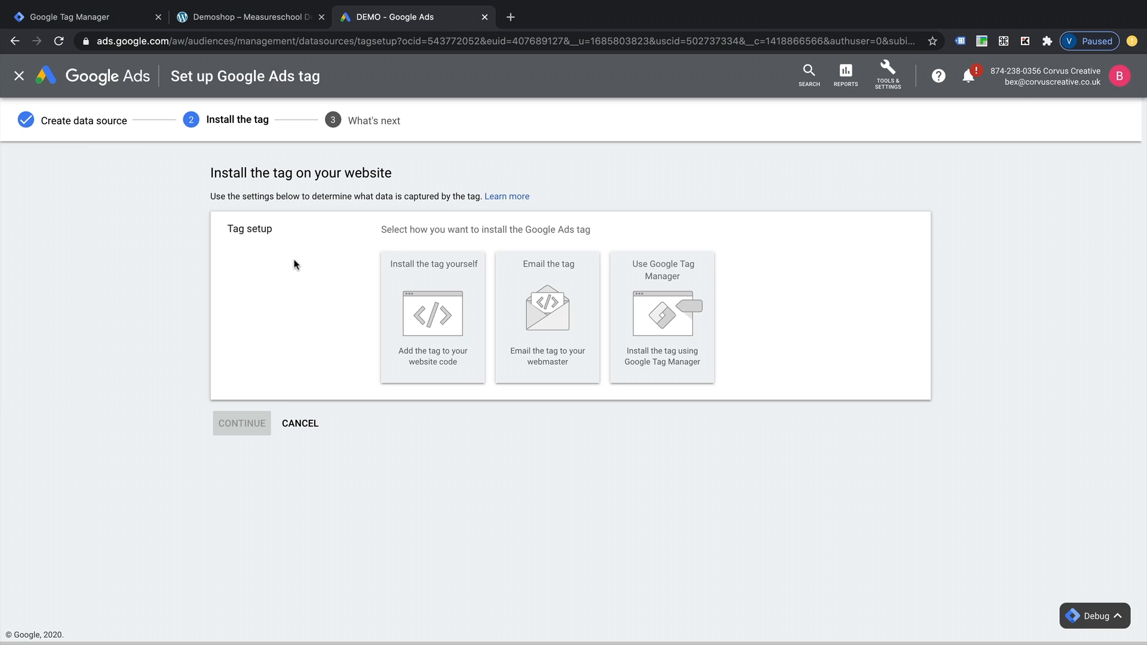
mouse_move(486, 341)
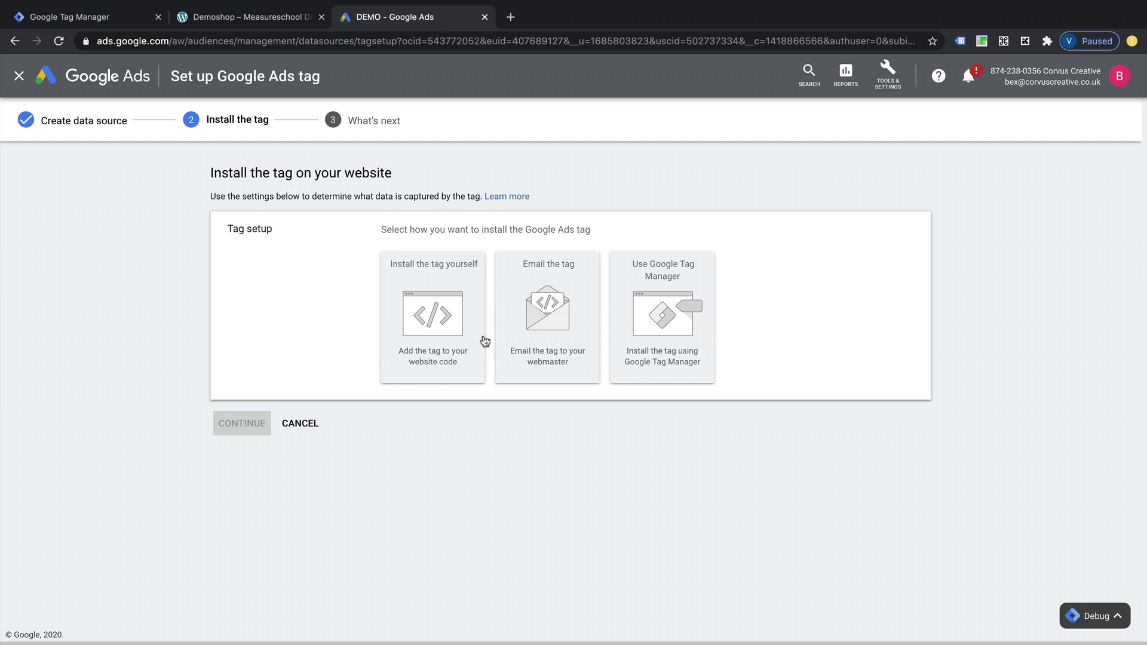
mouse_move(694, 345)
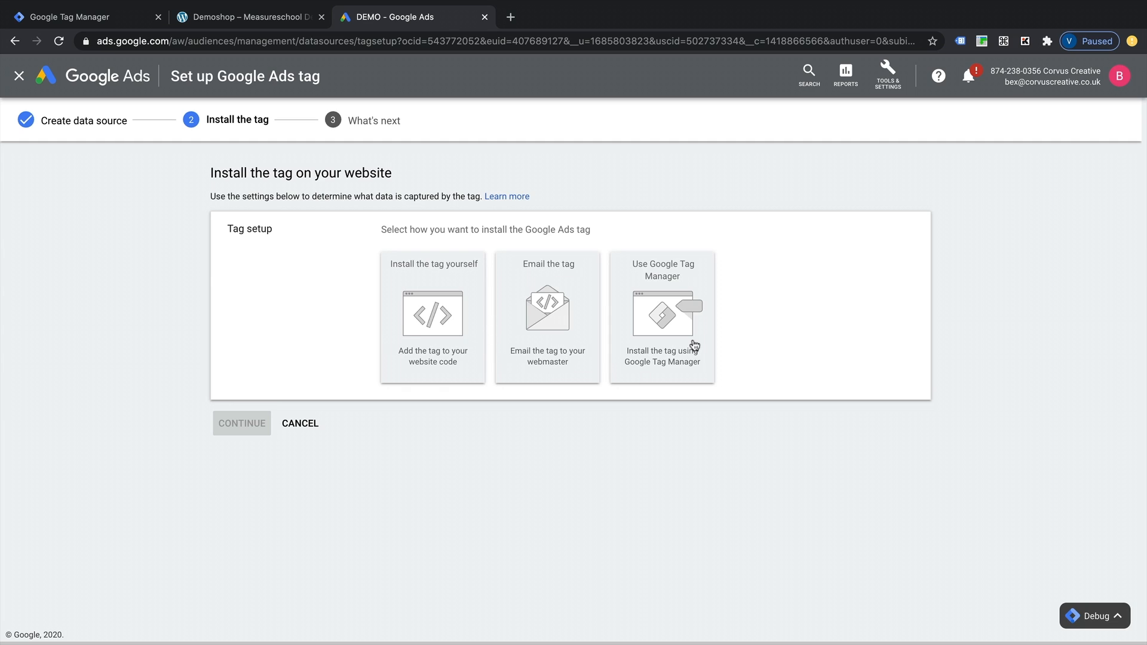
mouse_move(681, 346)
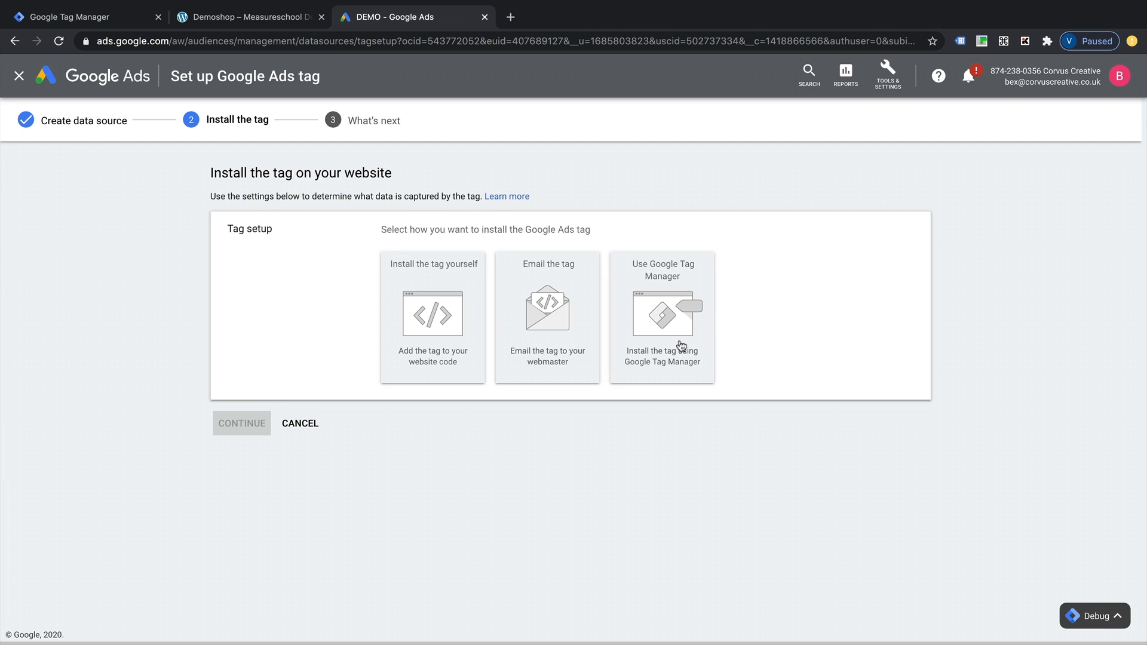
left_click(661, 316)
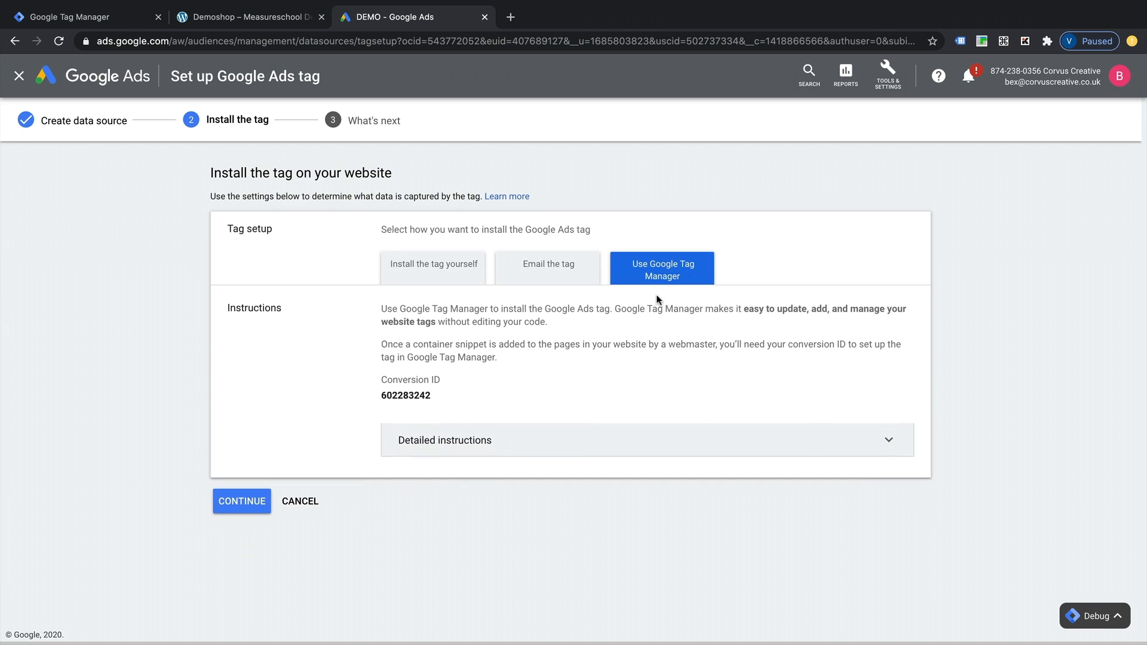
mouse_move(436, 346)
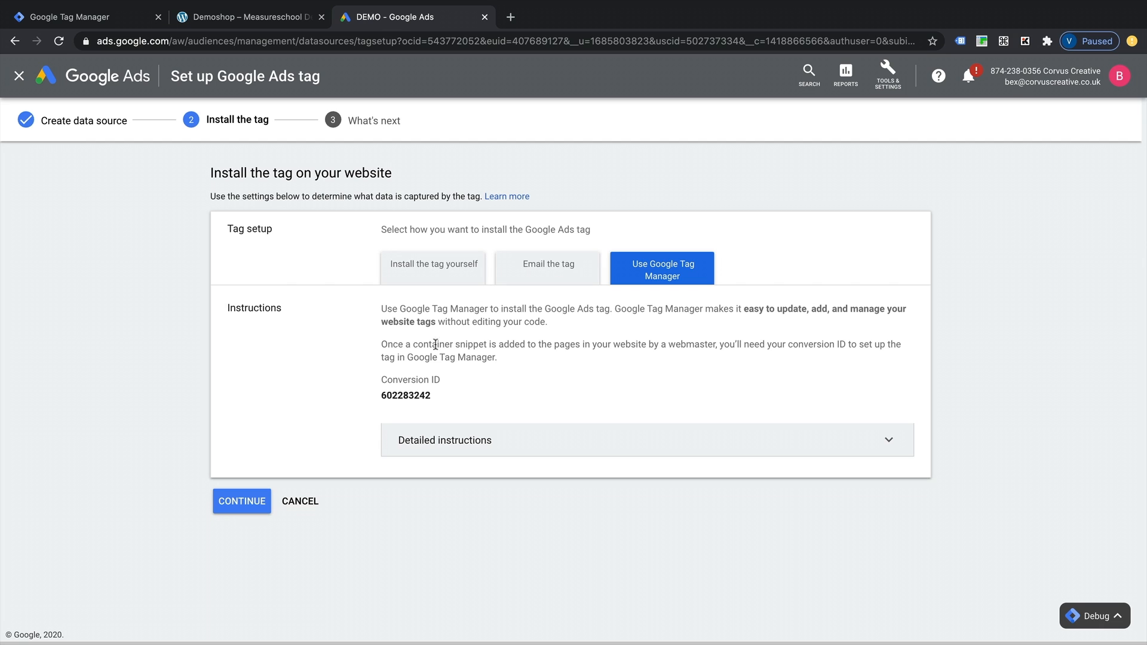
left_click(444, 440)
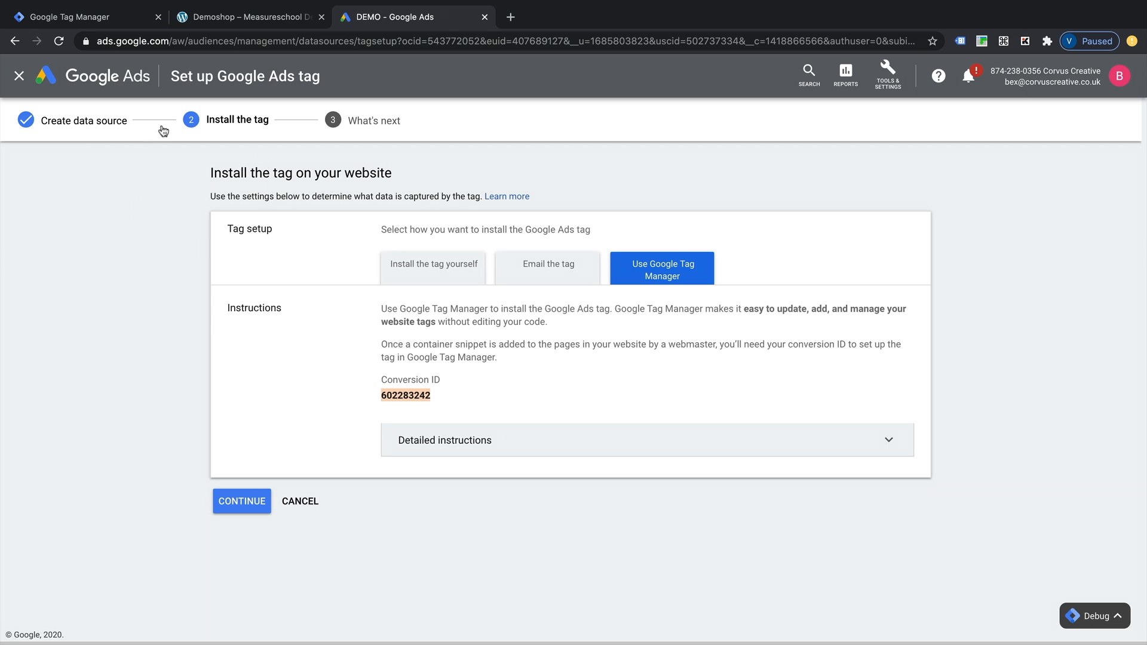
mouse_move(332, 298)
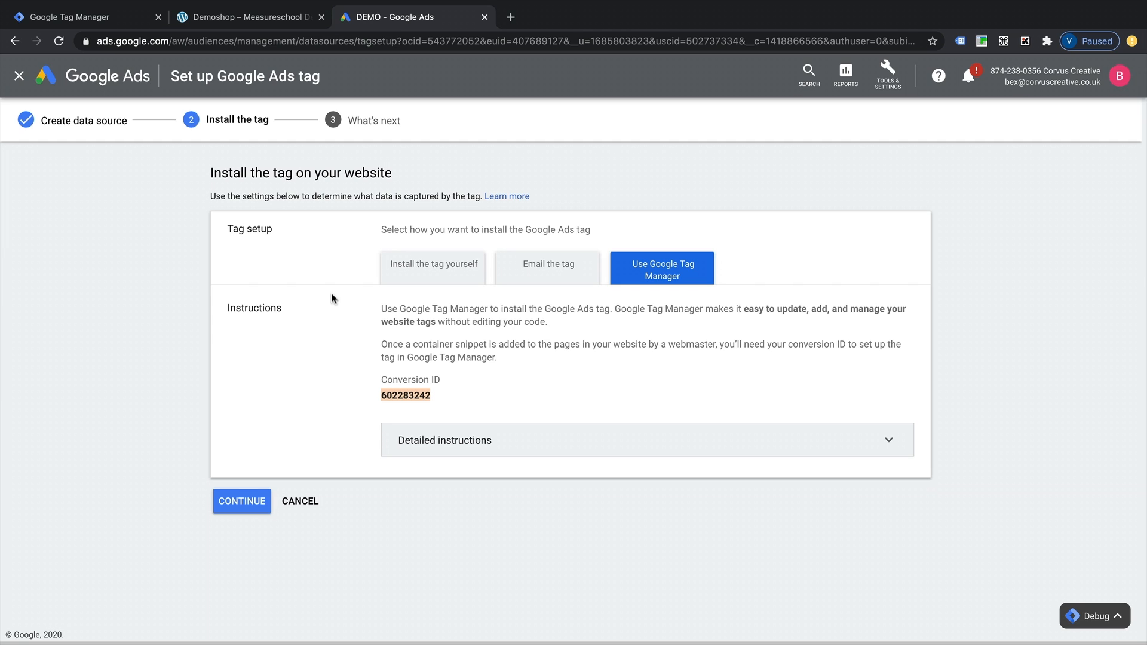
Switch to Tag Manager and open the Demo Shop - Google Ads workspace tag list.
left_click(81, 16)
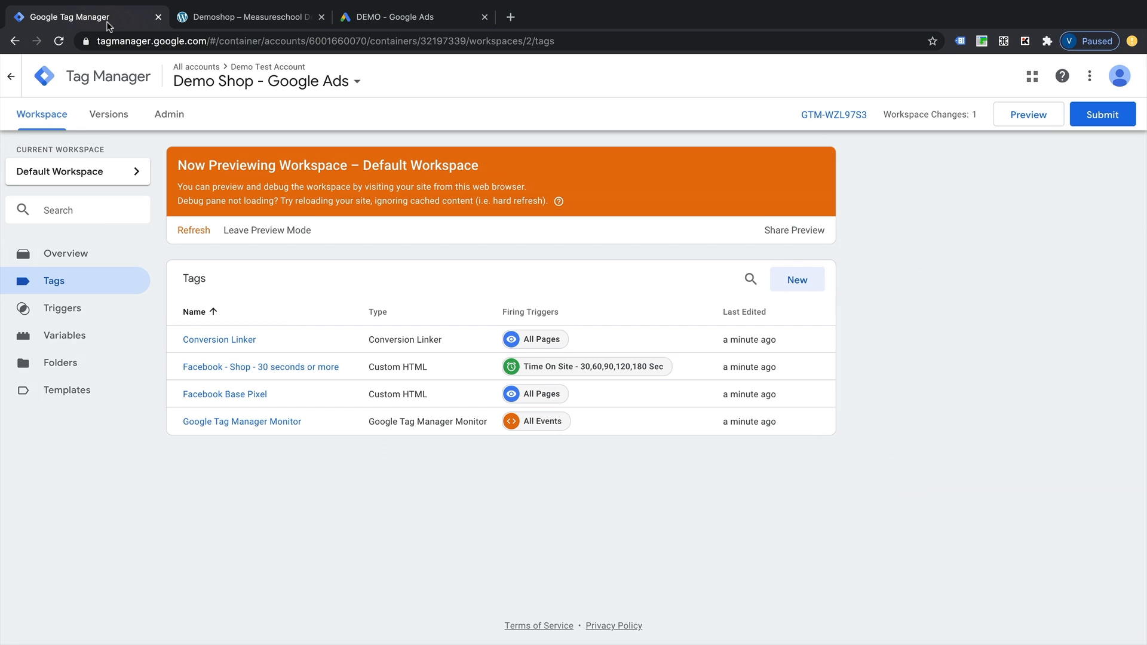
mouse_move(268, 325)
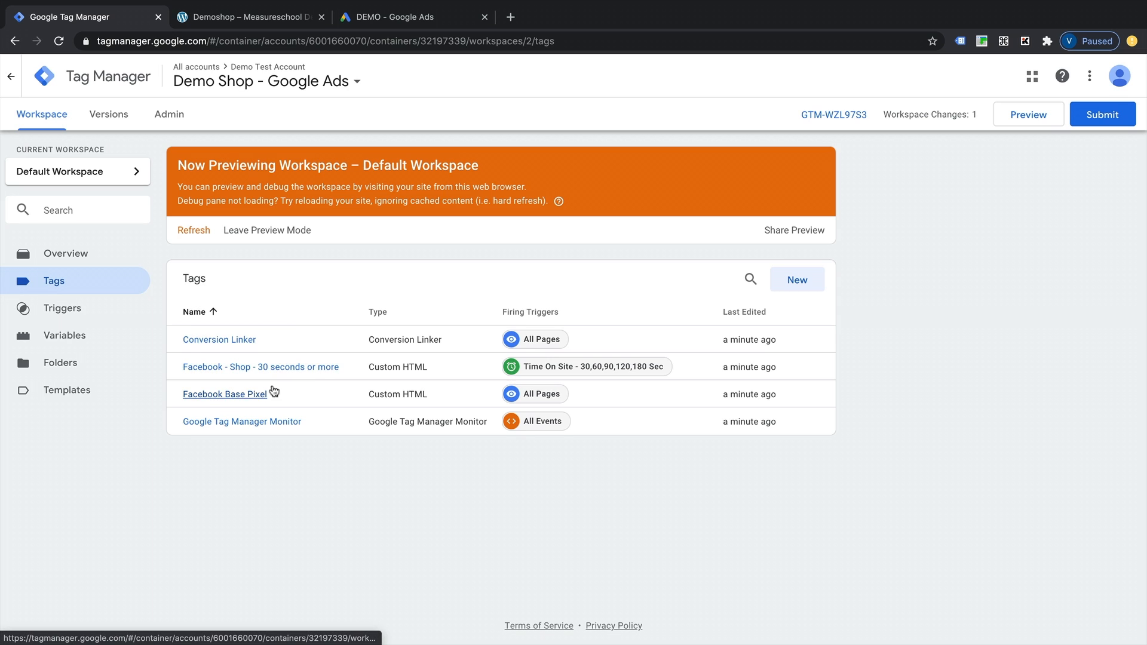
left_click(65, 253)
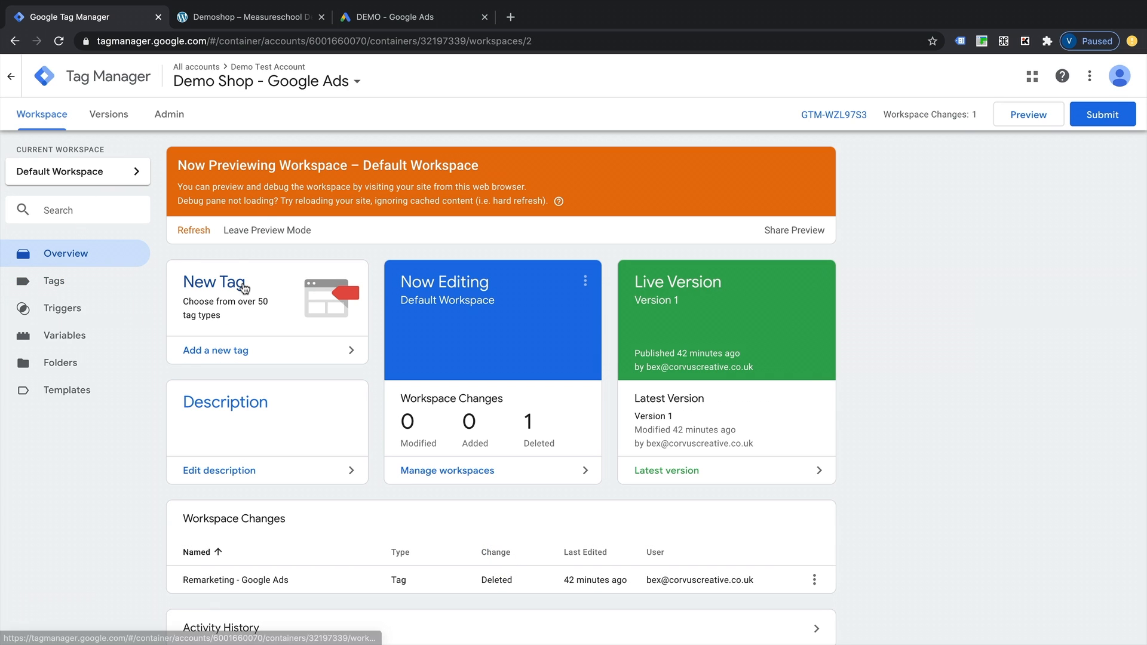
mouse_move(268, 310)
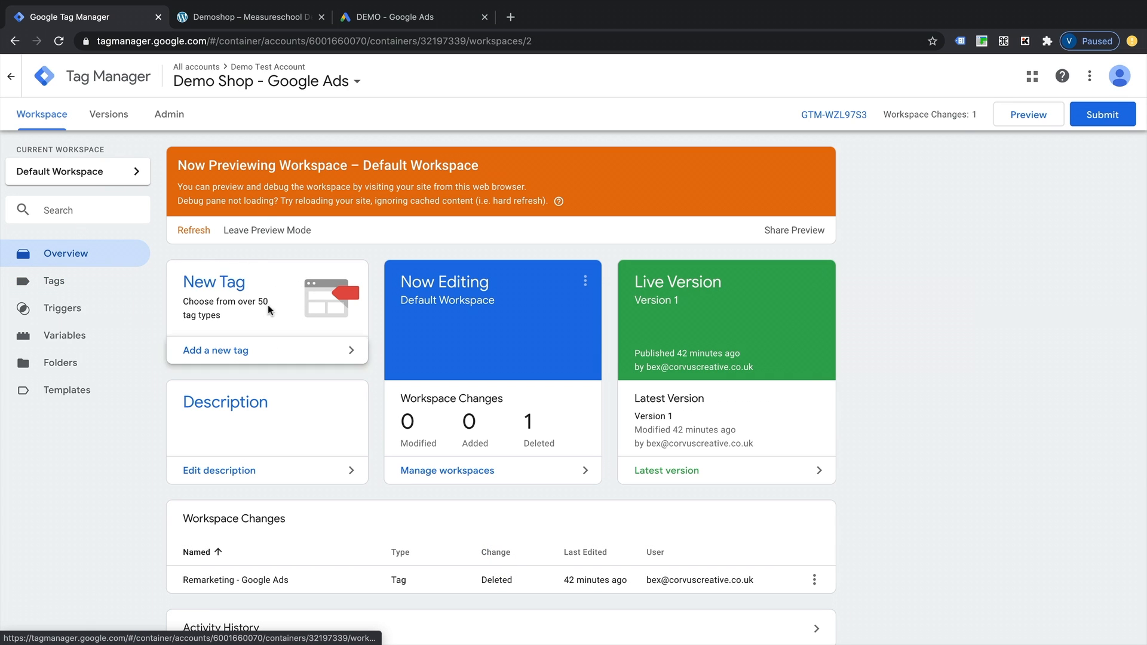
mouse_move(261, 358)
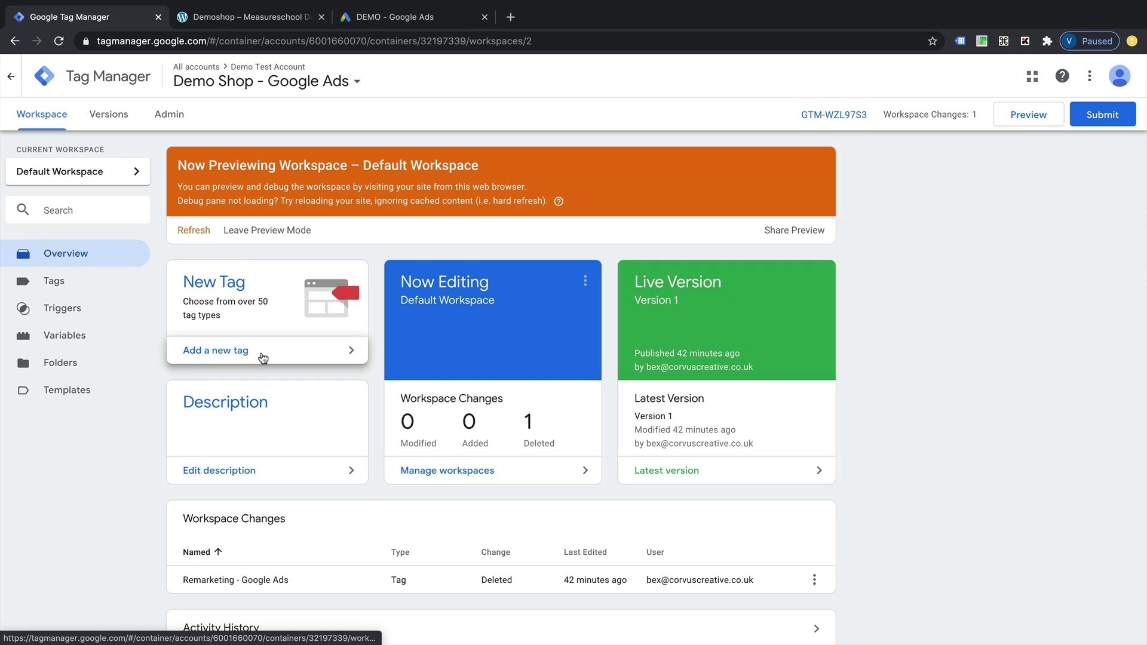
left_click(55, 281)
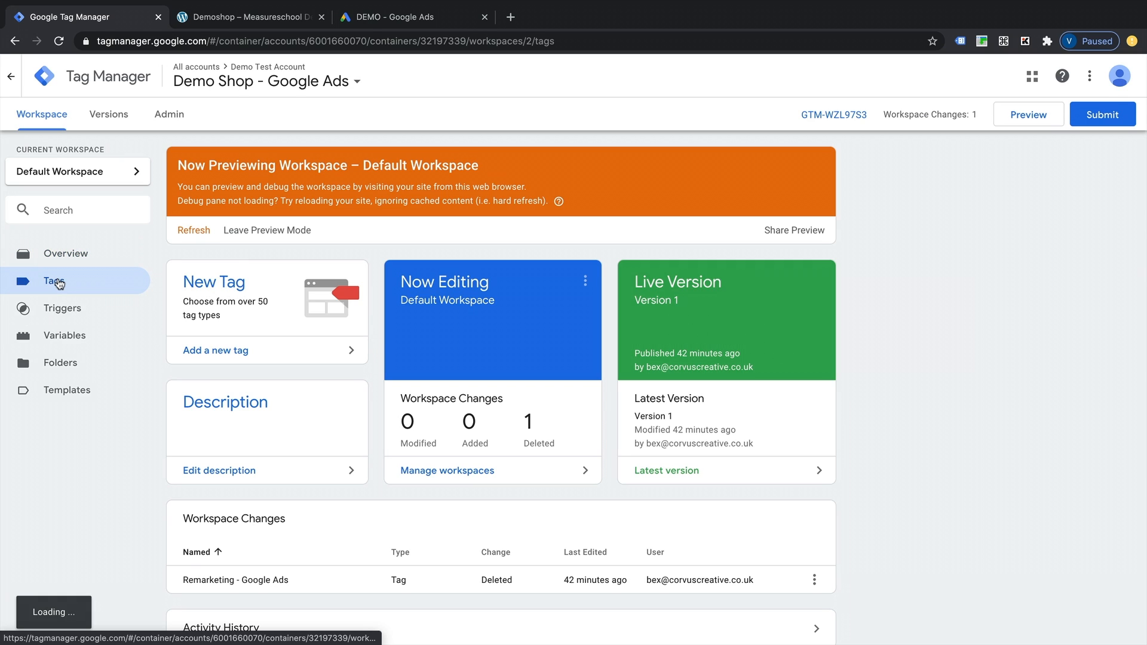
left_click(53, 281)
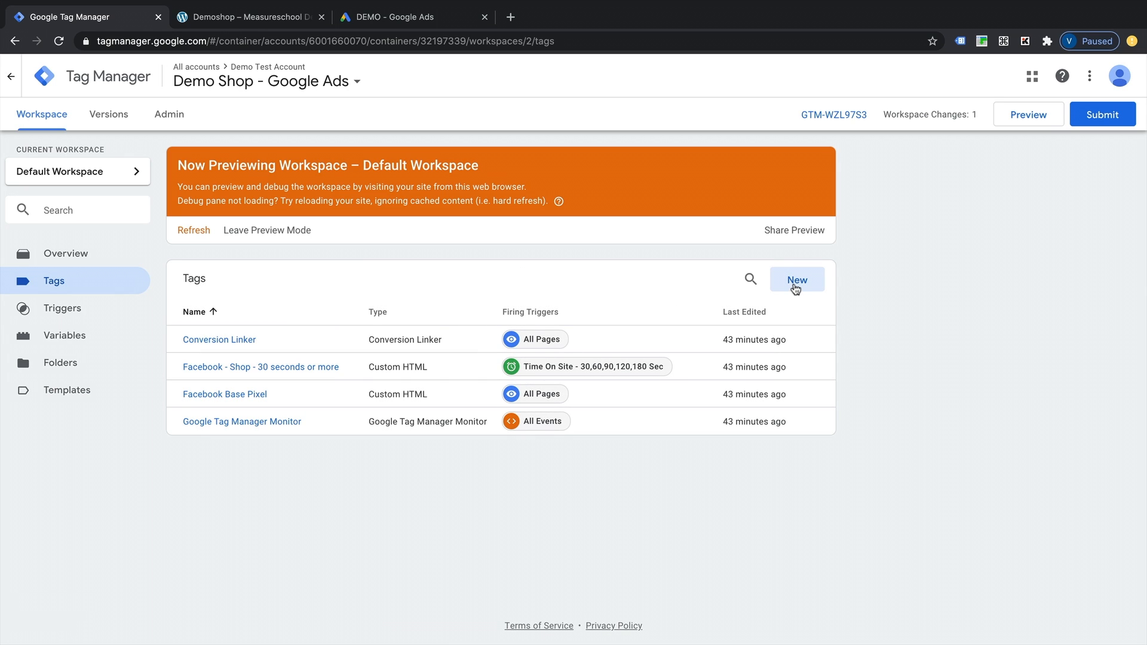
Start a new untitled tag and open its Tag Configuration type chooser.
left_click(796, 279)
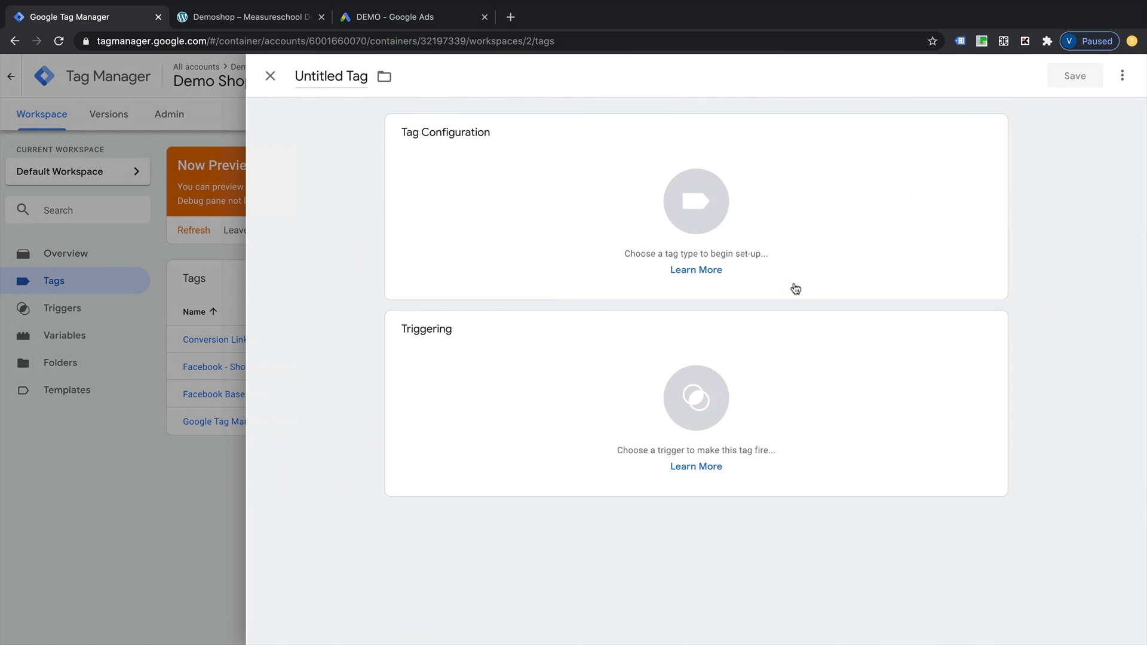
mouse_move(454, 170)
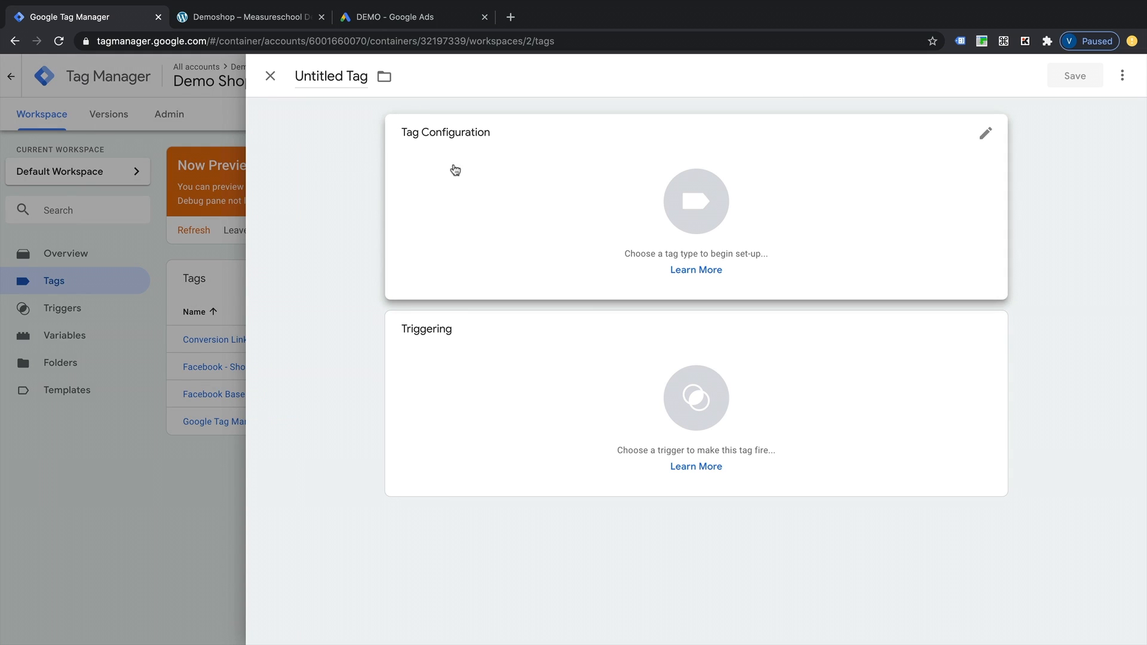
mouse_move(515, 185)
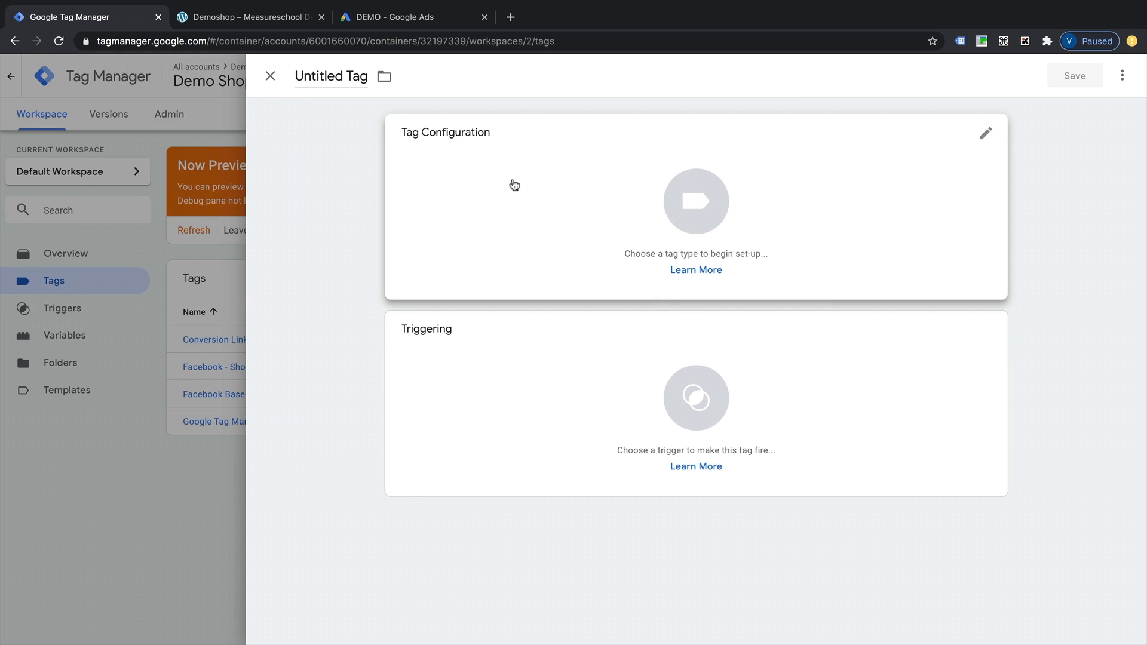
mouse_move(579, 441)
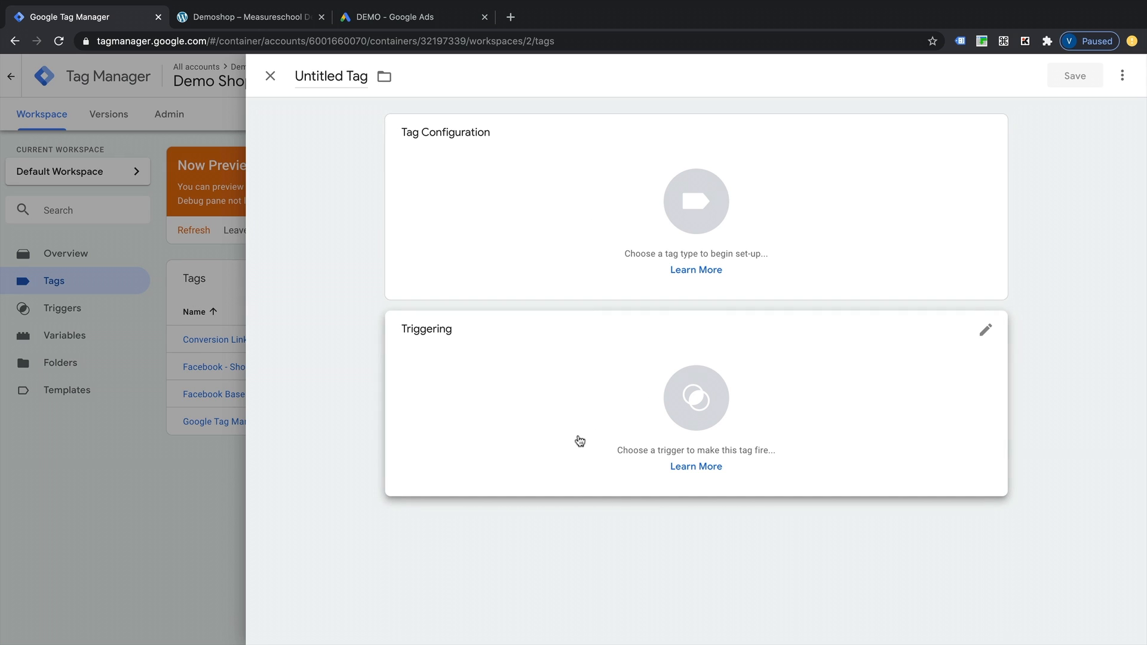
mouse_move(471, 156)
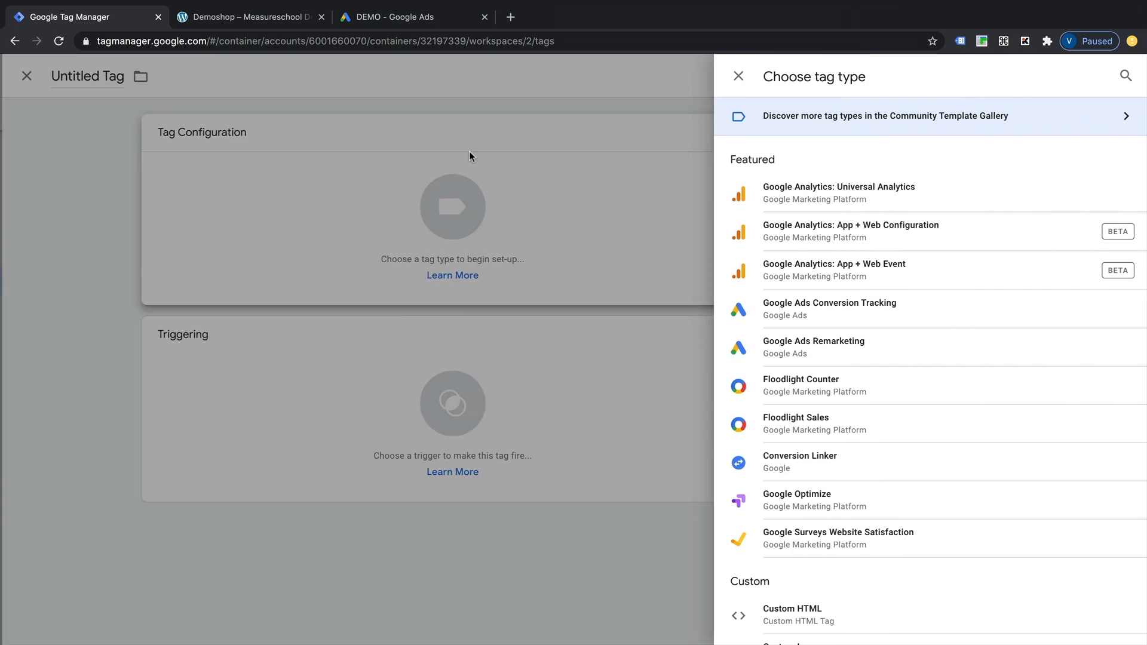
mouse_move(866, 178)
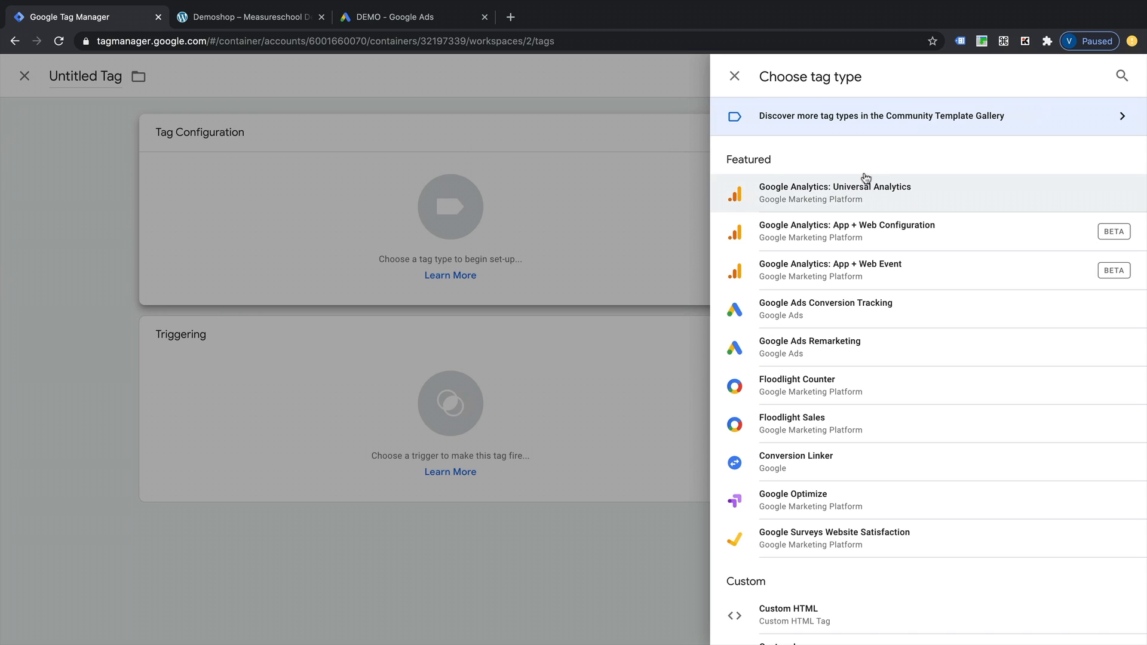
mouse_move(867, 215)
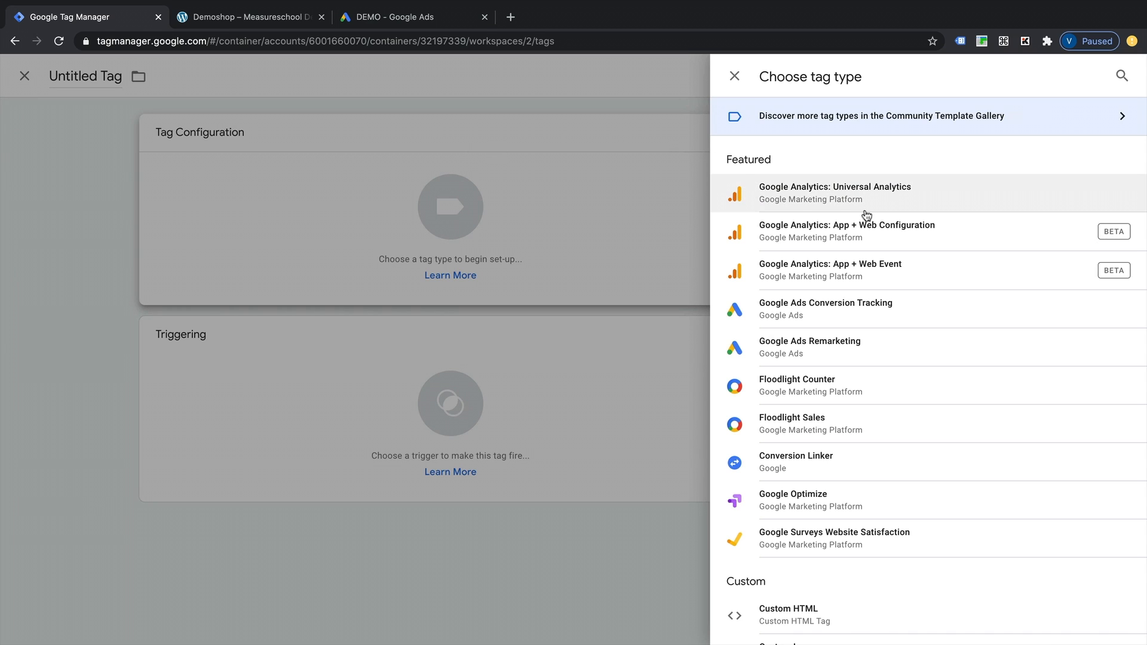
mouse_move(857, 276)
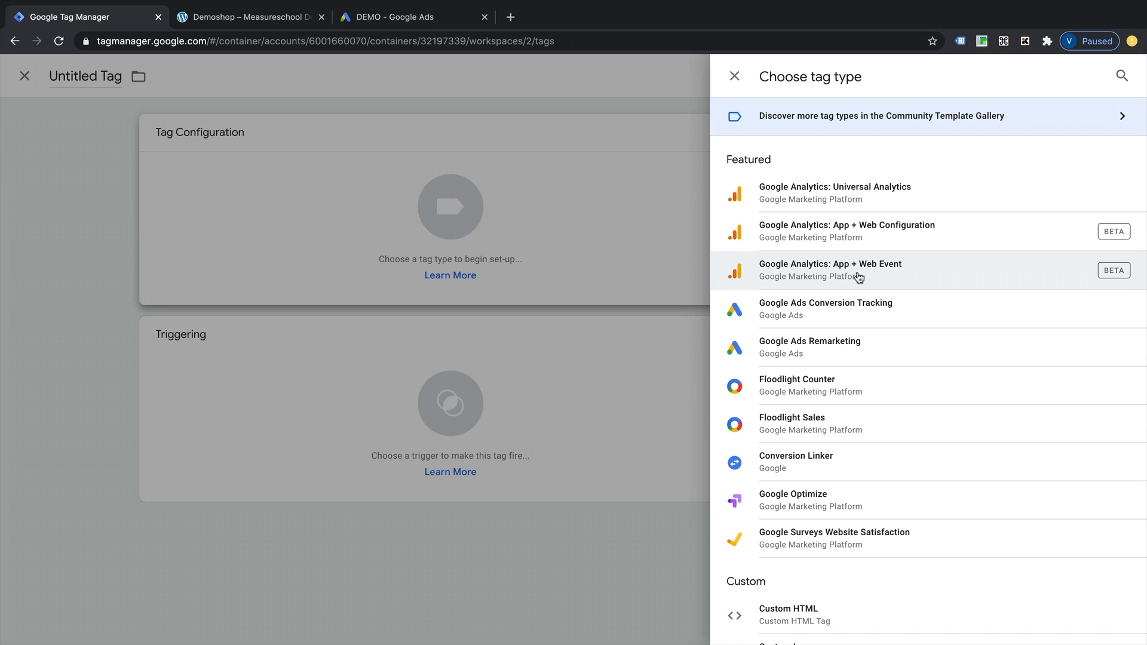
mouse_move(784, 372)
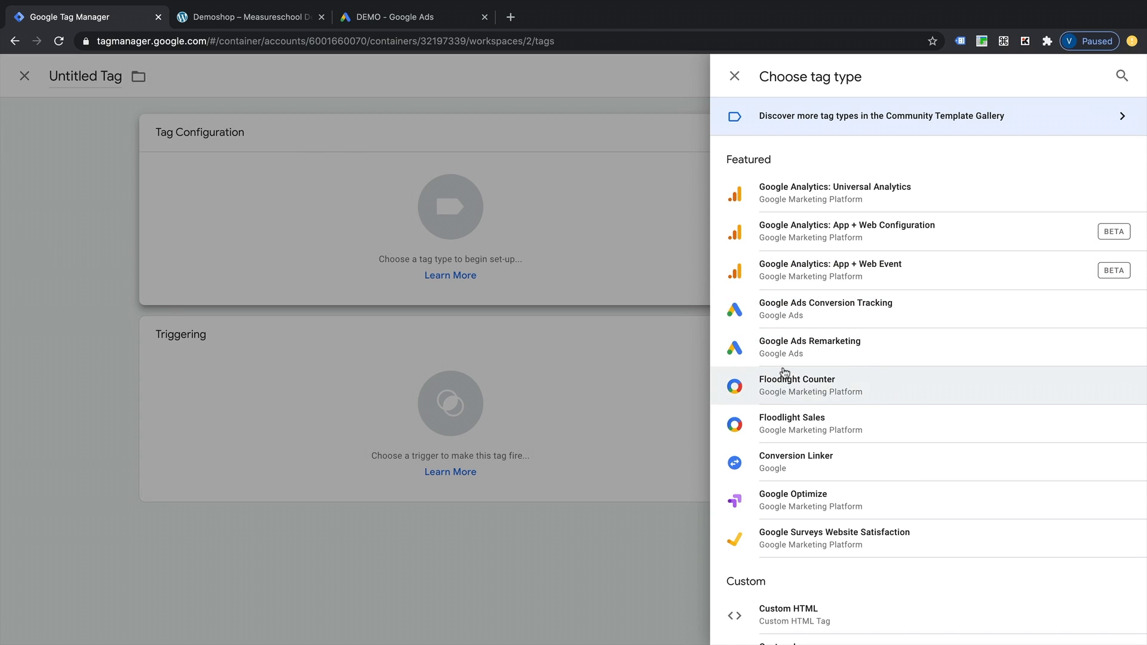
mouse_move(829, 347)
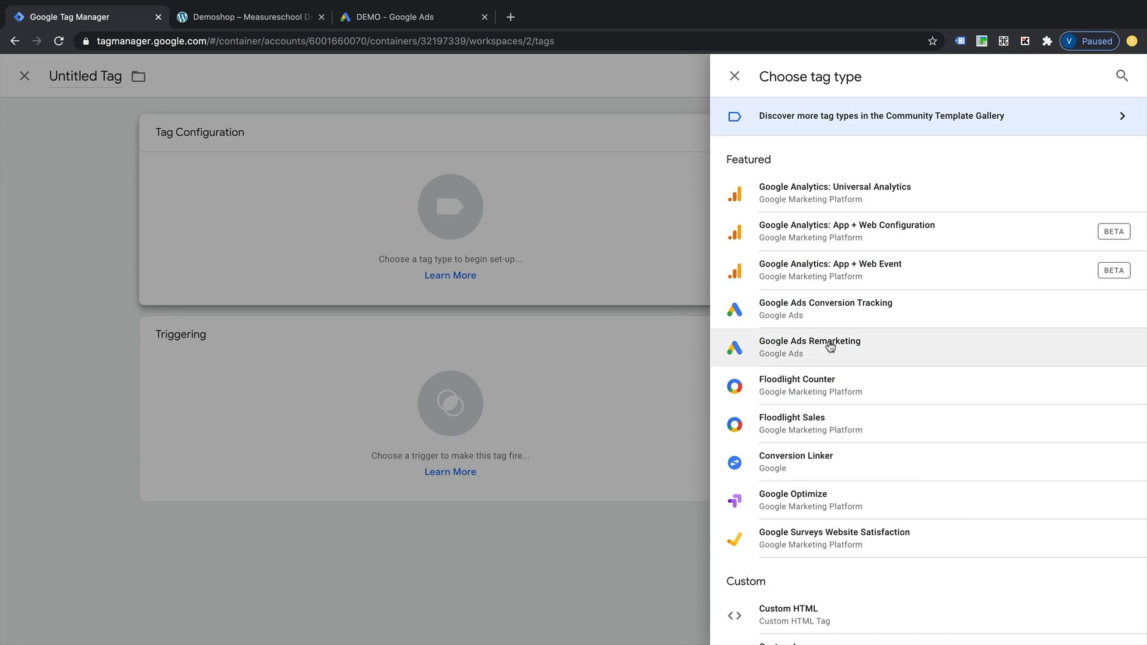
mouse_move(637, 160)
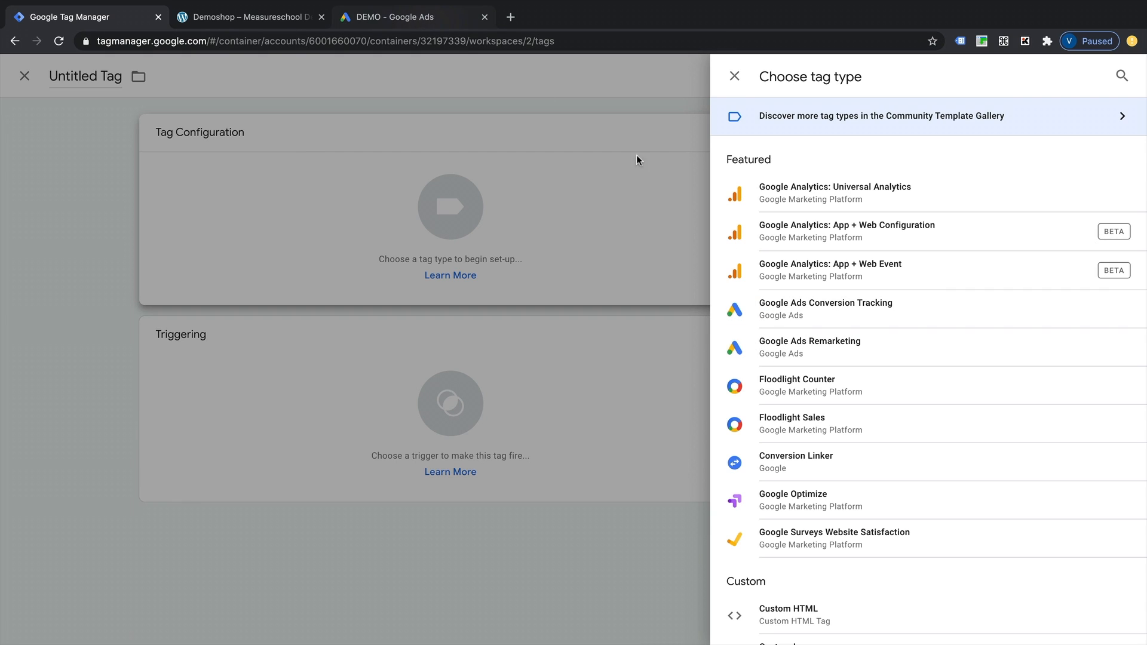
mouse_move(863, 352)
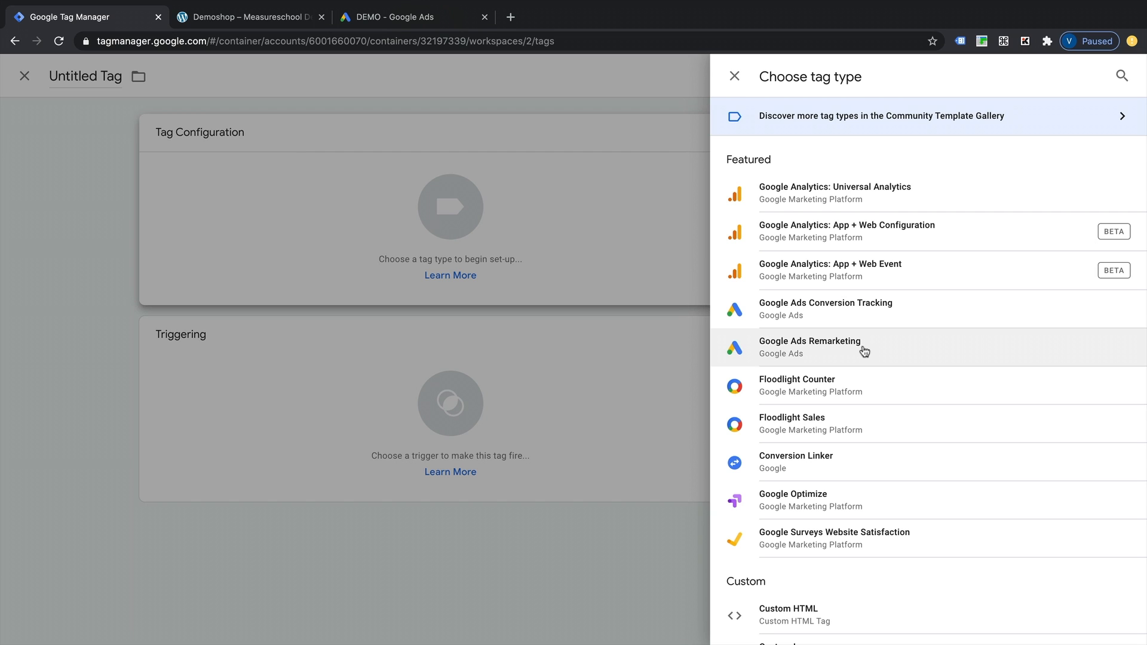
Set the tag type to Google Ads Remarketing after checking the Conversion ID in Google Ads.
left_click(810, 341)
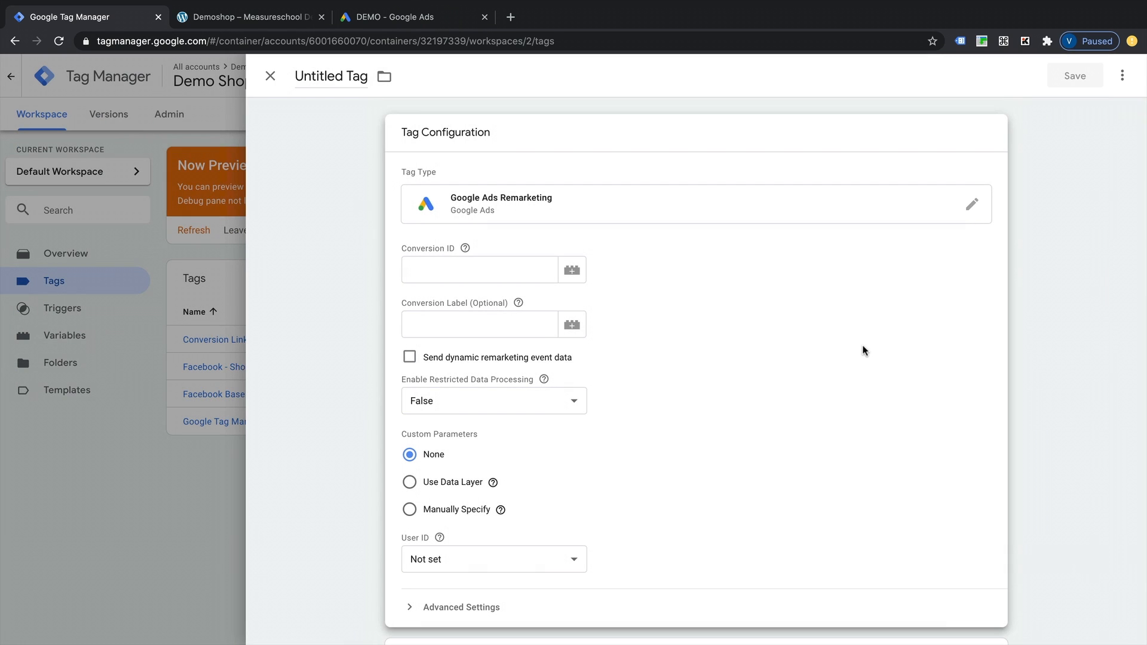
mouse_move(404, 254)
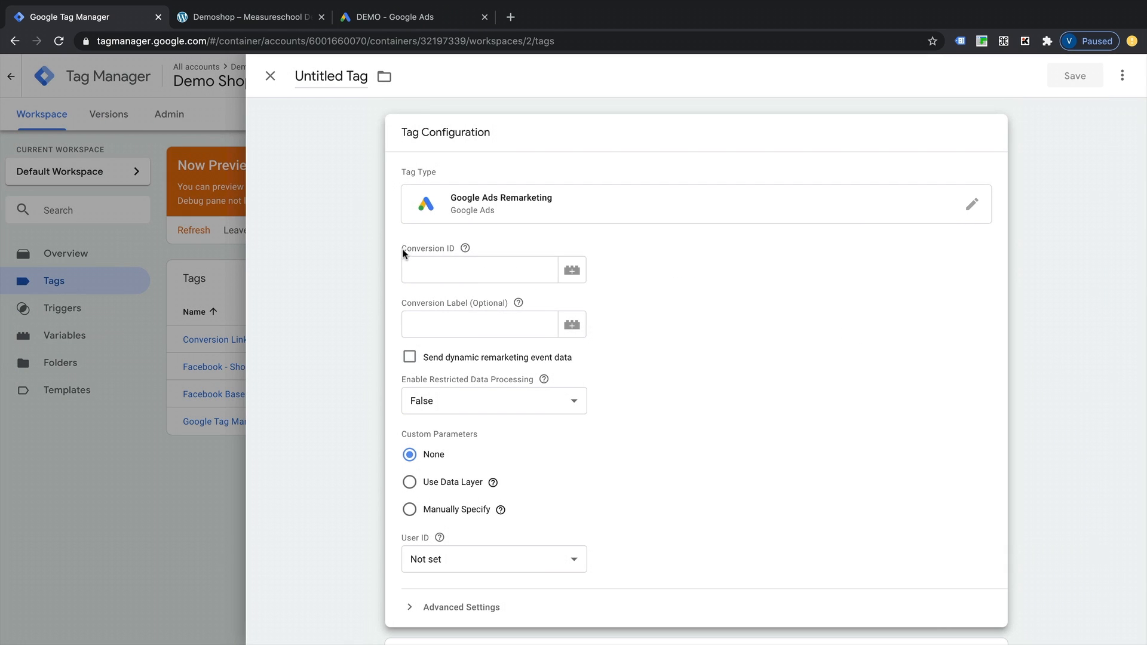
mouse_move(427, 41)
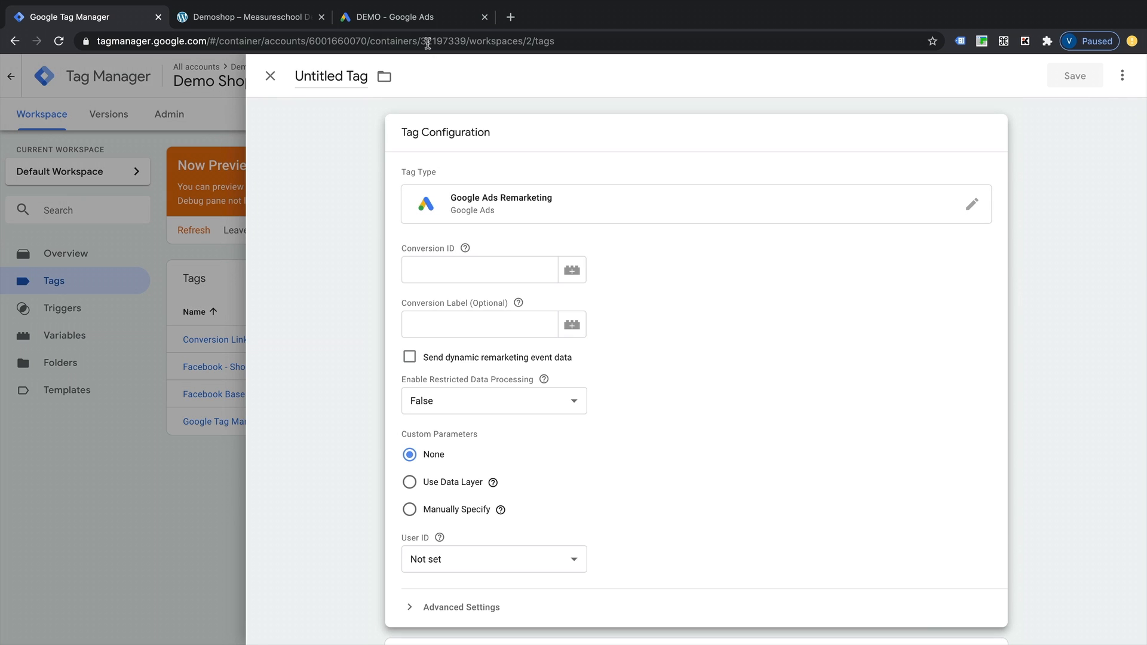
left_click(414, 16)
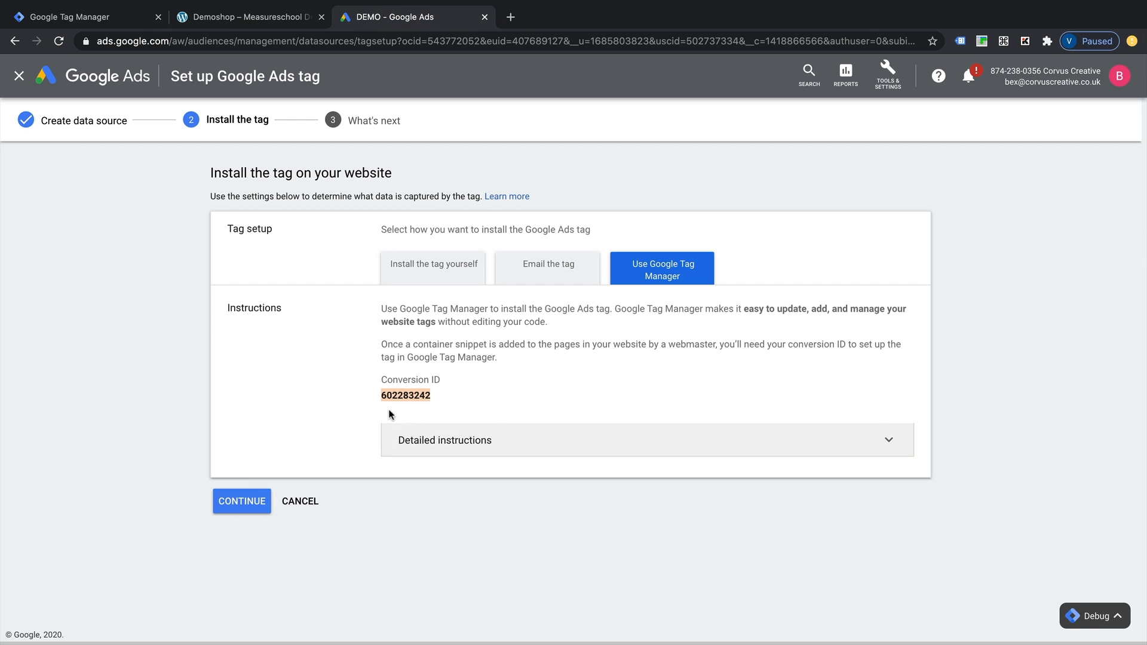
mouse_move(436, 381)
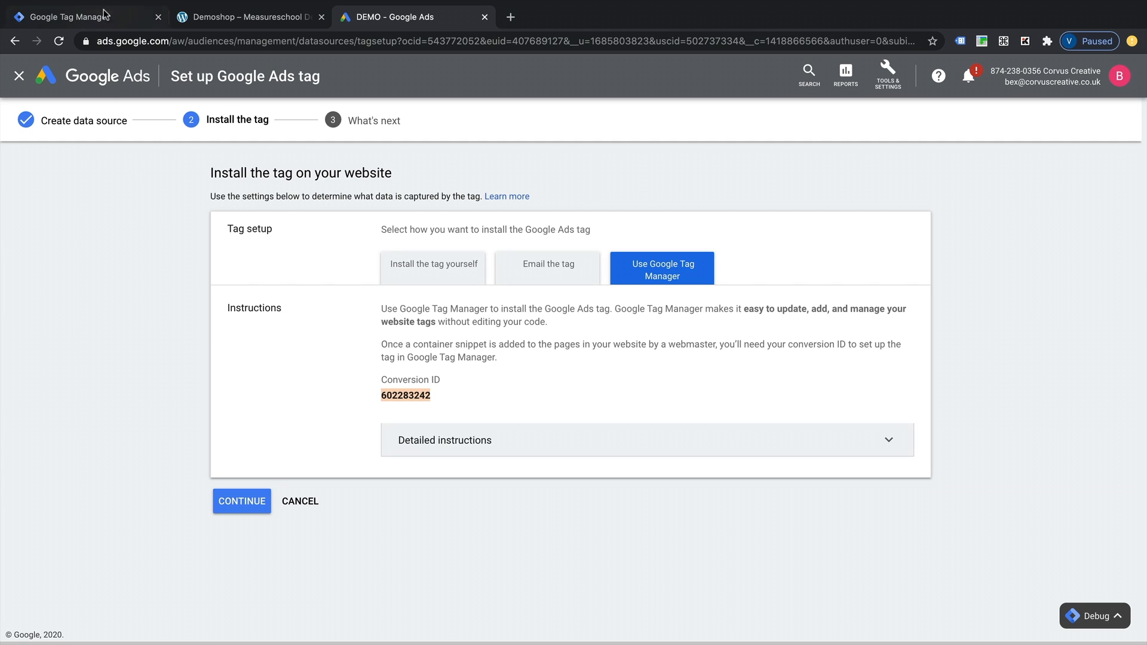
left_click(81, 16)
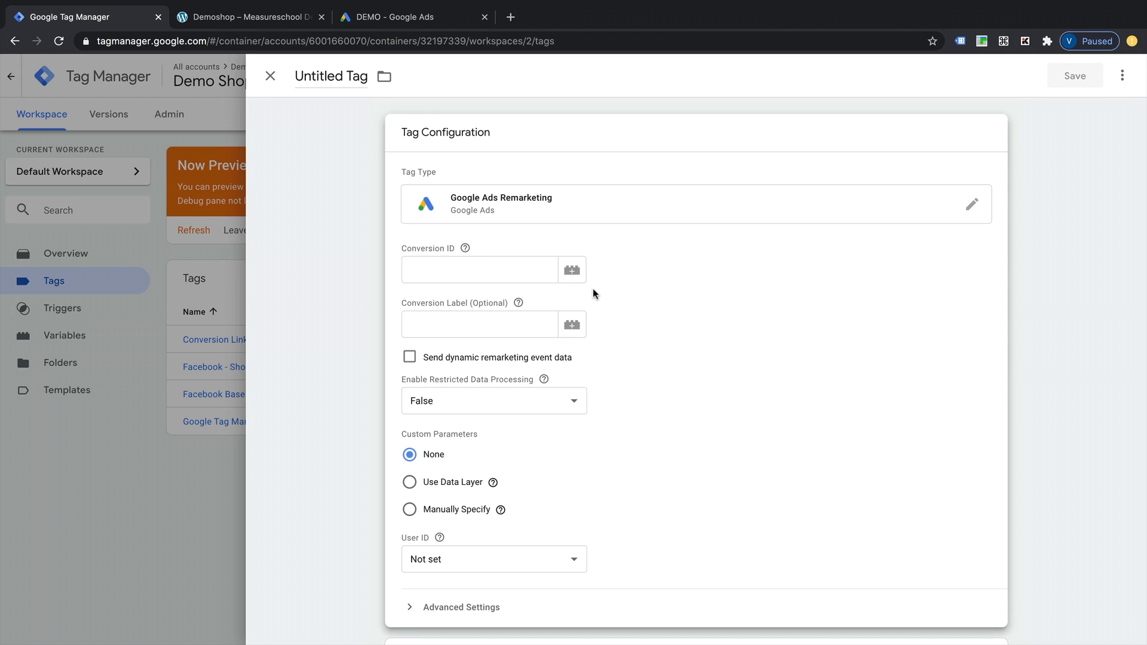
mouse_move(573, 269)
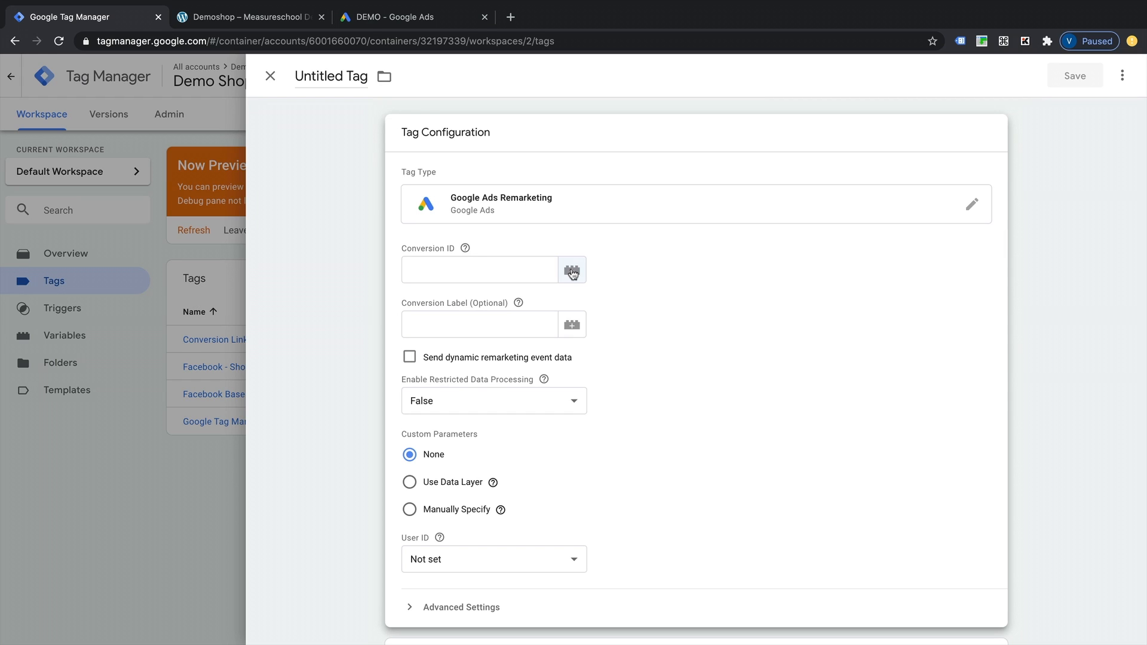
mouse_move(542, 271)
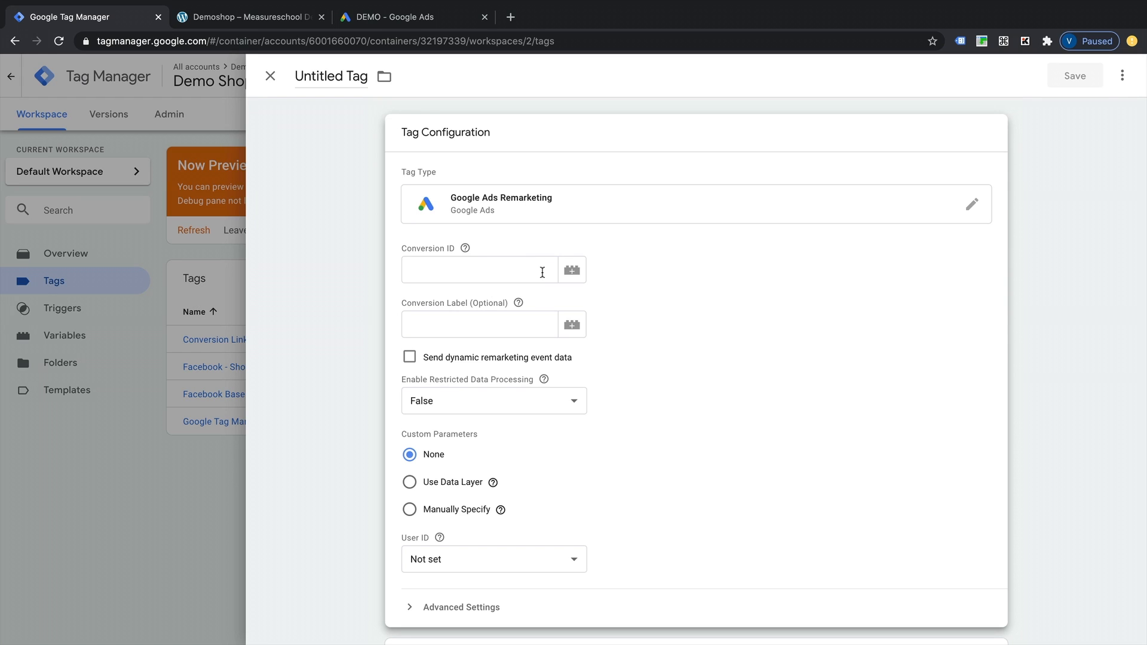
mouse_move(467, 312)
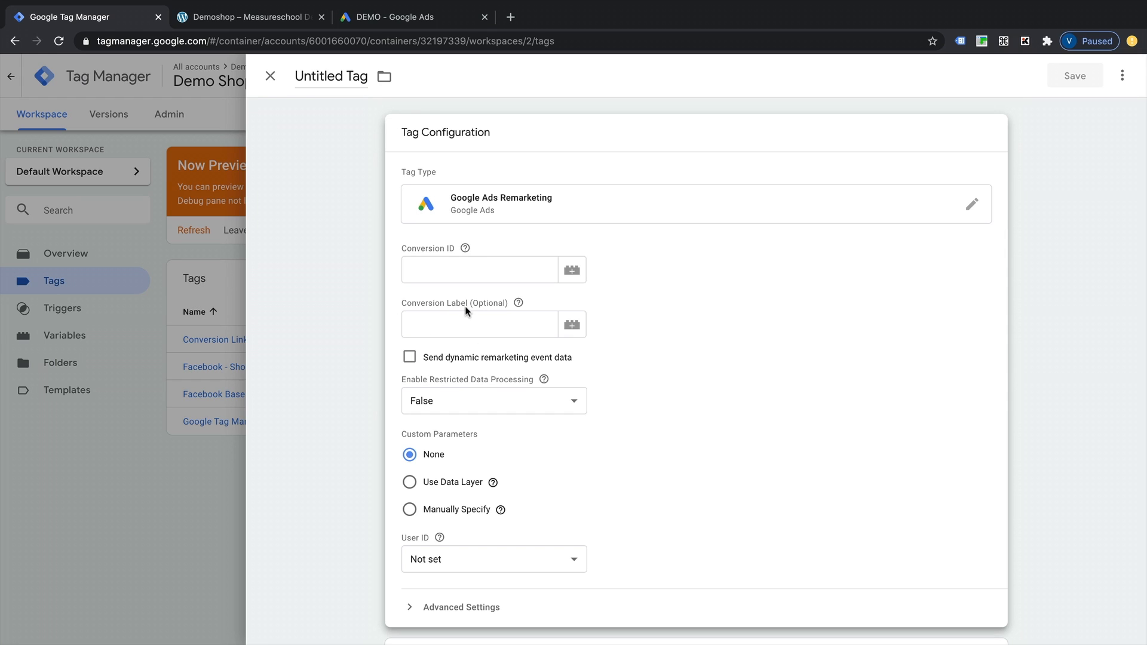
mouse_move(459, 313)
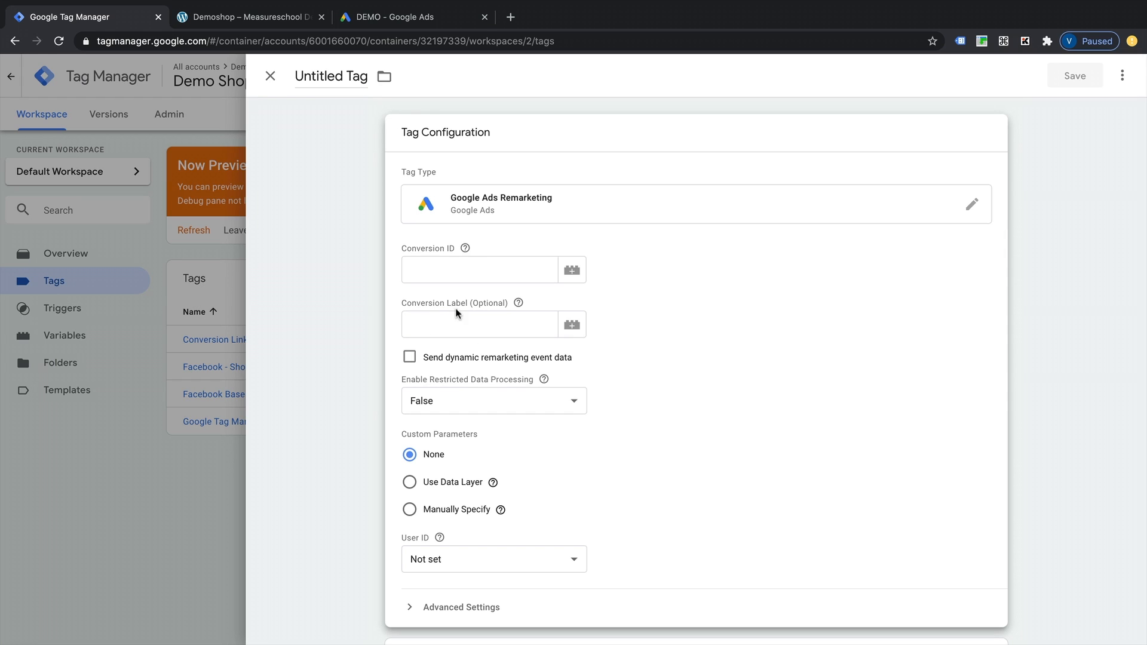
mouse_move(571, 270)
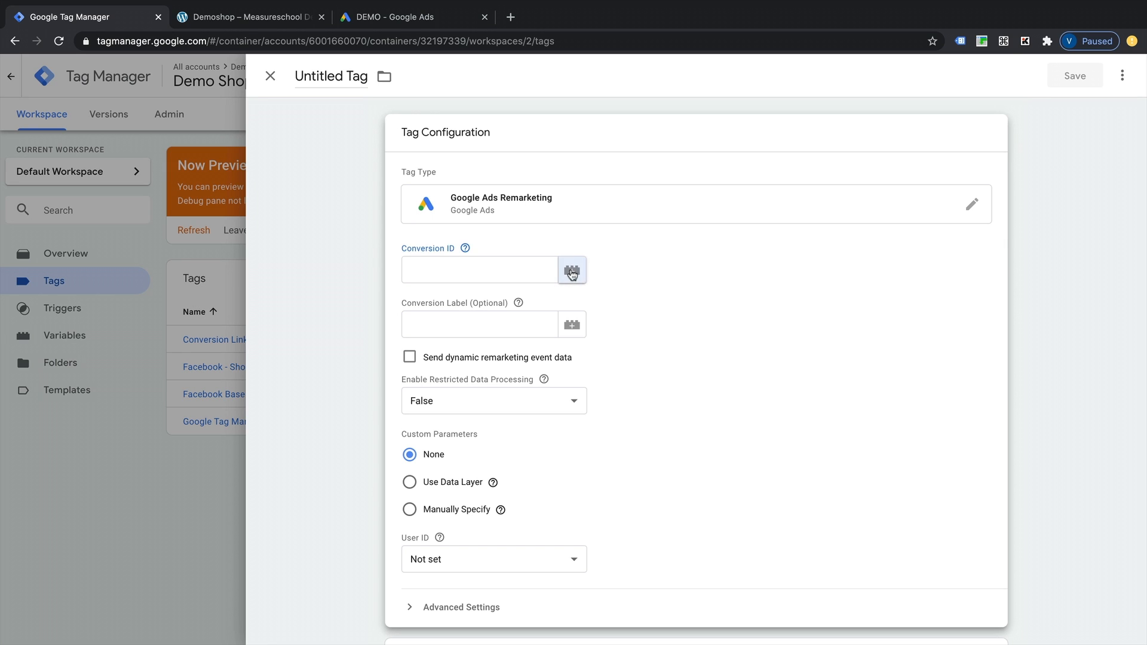
Create constant variable 'Google Ads Conversion ID' with value 602283242 and assign it to the tag.
left_click(573, 269)
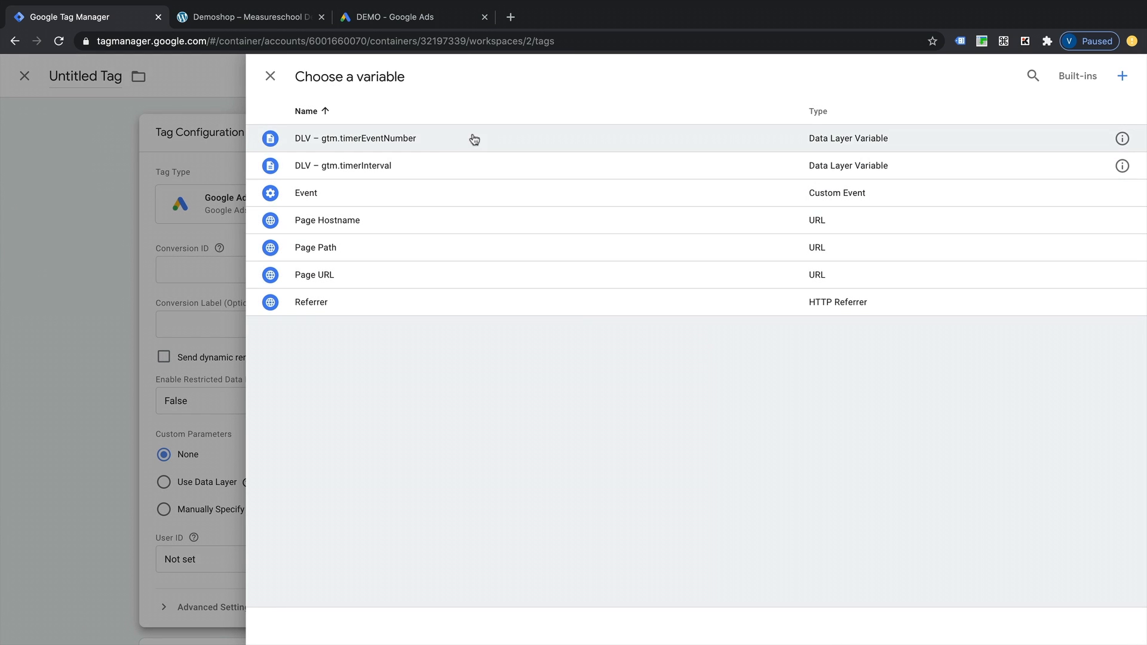
mouse_move(725, 97)
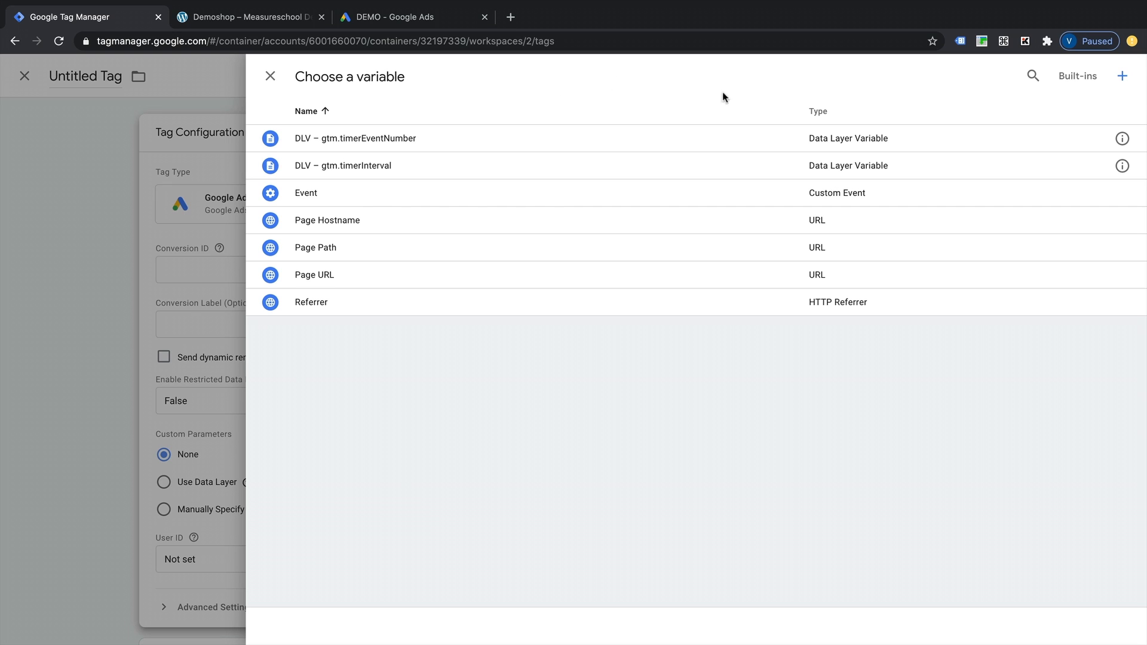
mouse_move(1123, 76)
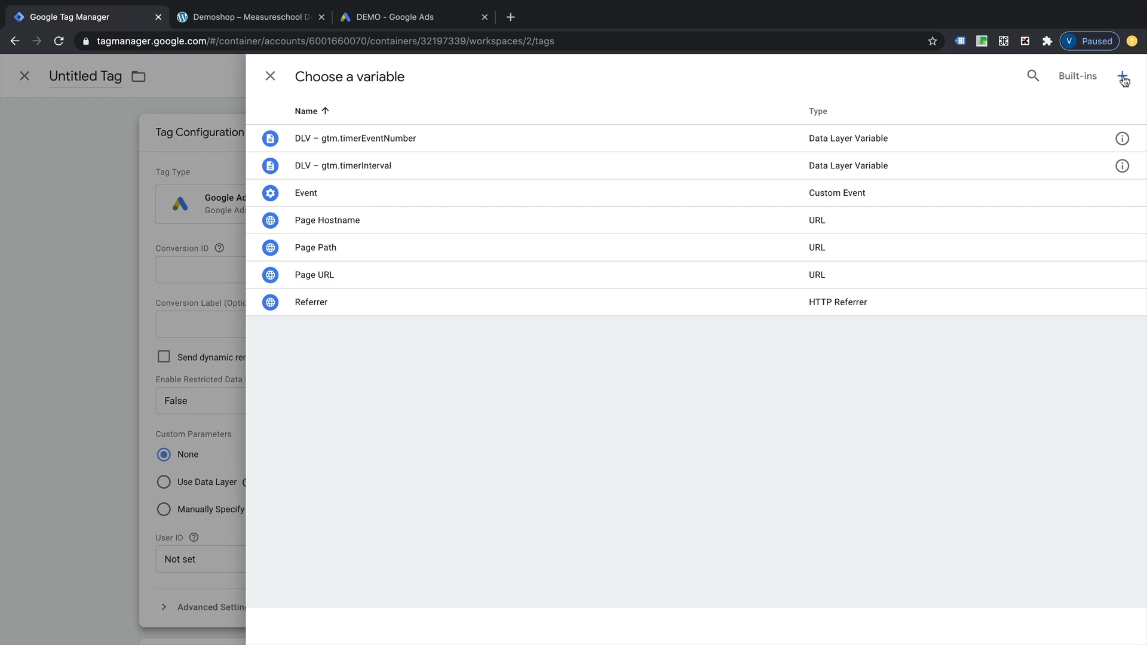
left_click(1125, 76)
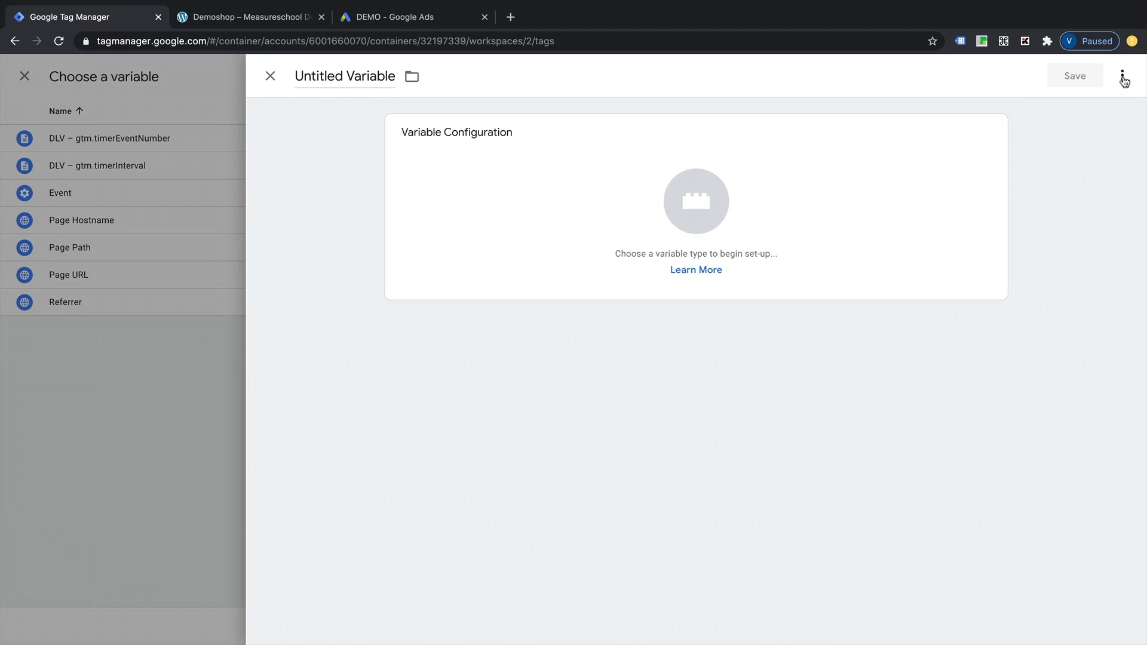
mouse_move(556, 192)
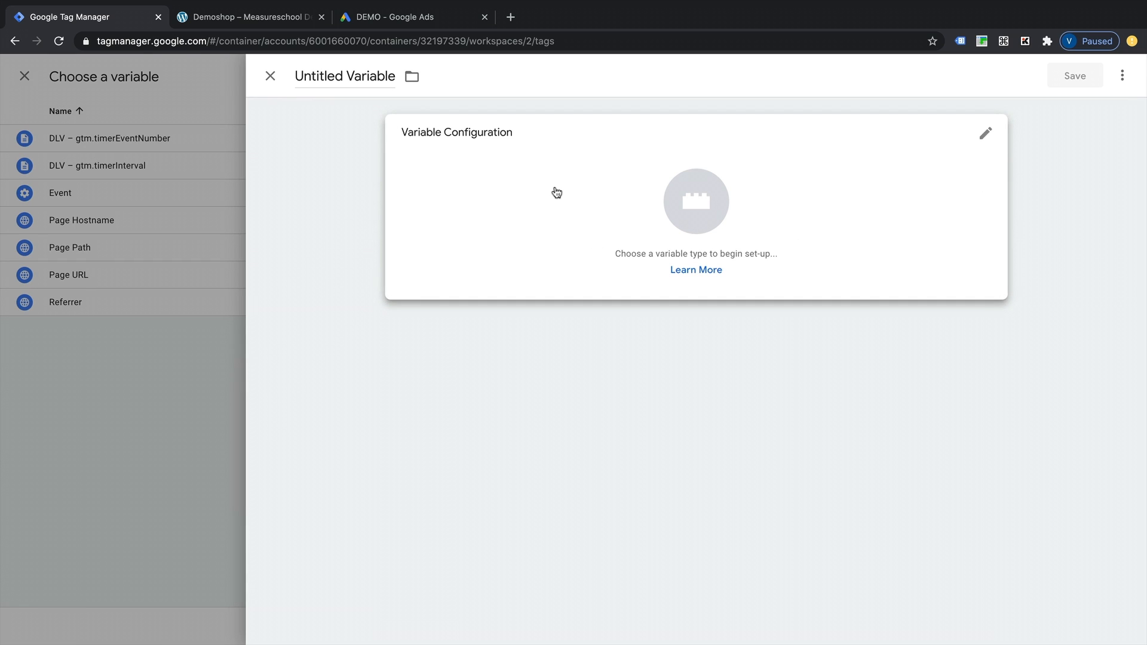
left_click(986, 133)
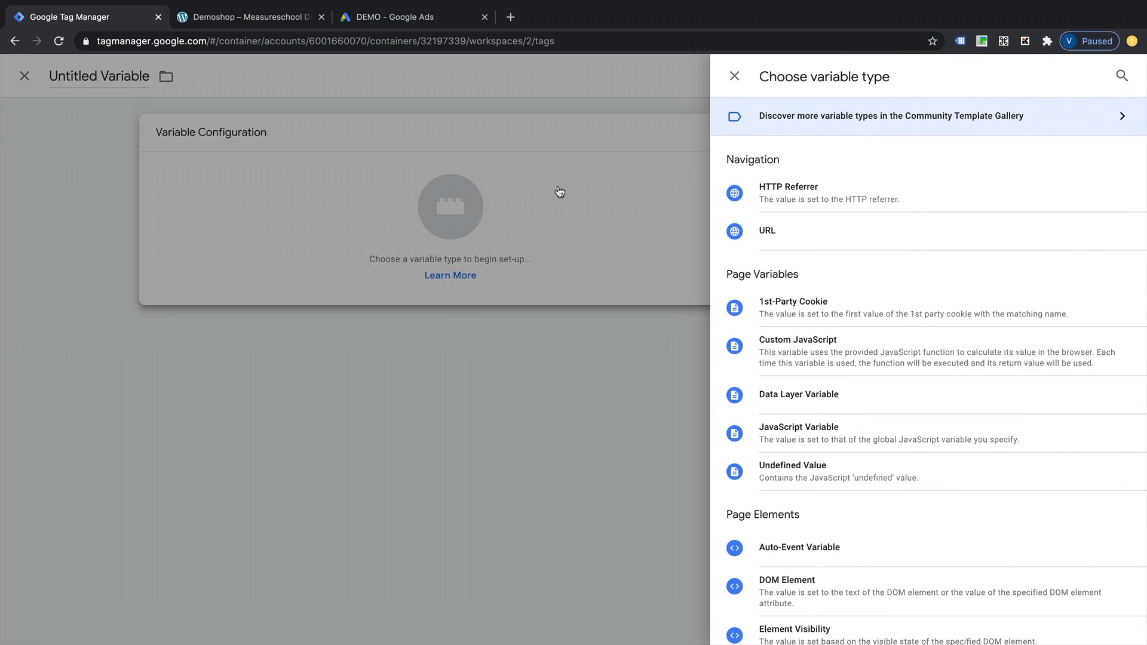
scroll("down", 3)
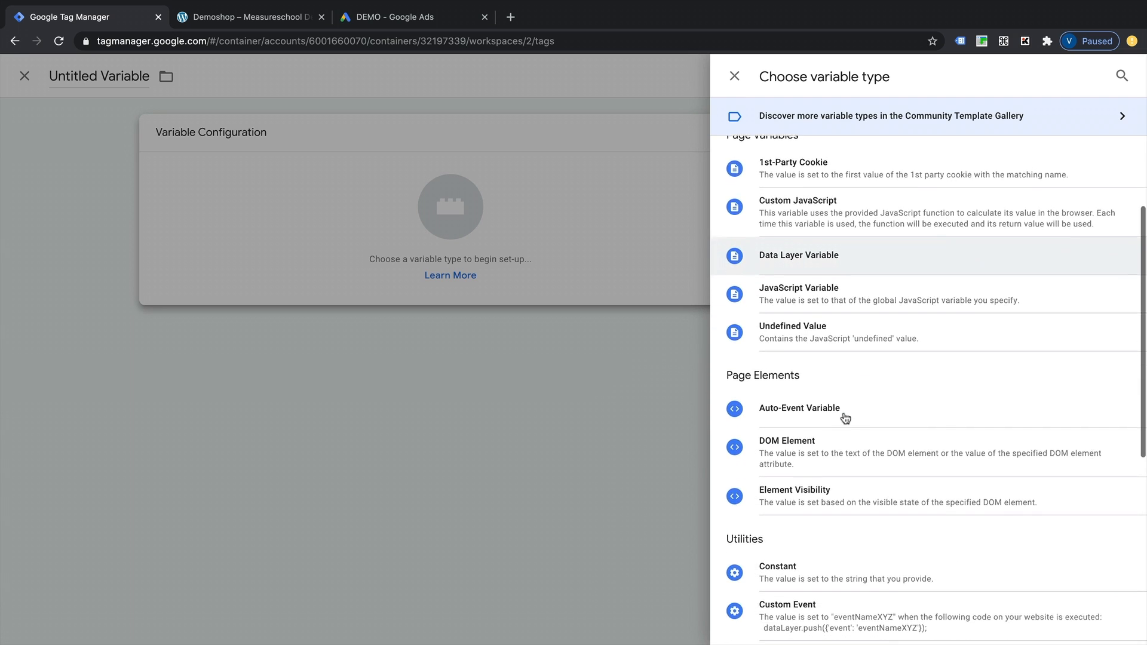
scroll("down", 3)
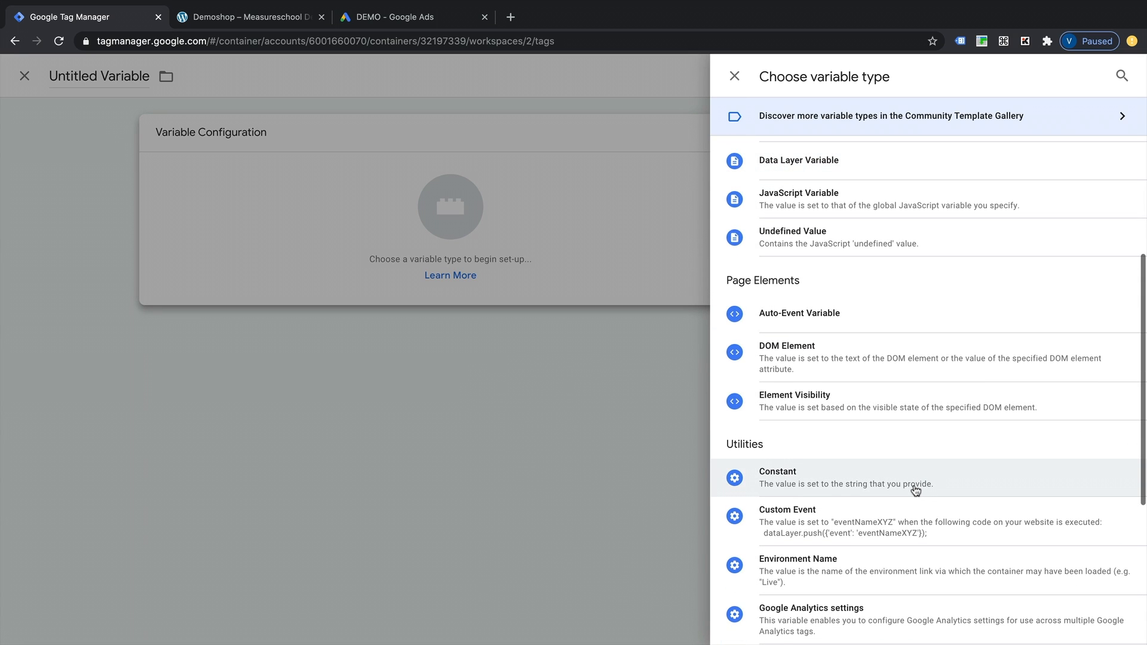
left_click(778, 472)
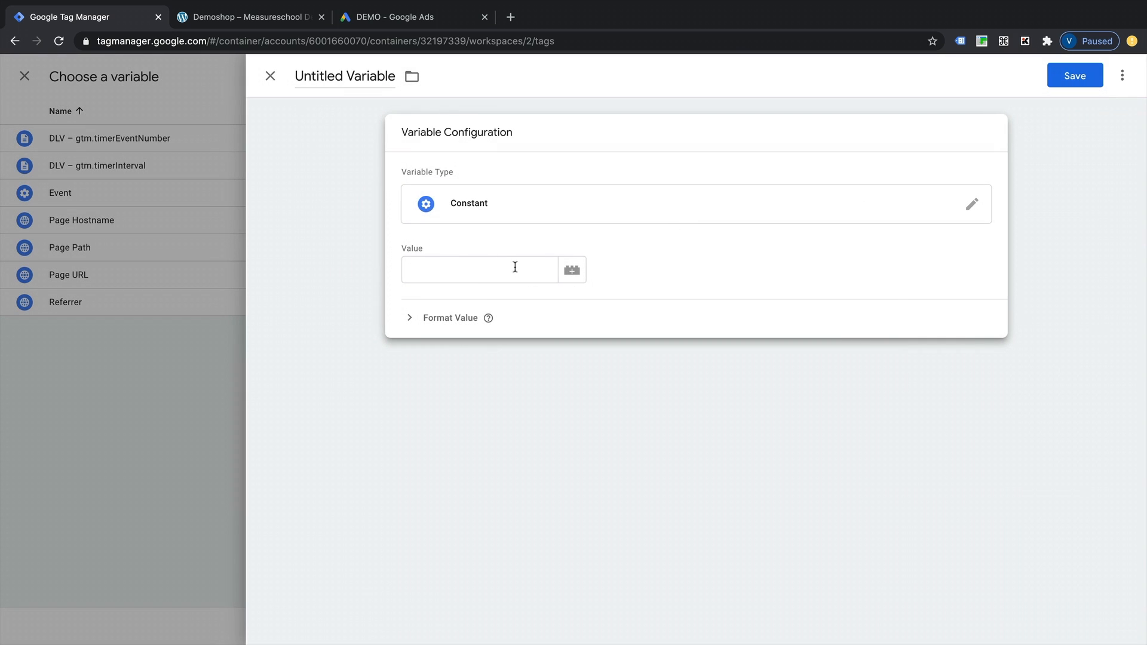
type("602283242")
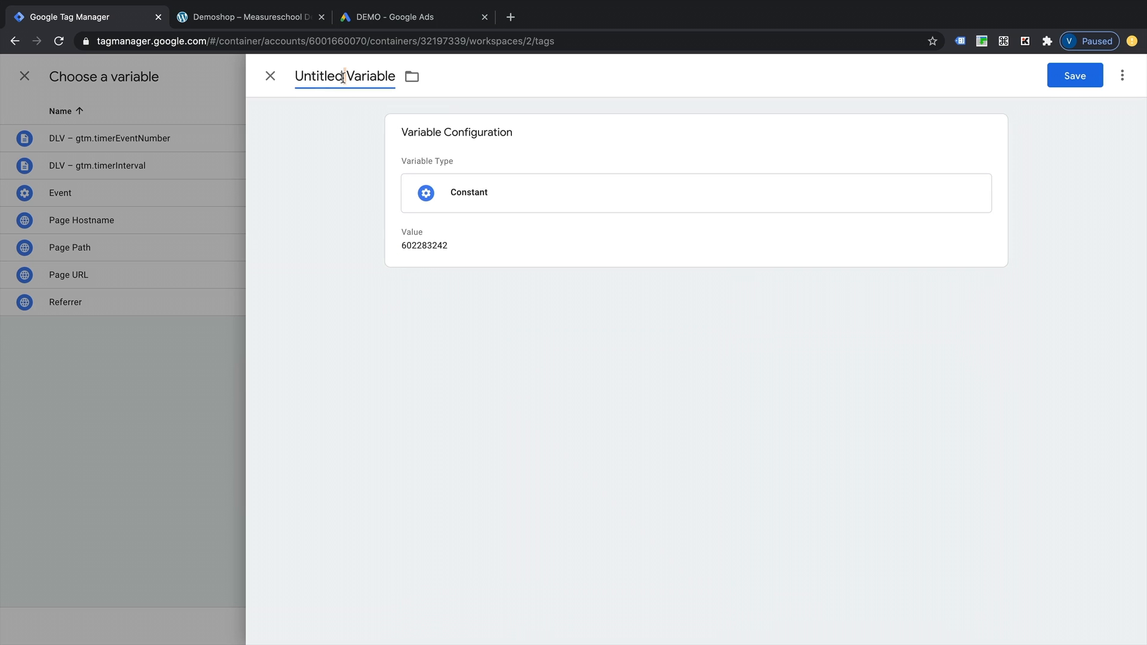
type("Google")
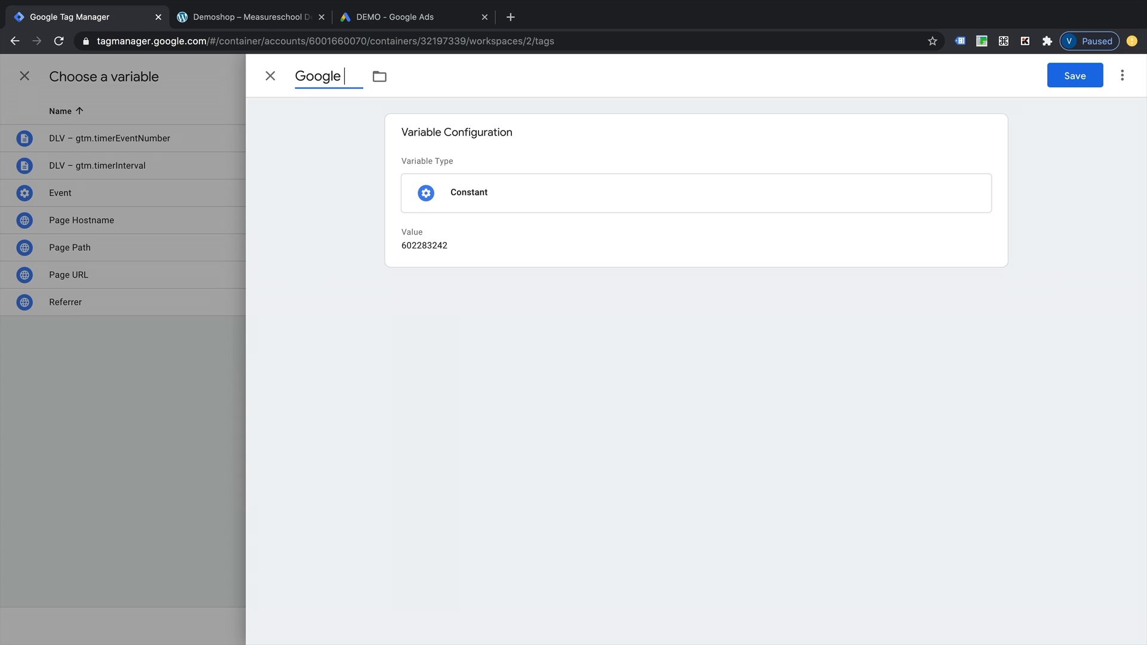
type("Ads Conversion")
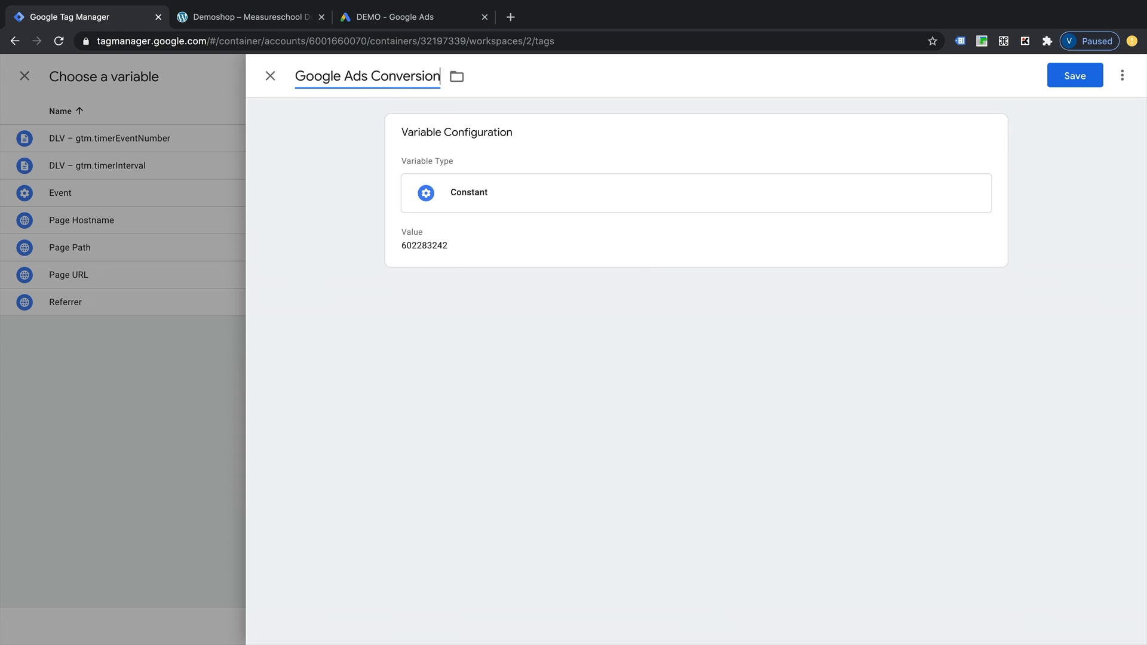
type("ID")
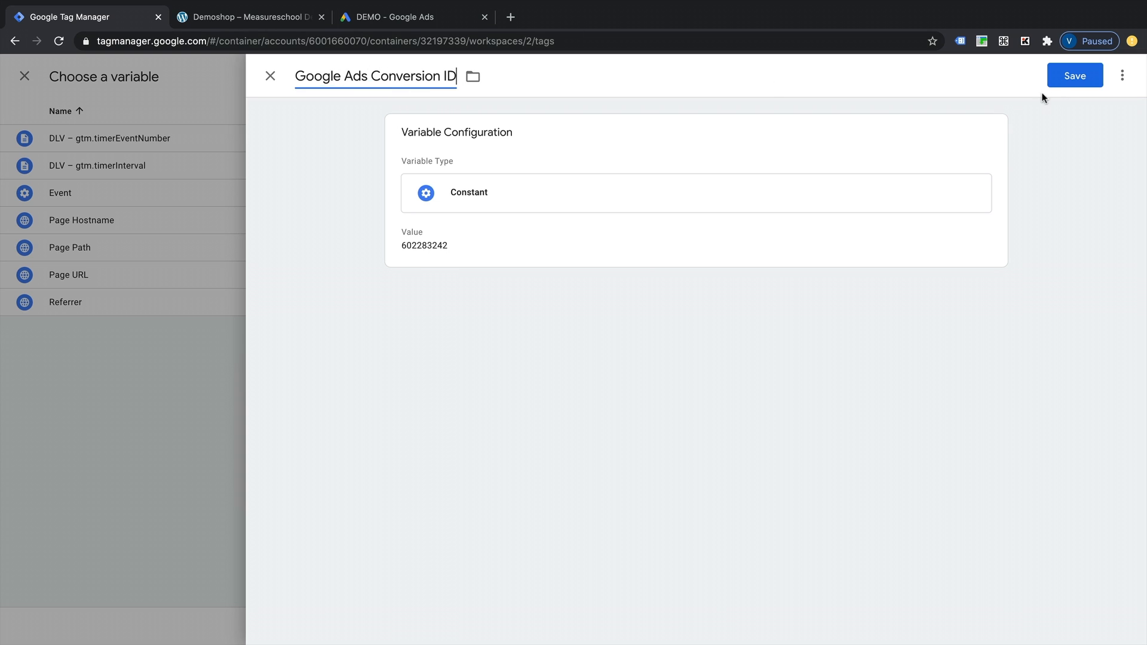
mouse_move(1075, 75)
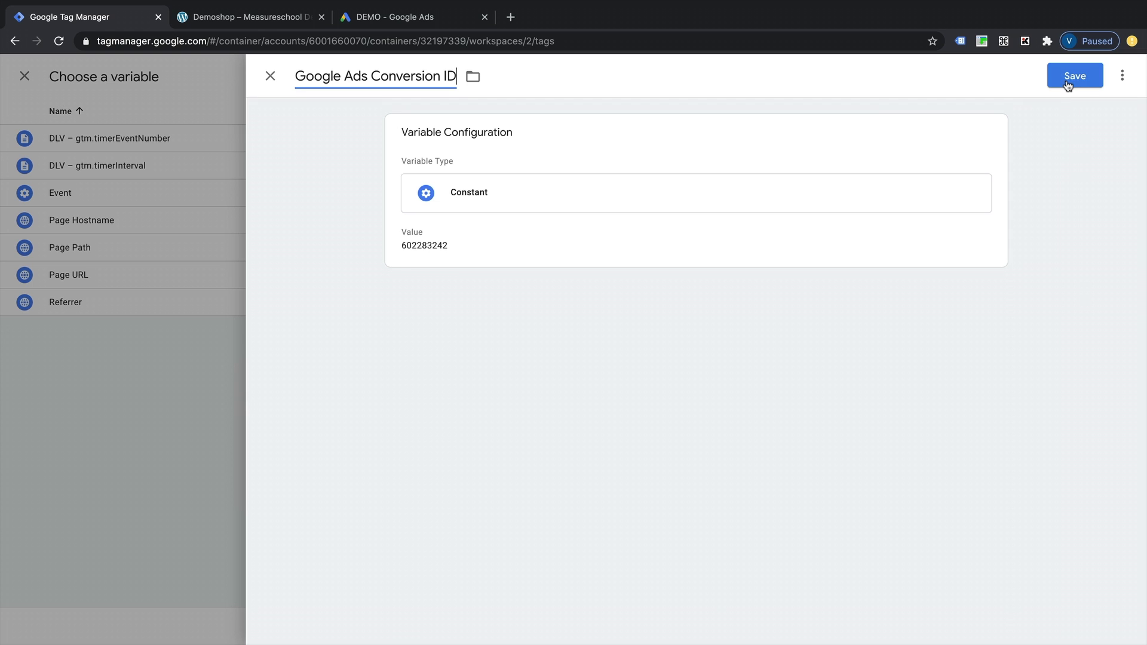
left_click(1074, 76)
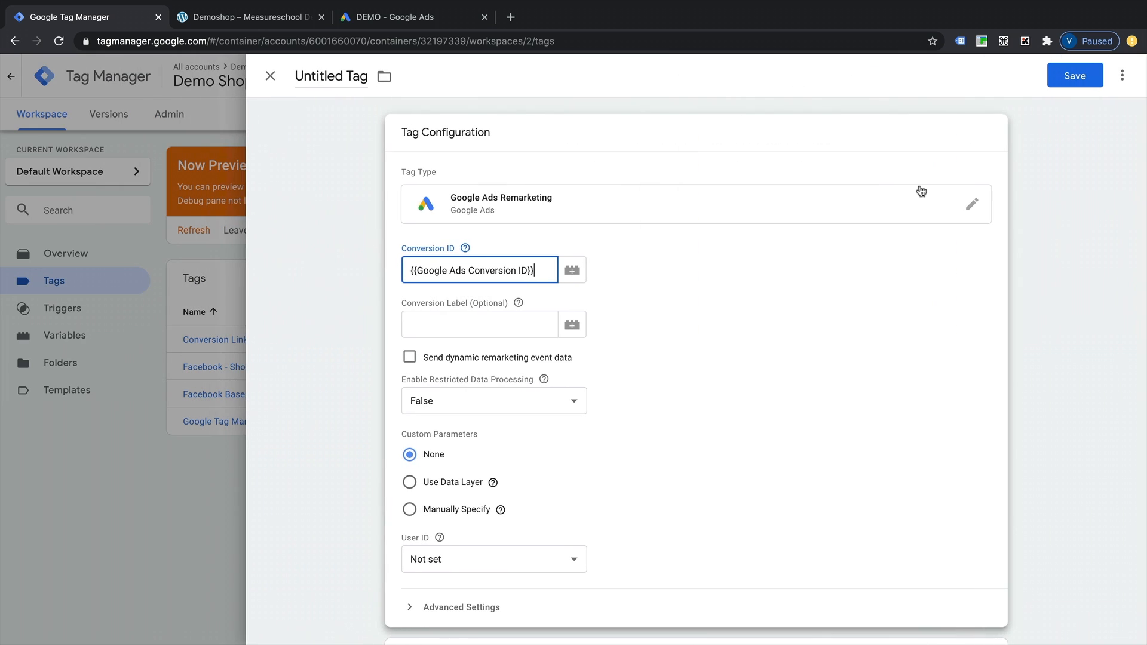
mouse_move(417, 252)
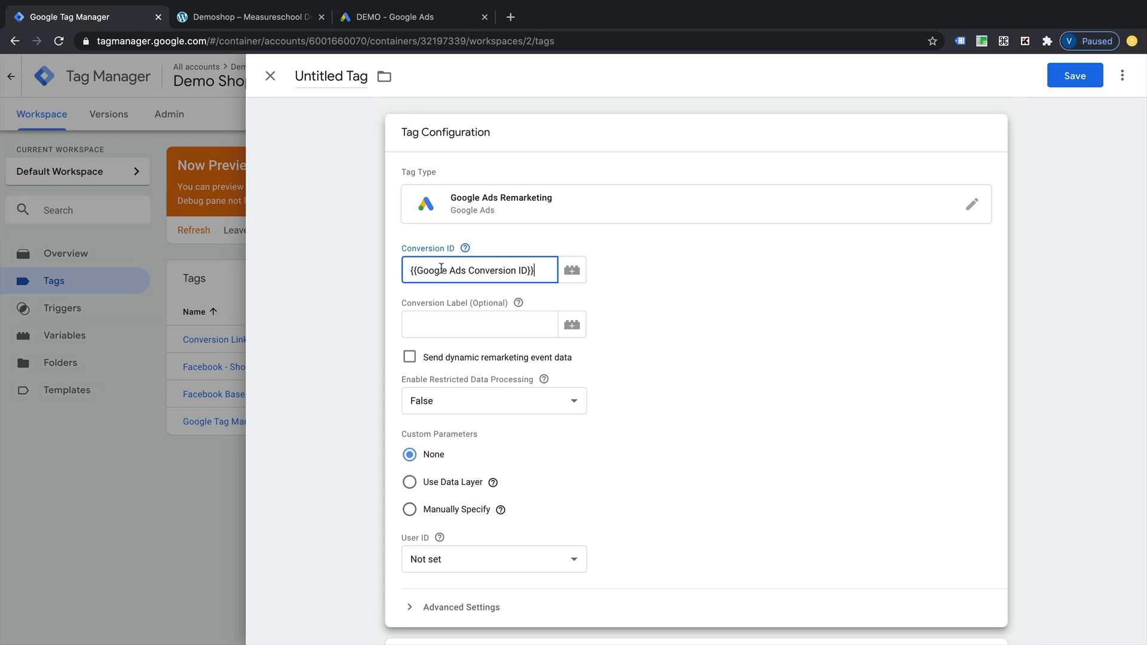
mouse_move(538, 269)
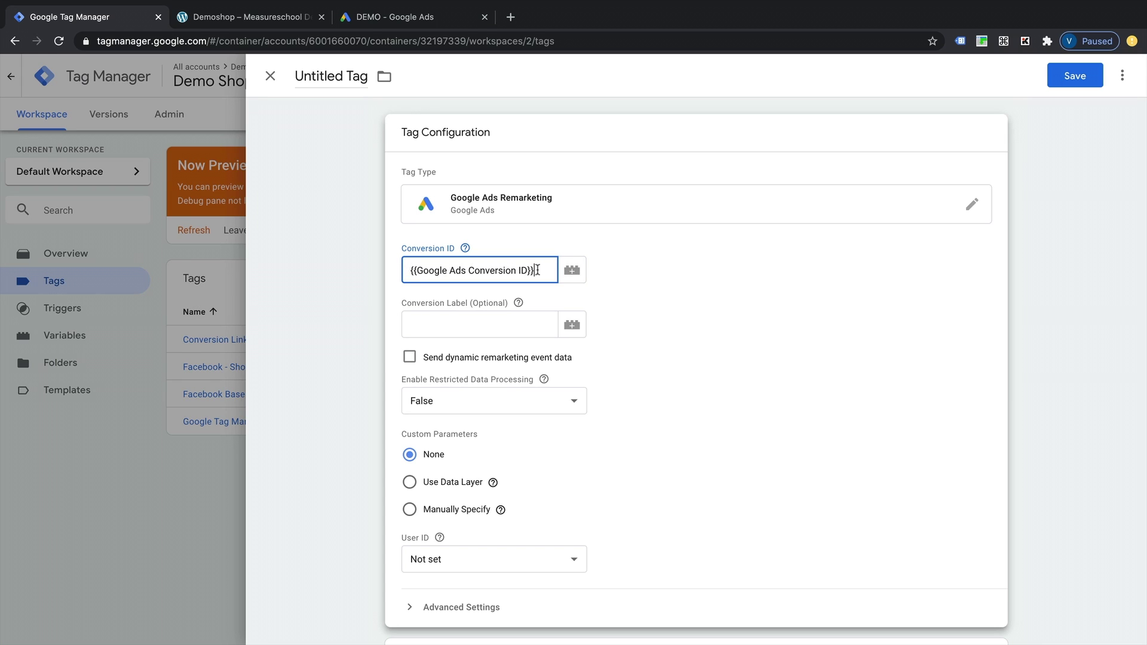
mouse_move(489, 313)
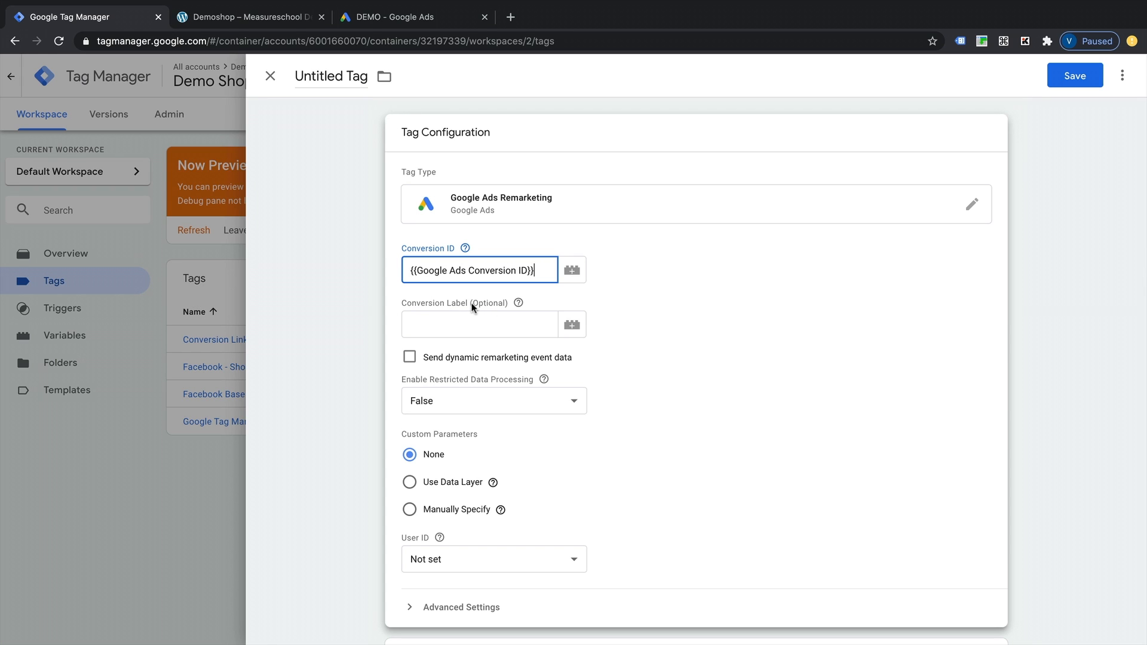
scroll("down", 3)
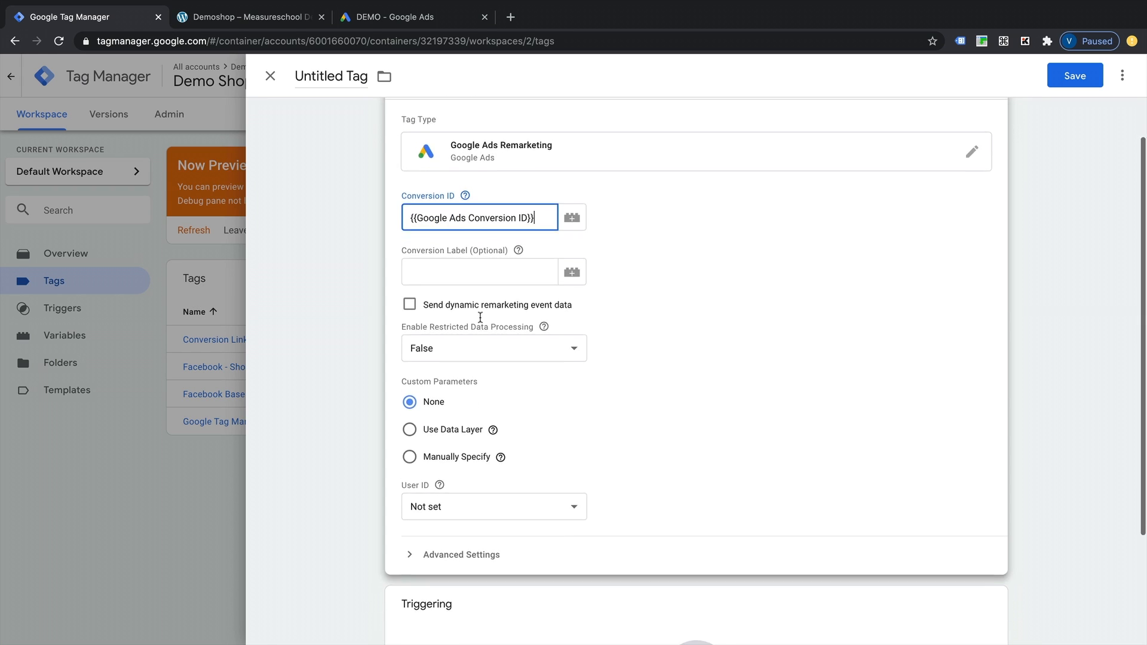
scroll("down", 3)
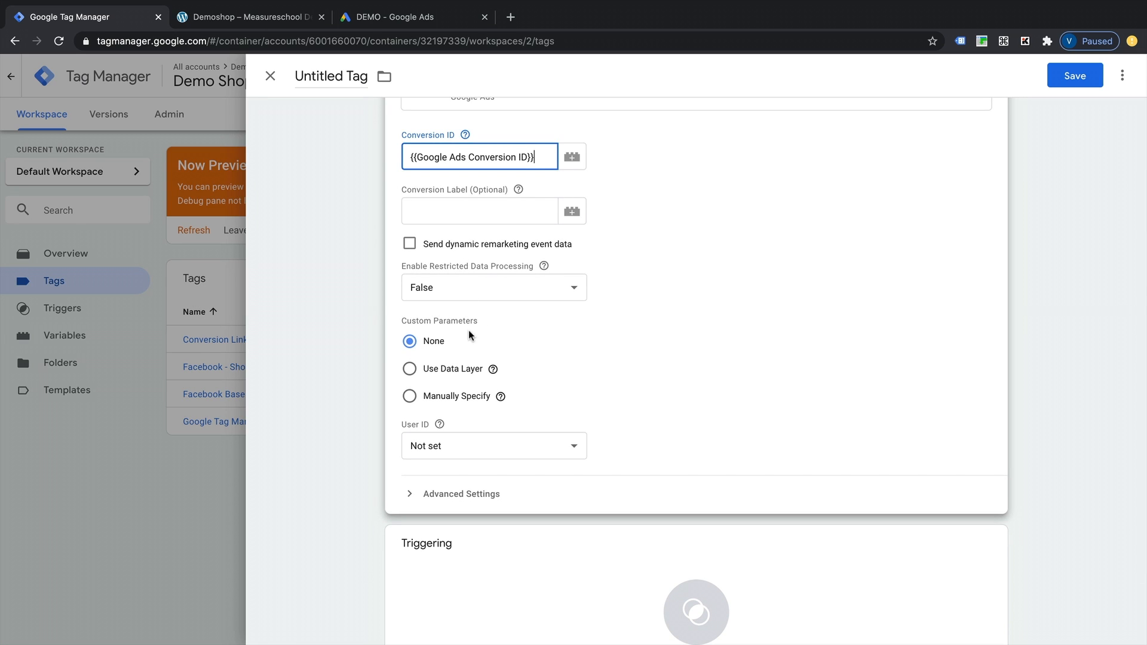
scroll("down", 3)
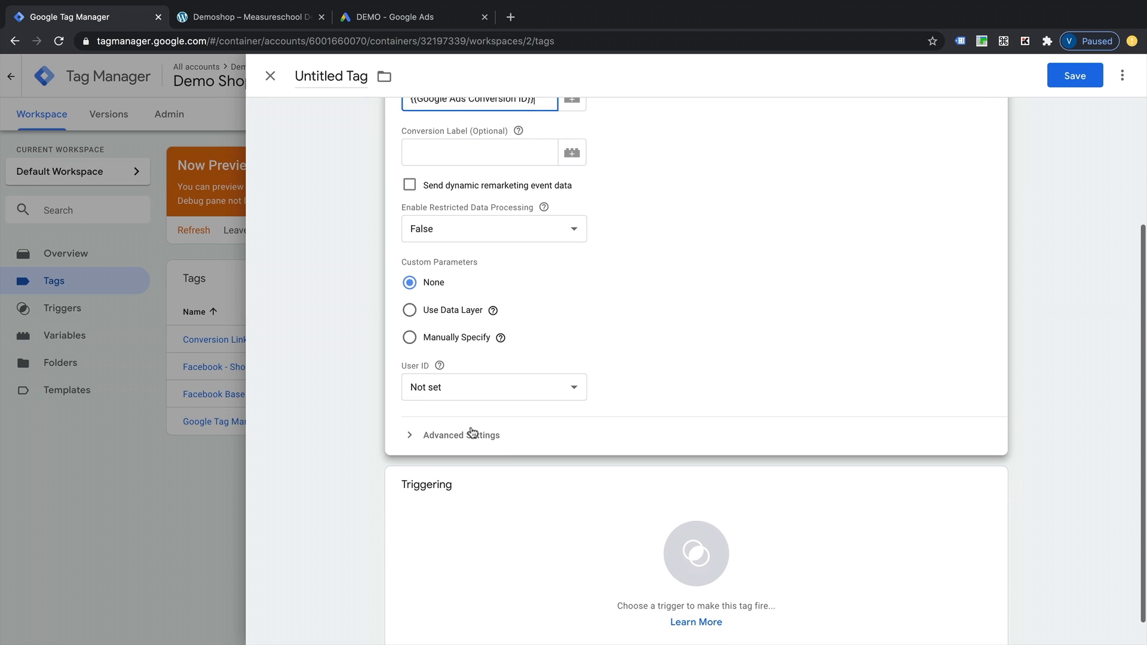
scroll("down", 3)
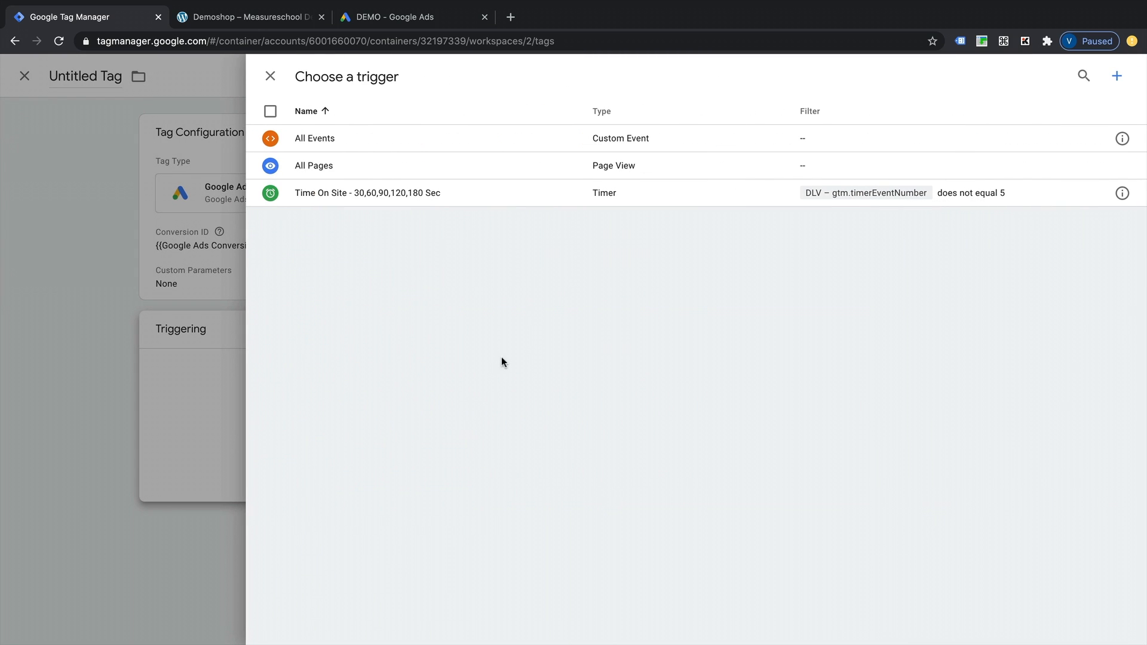
mouse_move(537, 173)
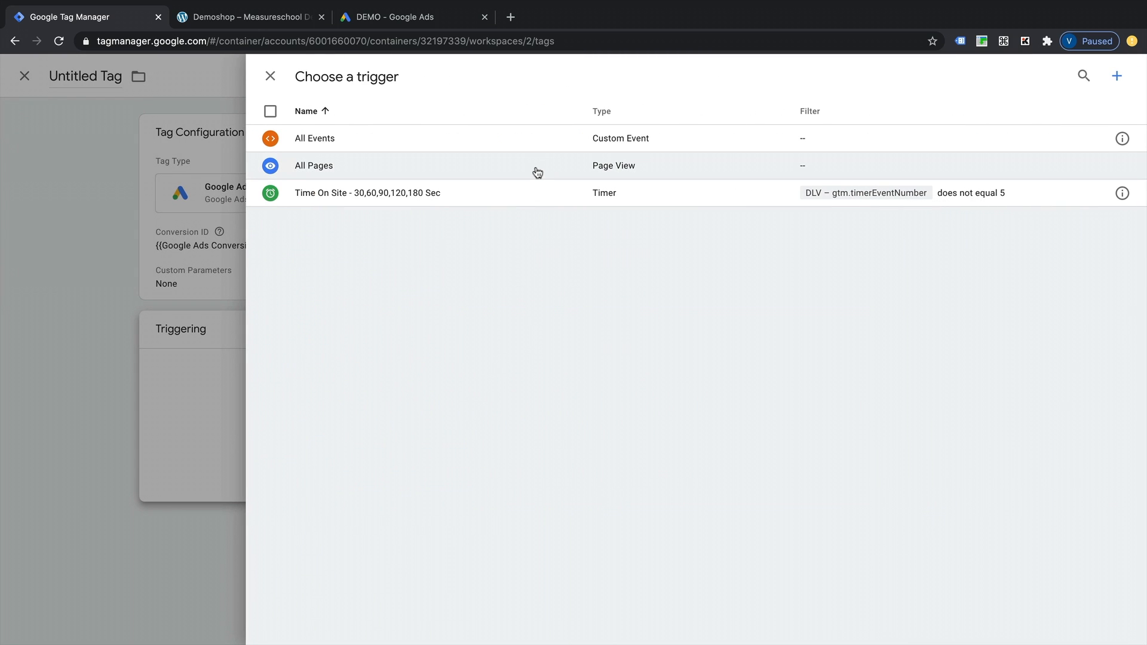
Trigger the tag on All Pages, name it 'Google Ads Remarketing', and save.
left_click(314, 166)
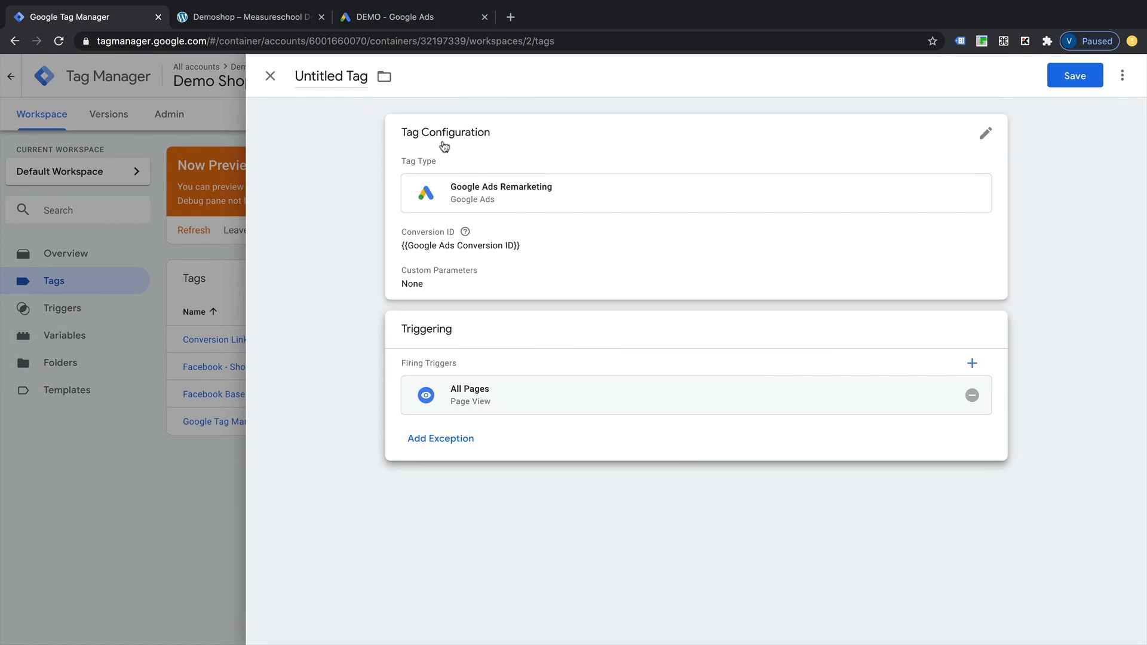
mouse_move(394, 313)
type("G")
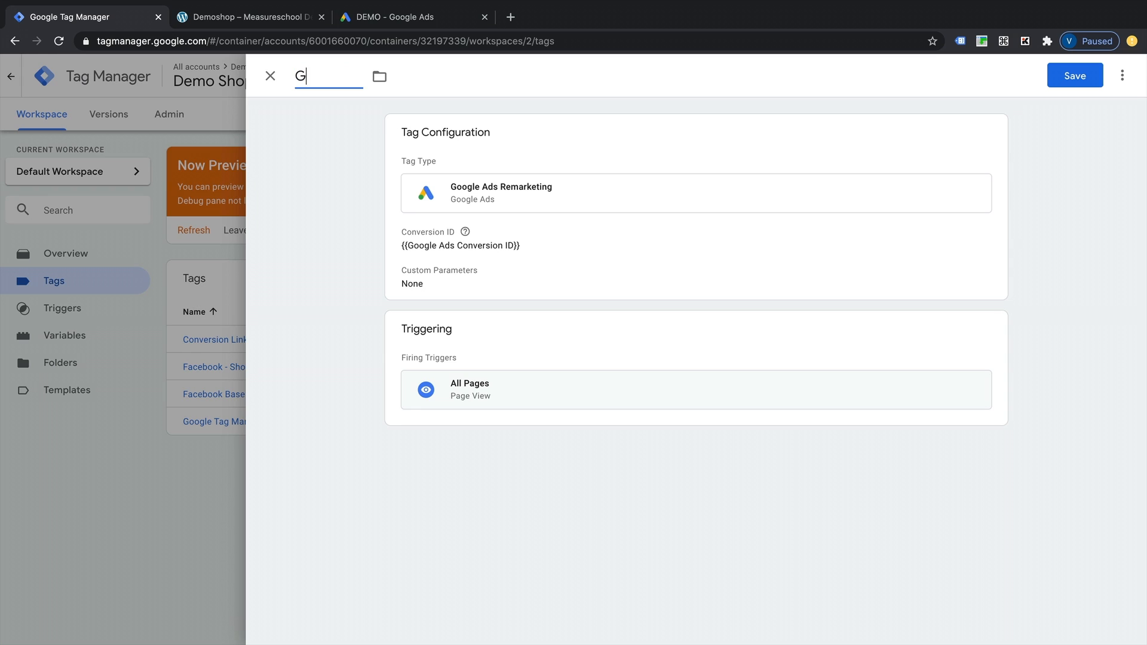
type("oogle Ads Re")
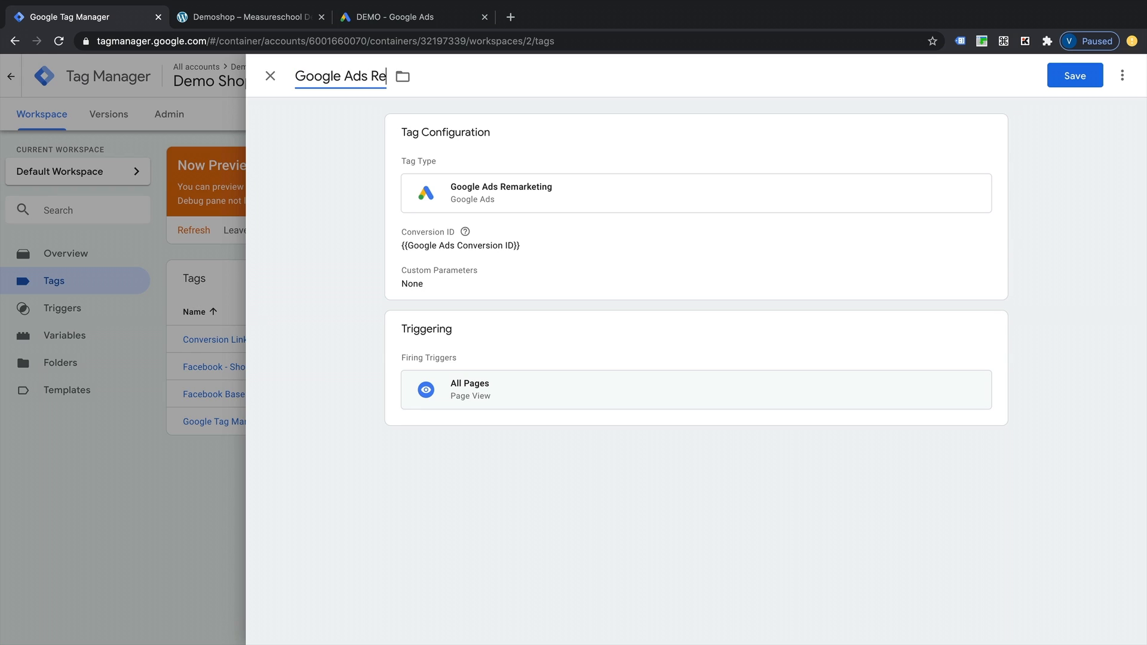
type("marketing")
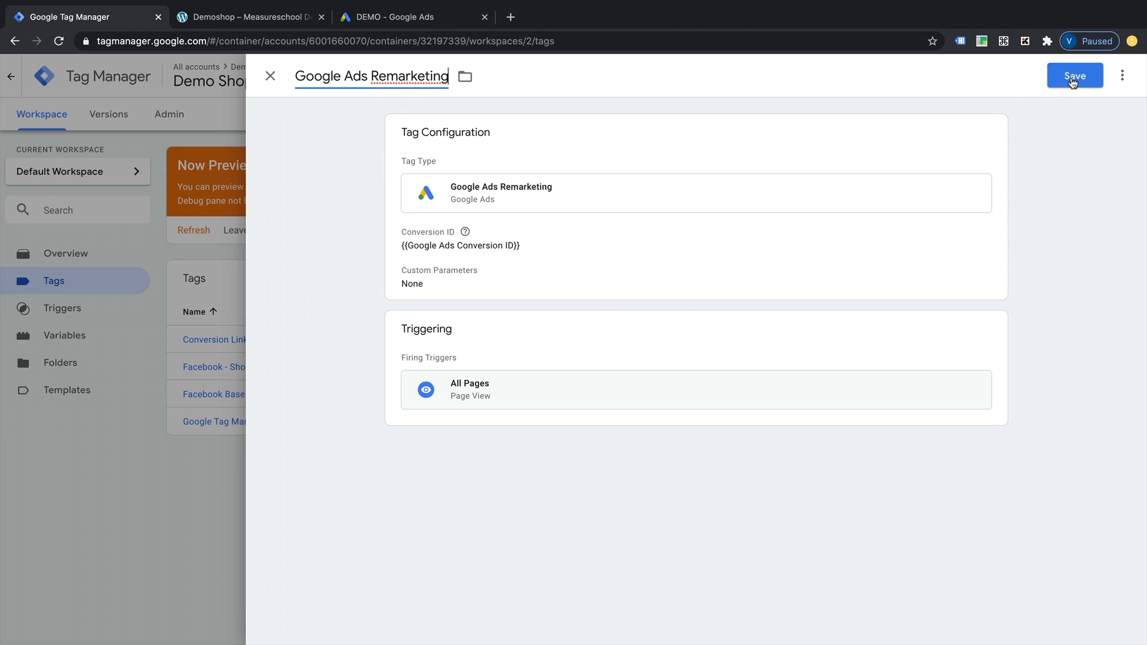
left_click(1074, 75)
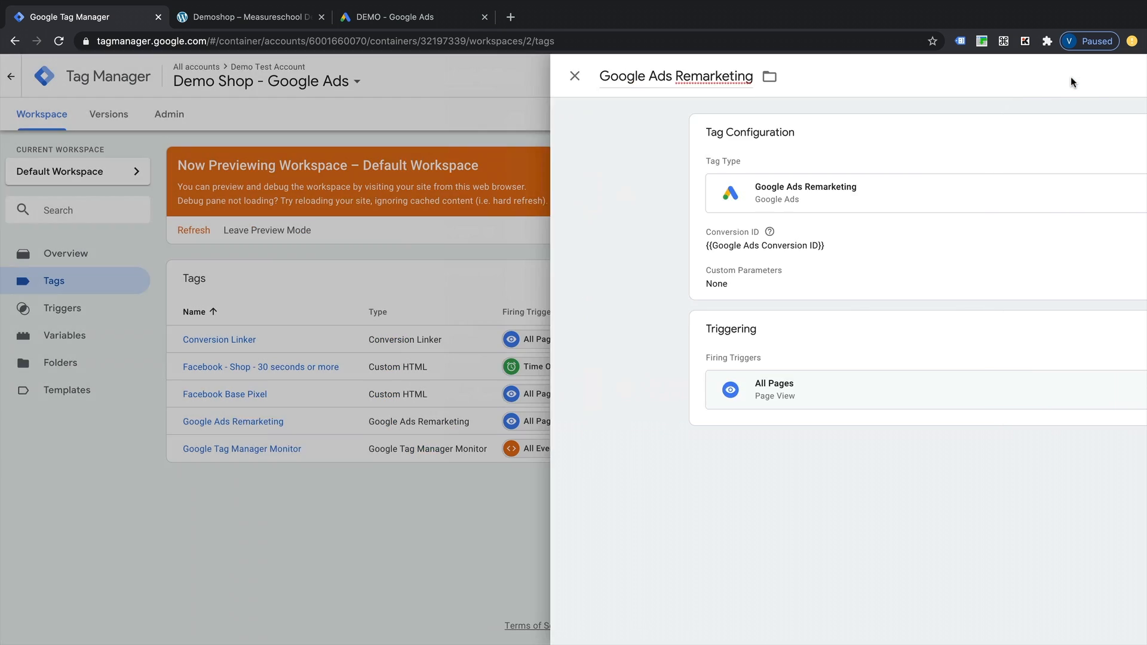
Check the Google Ads Remarketing tag in the list, then switch to the Demoshop site.
left_click(574, 76)
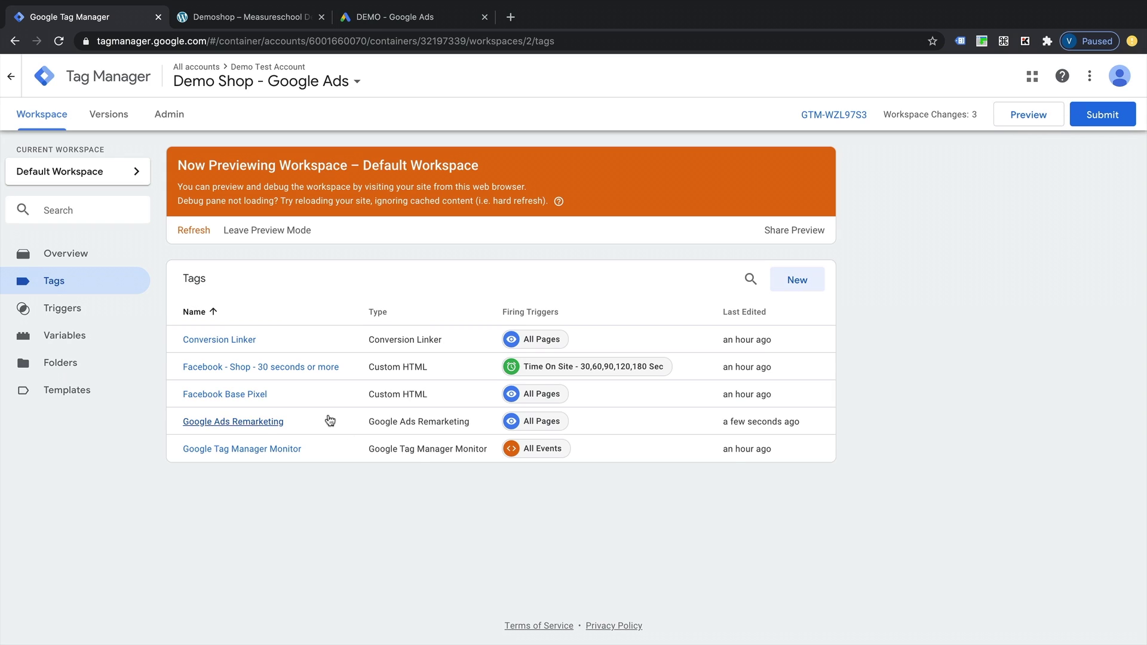
mouse_move(335, 342)
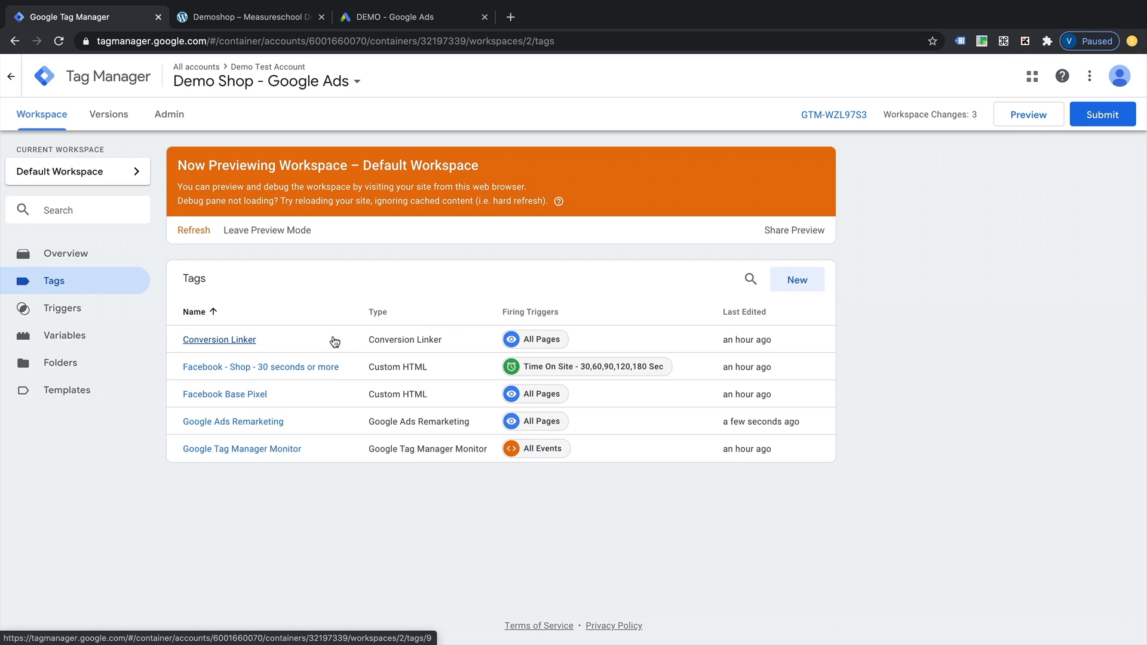
mouse_move(1028, 97)
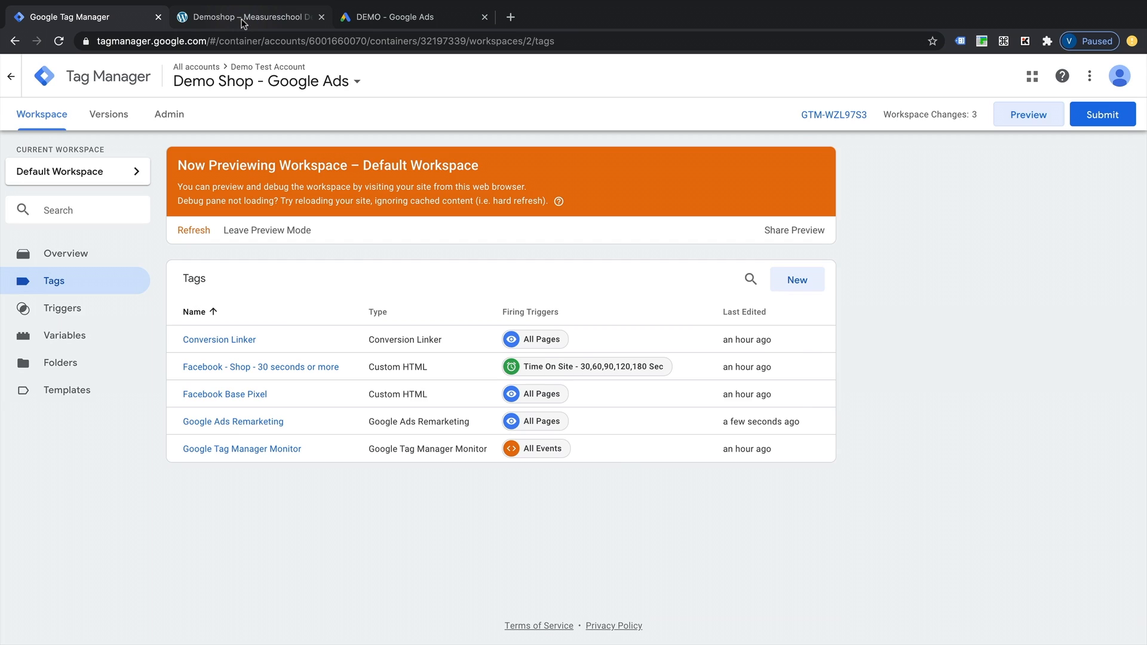
left_click(249, 17)
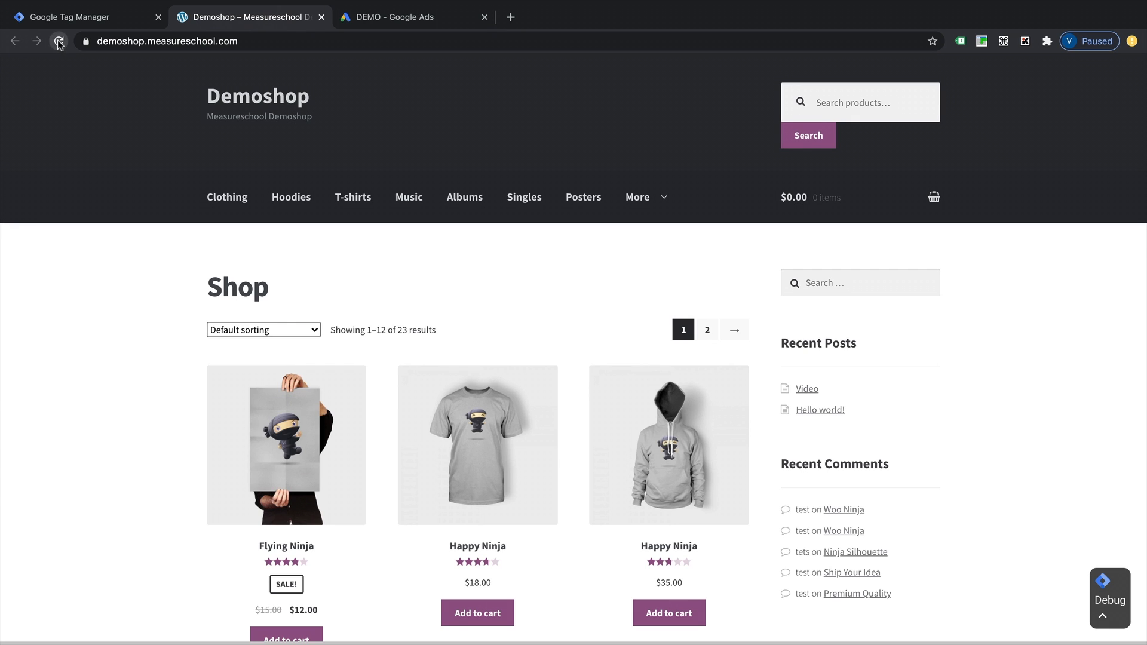
Reload the Demoshop shop page and check that Google Ads Remarketing appears under Tags Fired.
left_click(59, 41)
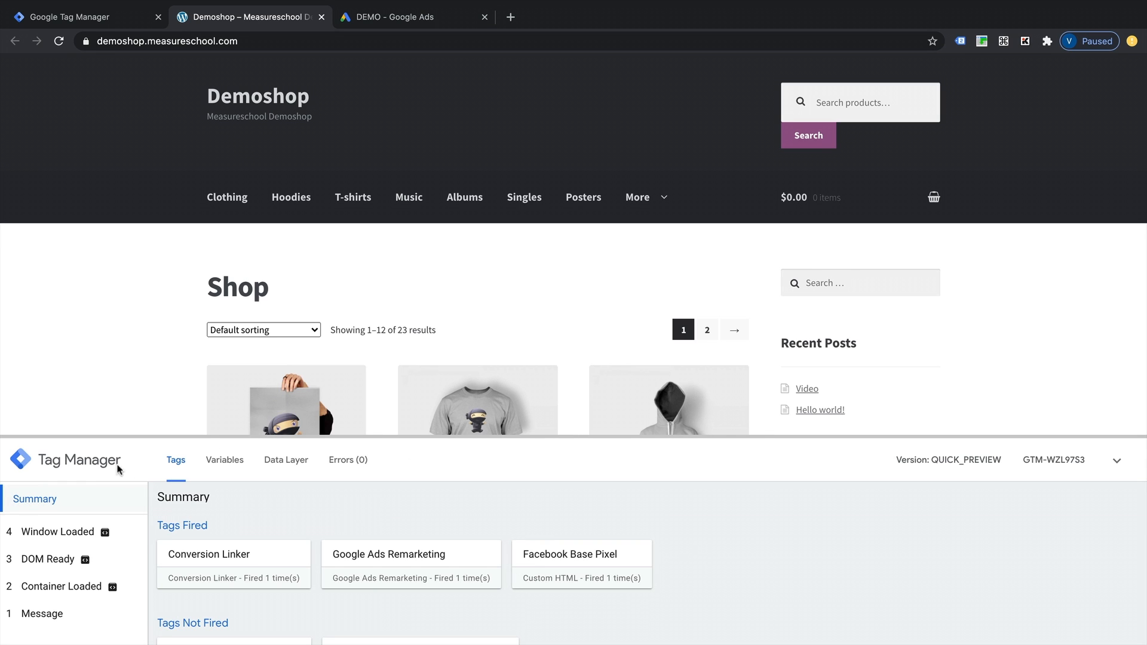
mouse_move(495, 498)
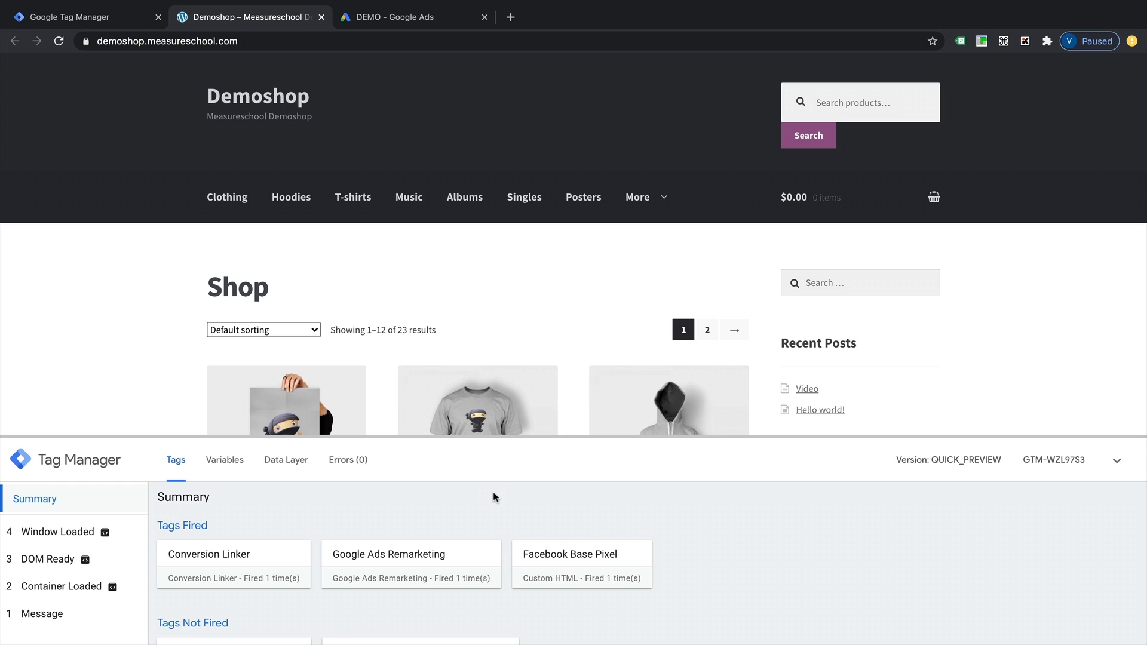
mouse_move(501, 286)
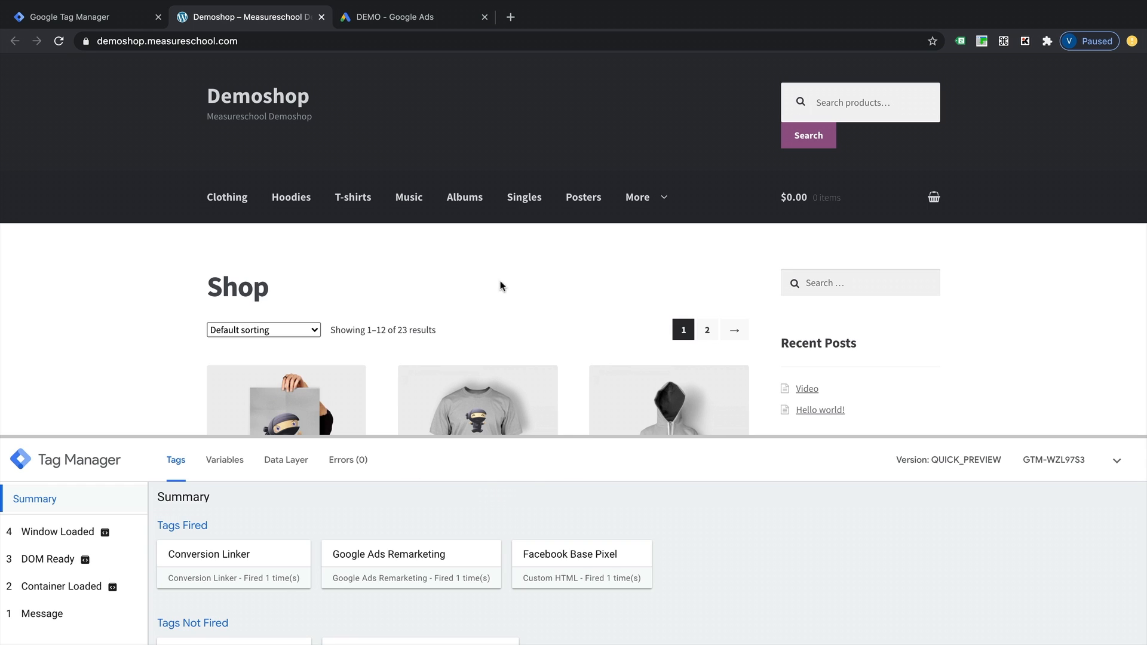
mouse_move(571, 476)
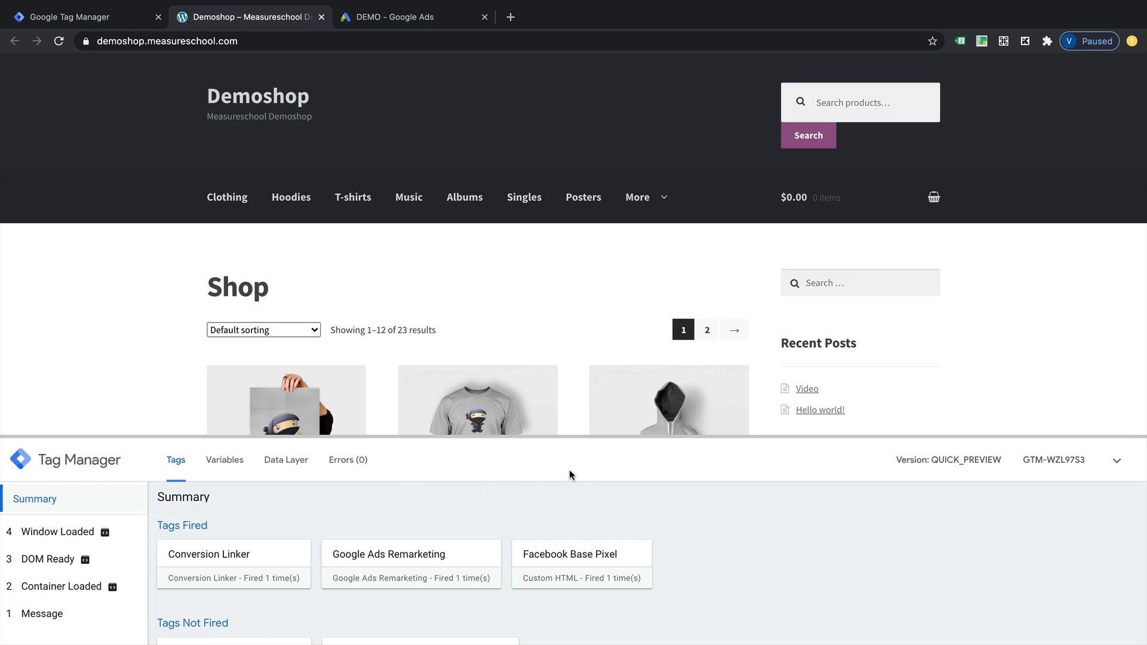
mouse_move(530, 462)
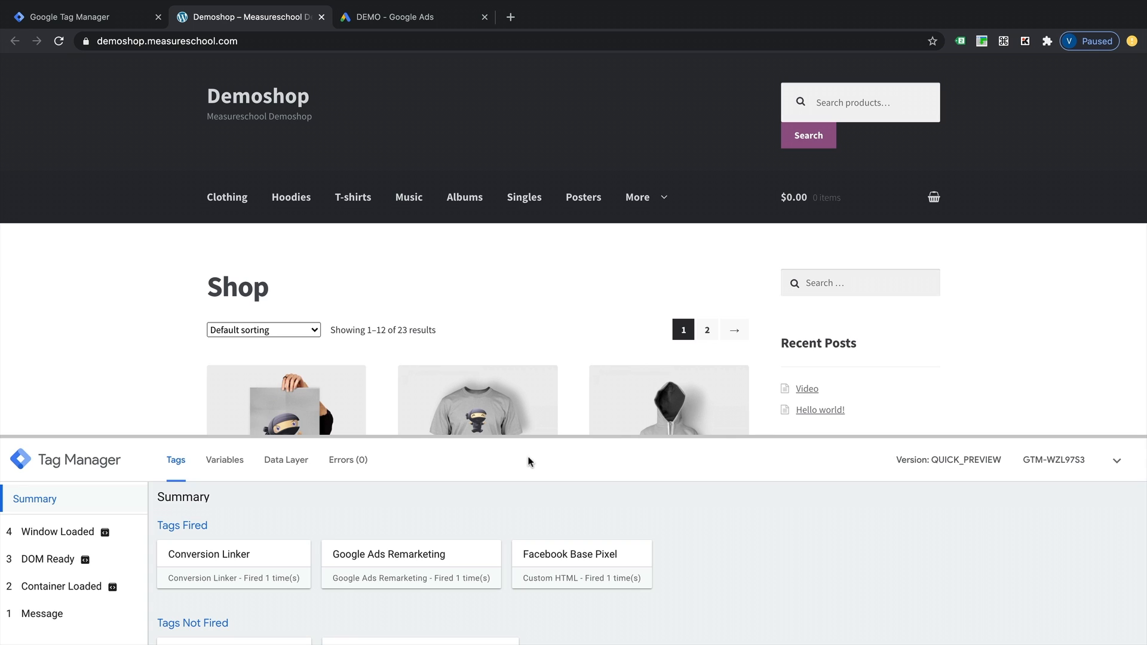
mouse_move(315, 308)
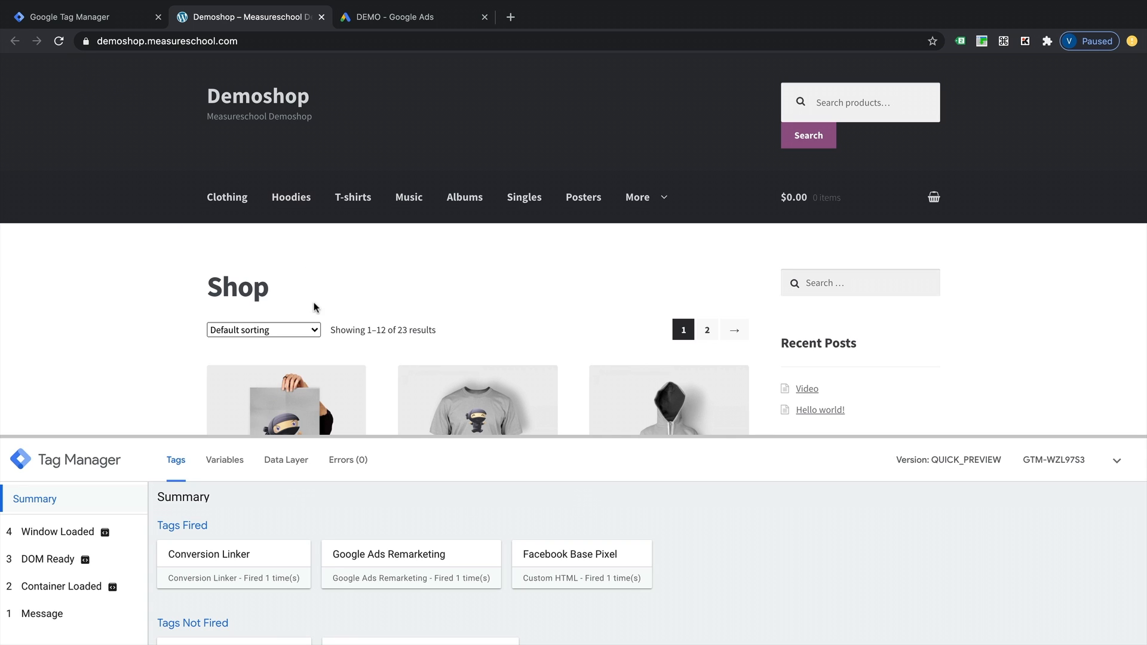
mouse_move(380, 567)
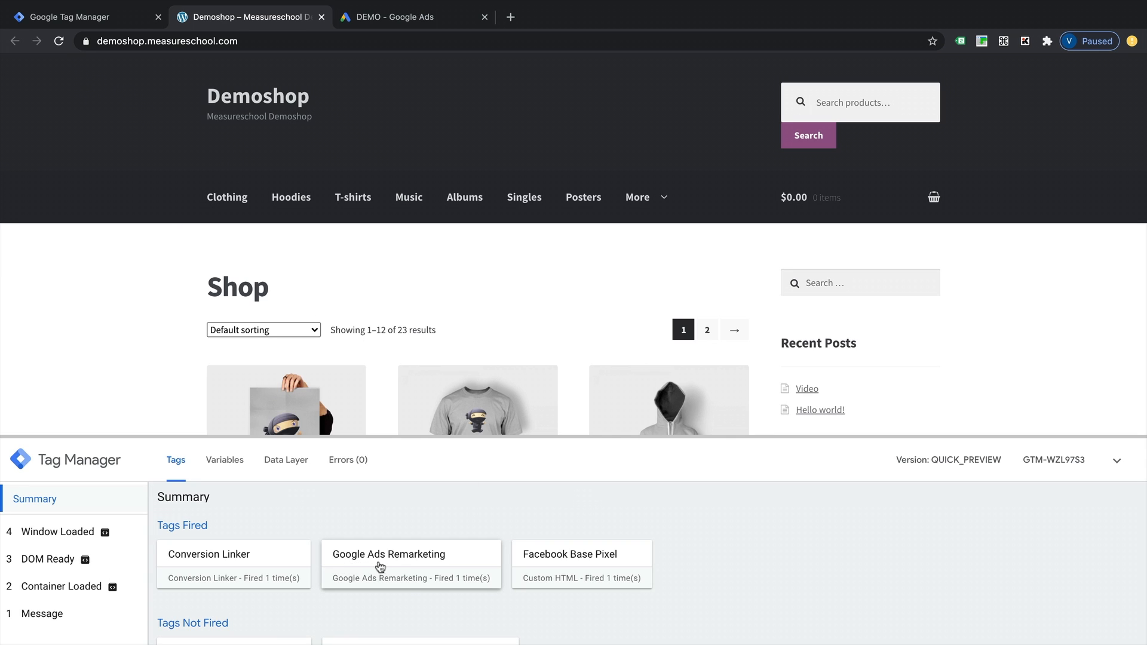
mouse_move(447, 591)
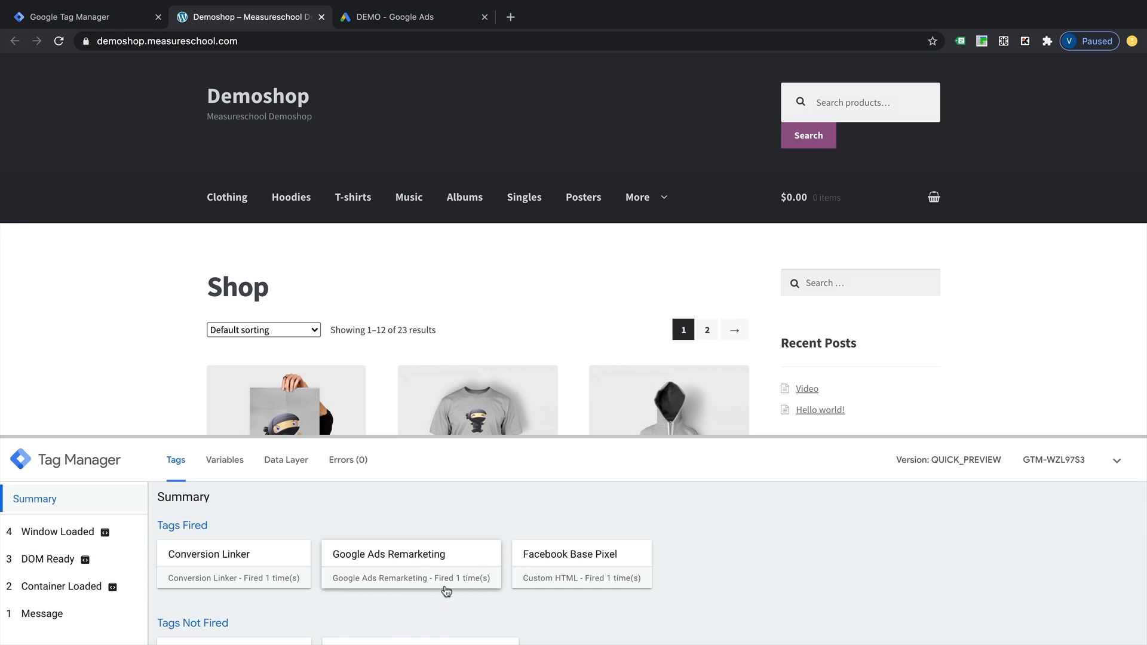
scroll("down", 3)
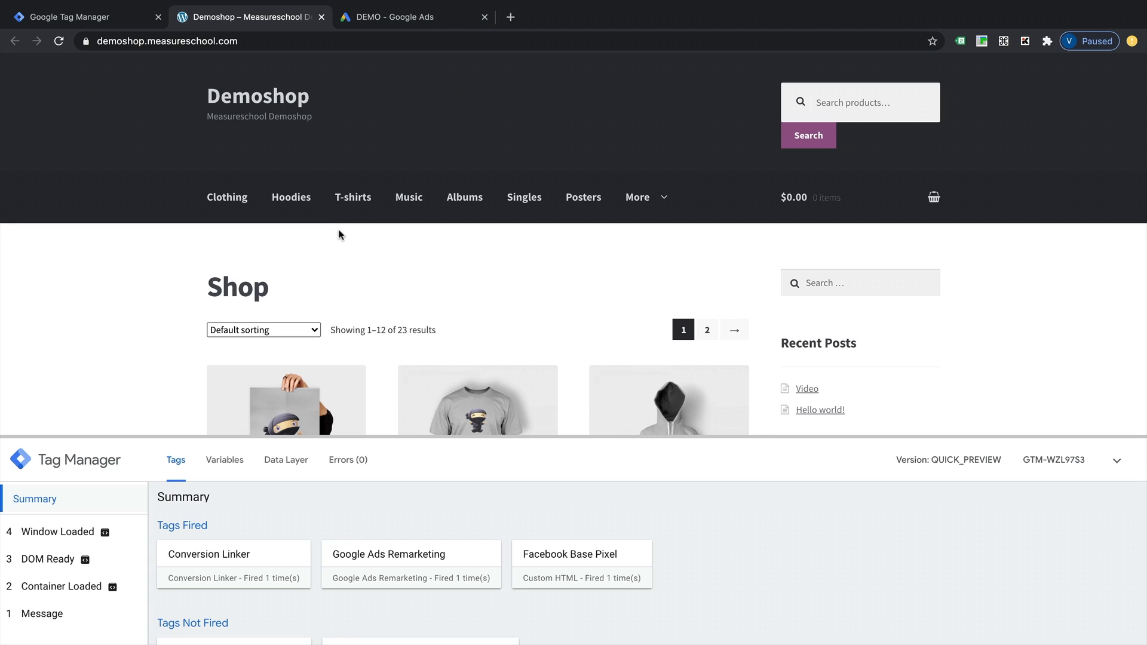
mouse_move(113, 22)
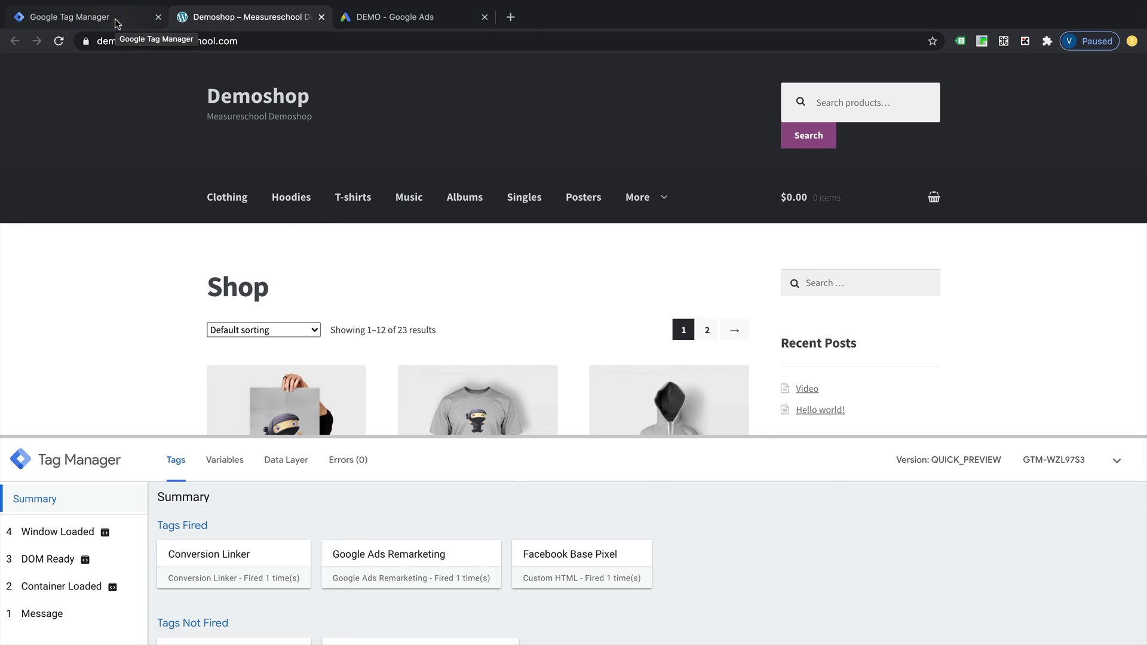
Submit and publish the GTM workspace as a version named 'Remarketing'.
left_click(73, 17)
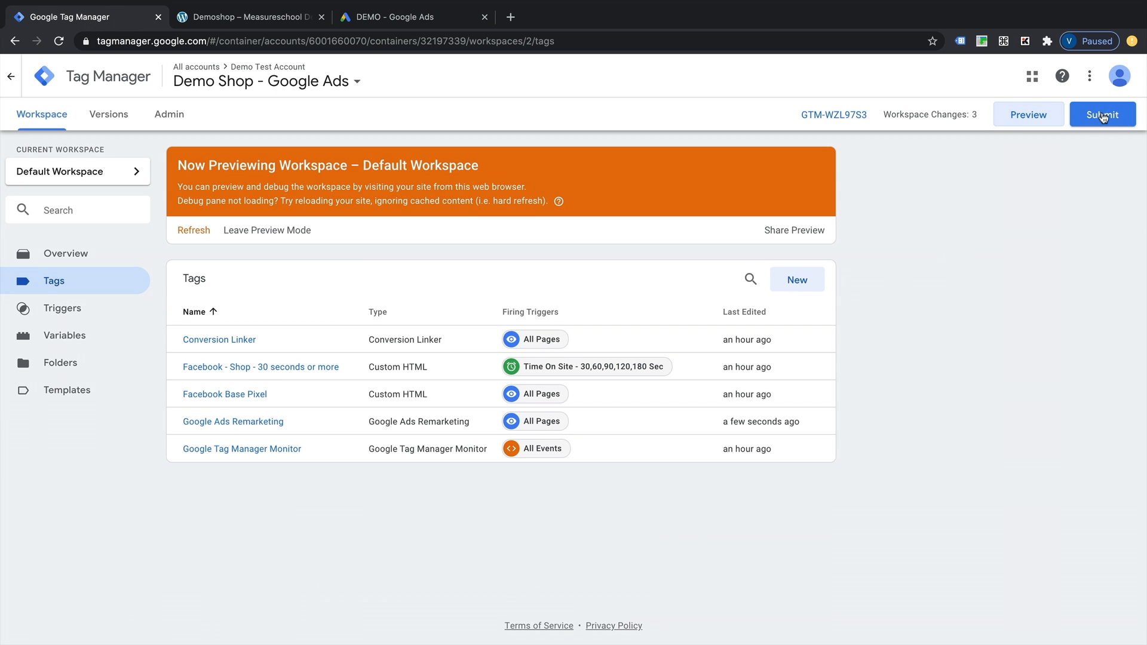
left_click(1102, 114)
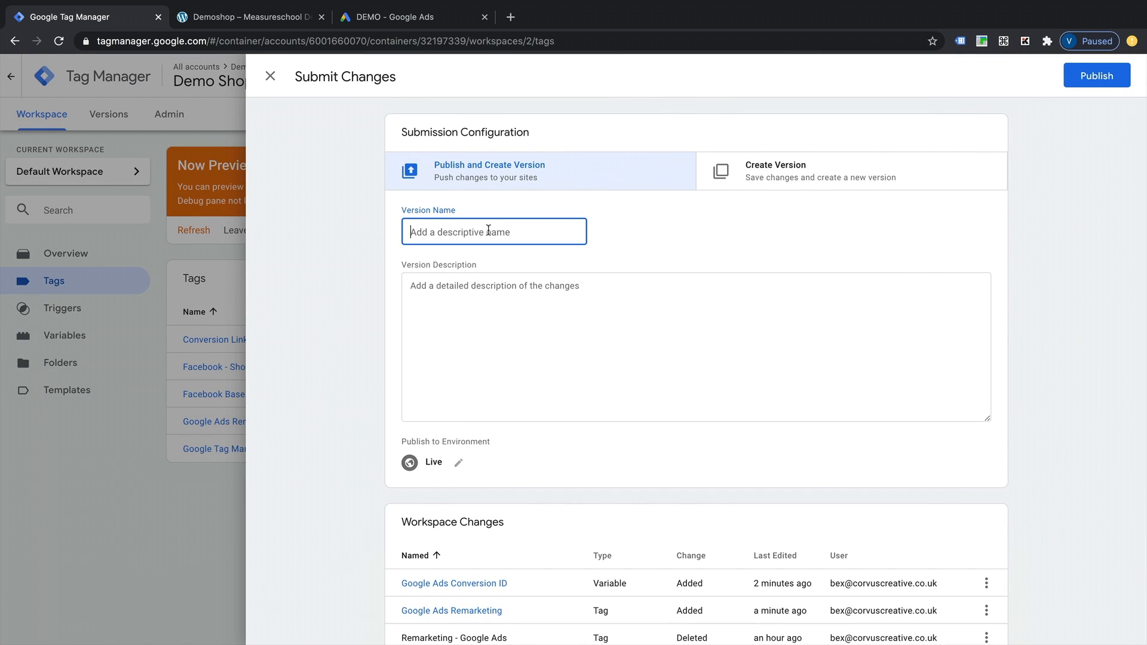
type("Remarkeing")
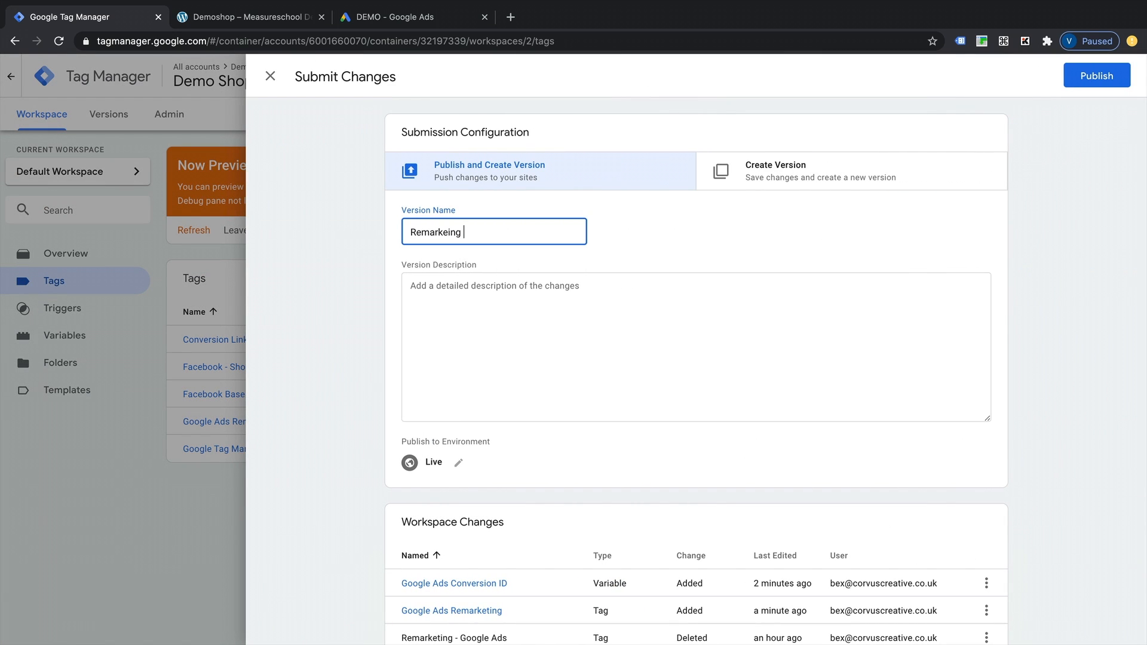
key("Backspace")
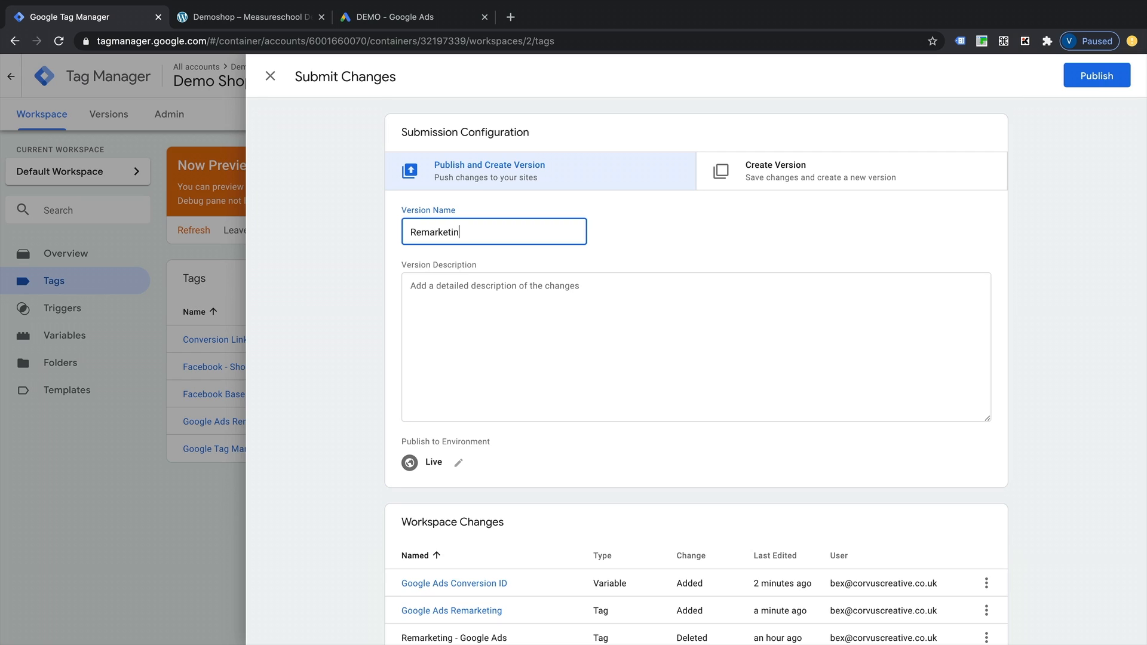
type("g")
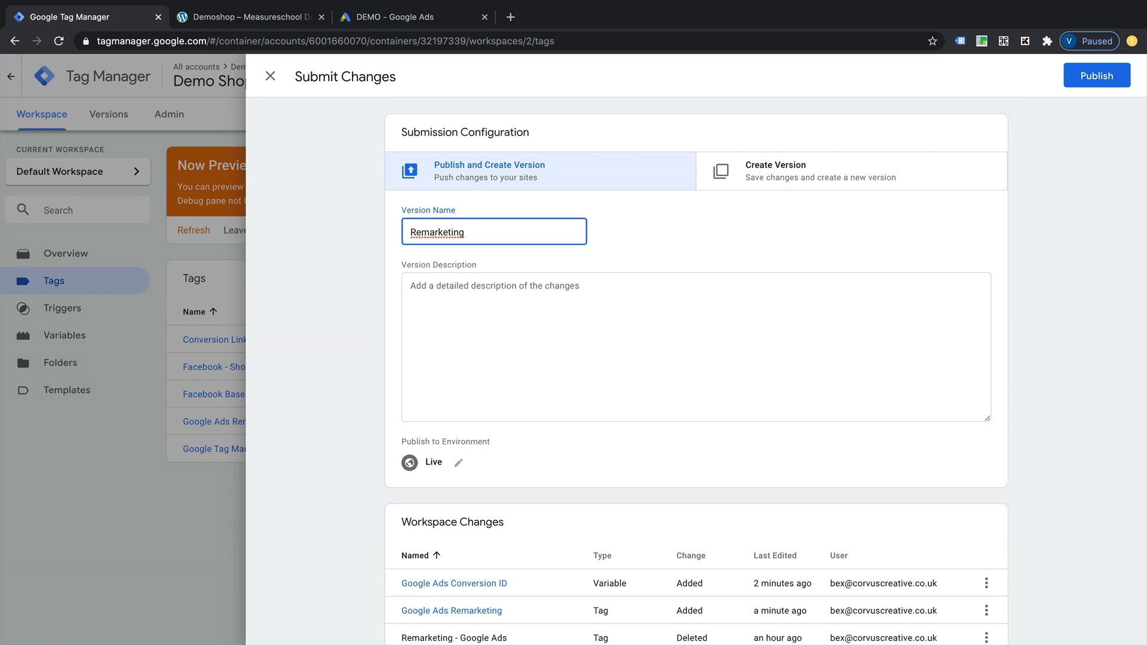
left_click(1095, 76)
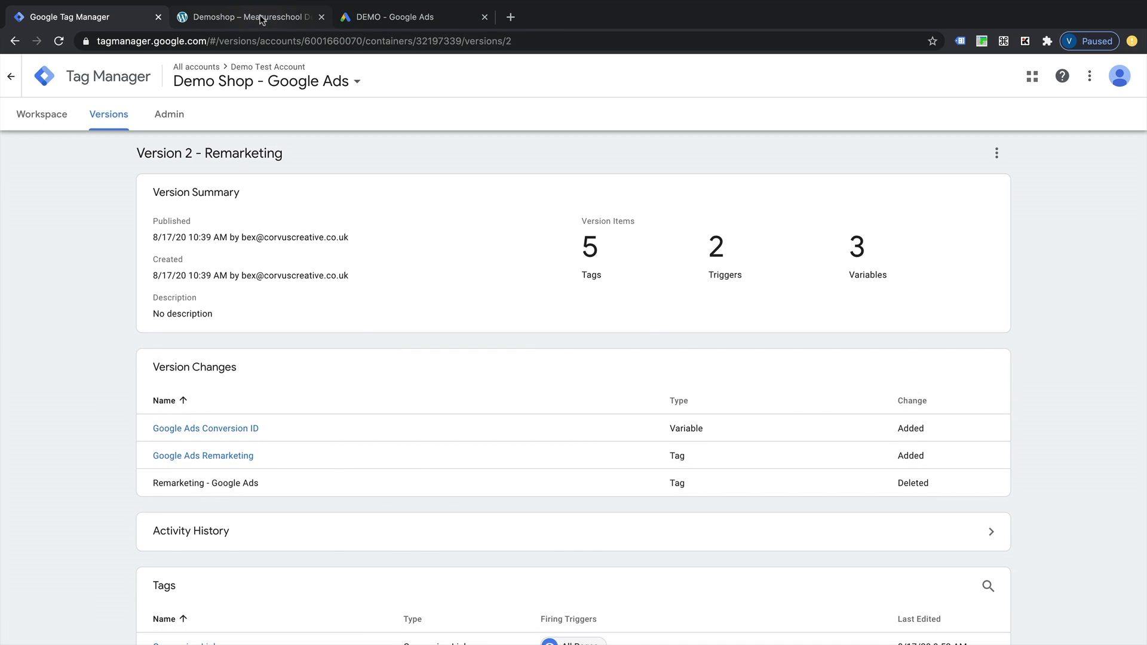
Reload the Demoshop page and view Tag Assistant's results: Remarketing Tag 602283242 and Google Tag Manager.
left_click(250, 16)
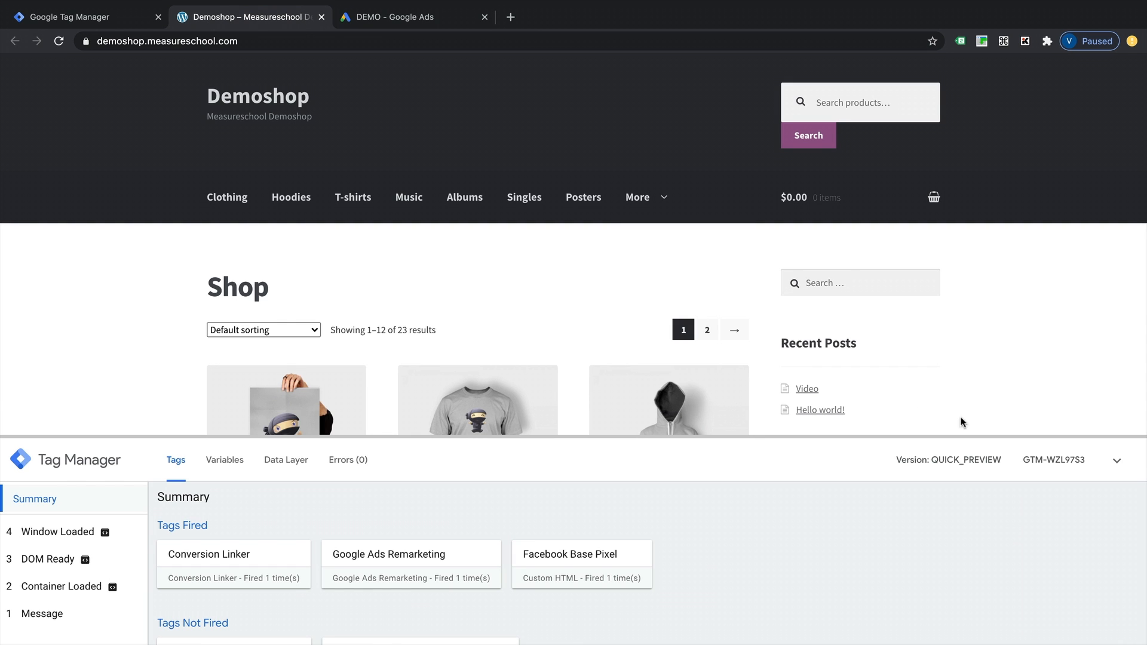
mouse_move(805, 384)
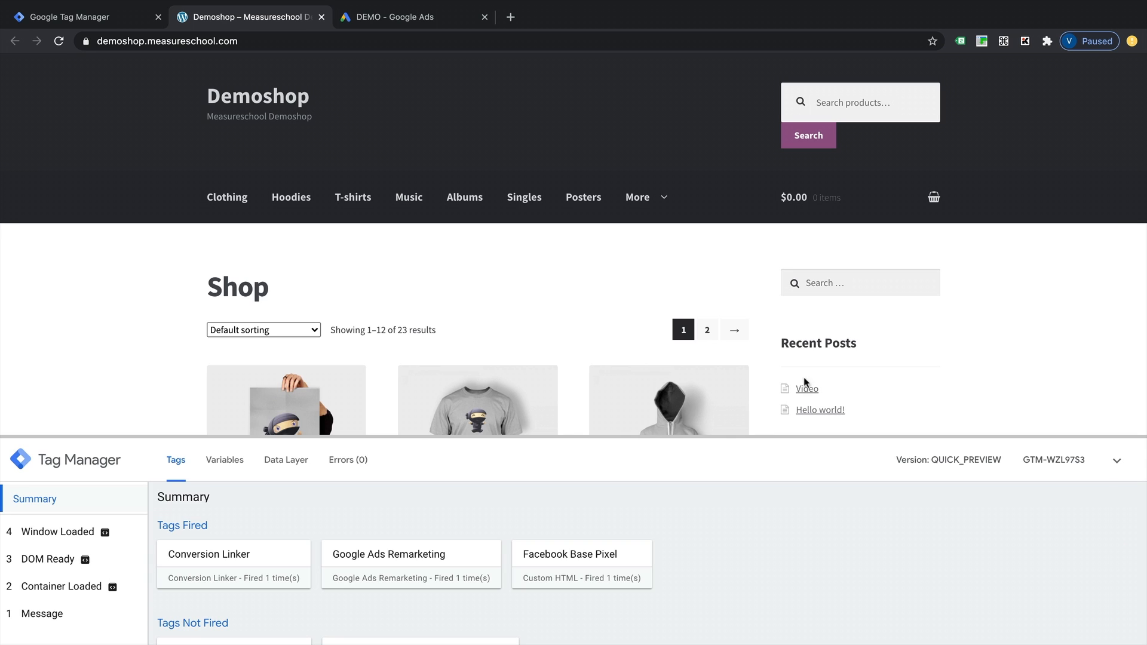
mouse_move(32, 114)
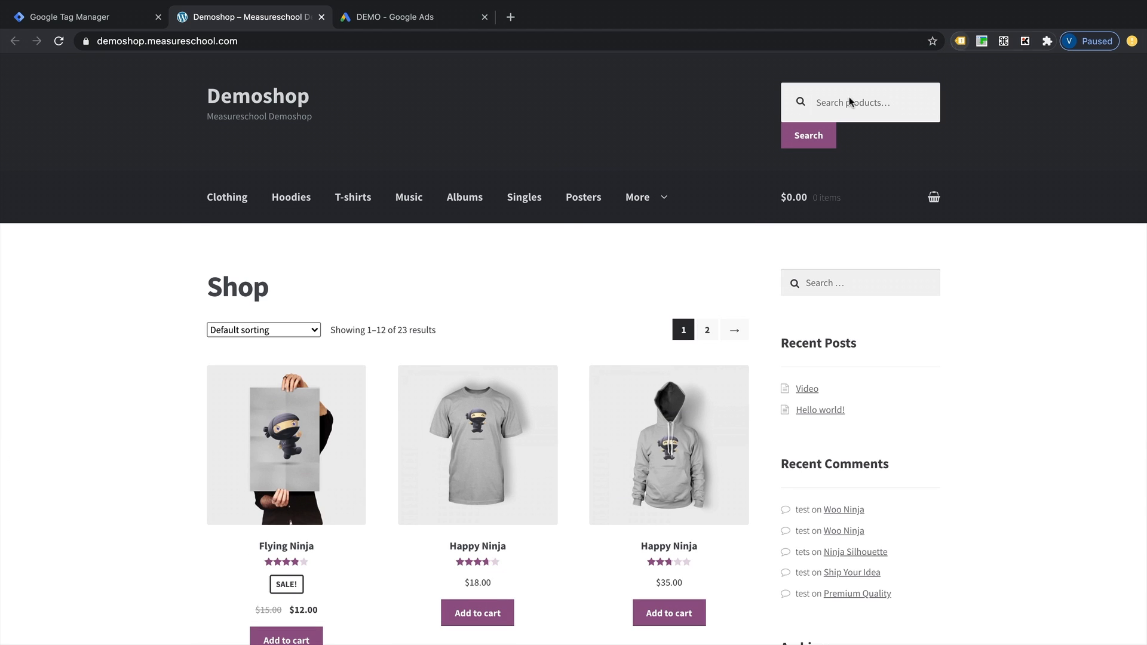
left_click(961, 42)
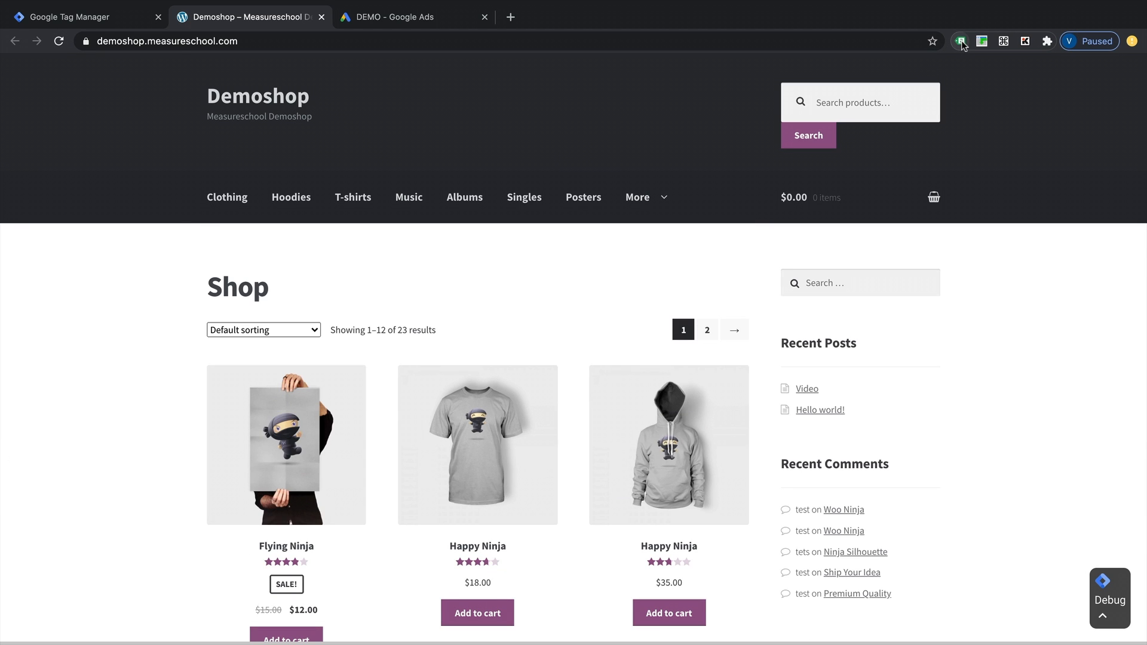
mouse_move(962, 41)
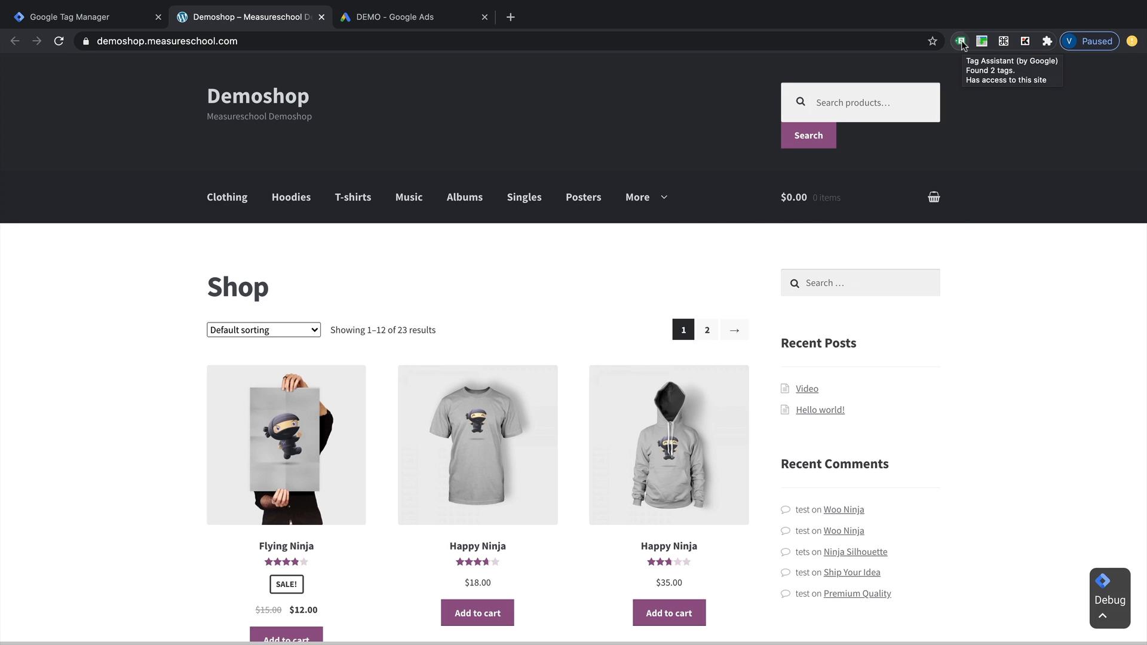
left_click(960, 42)
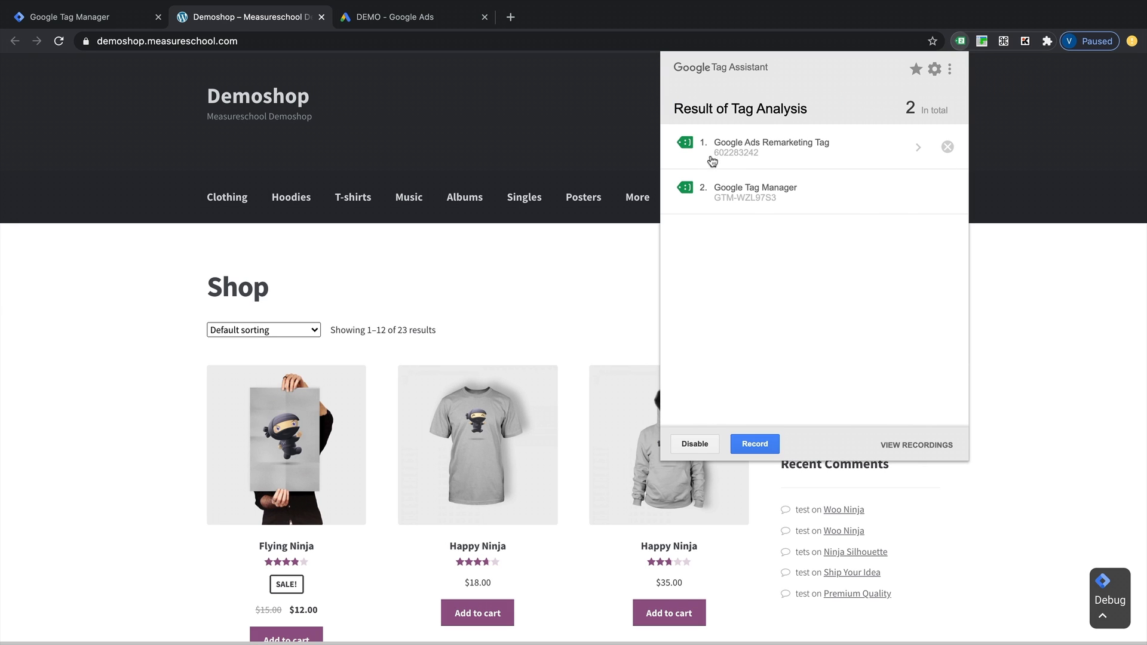
mouse_move(811, 144)
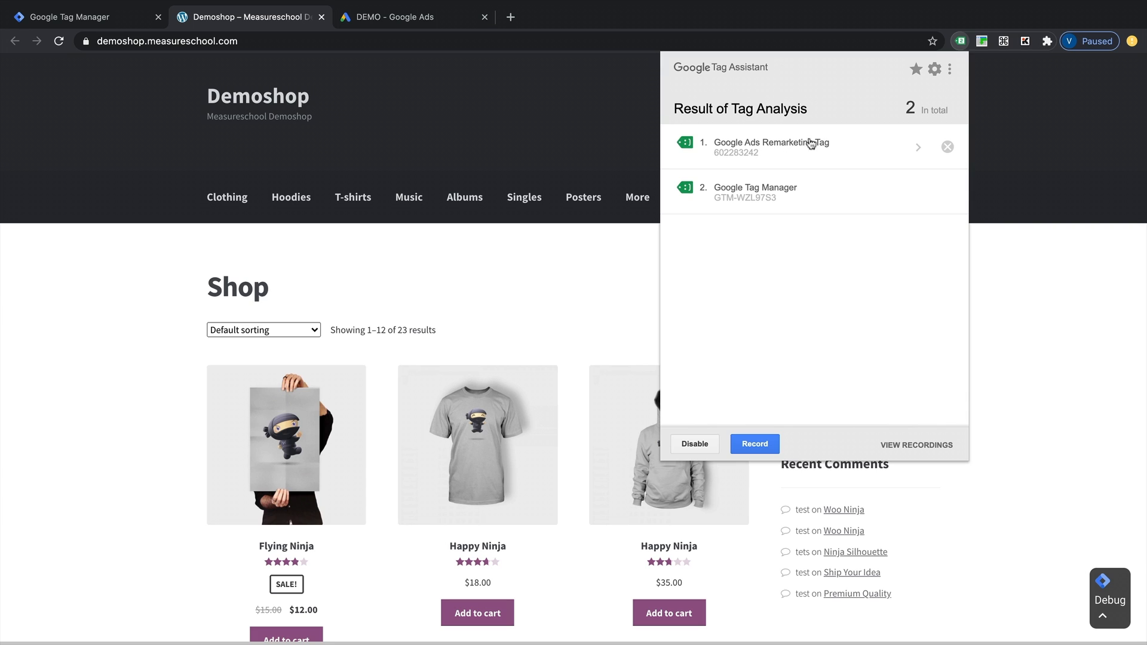
mouse_move(813, 155)
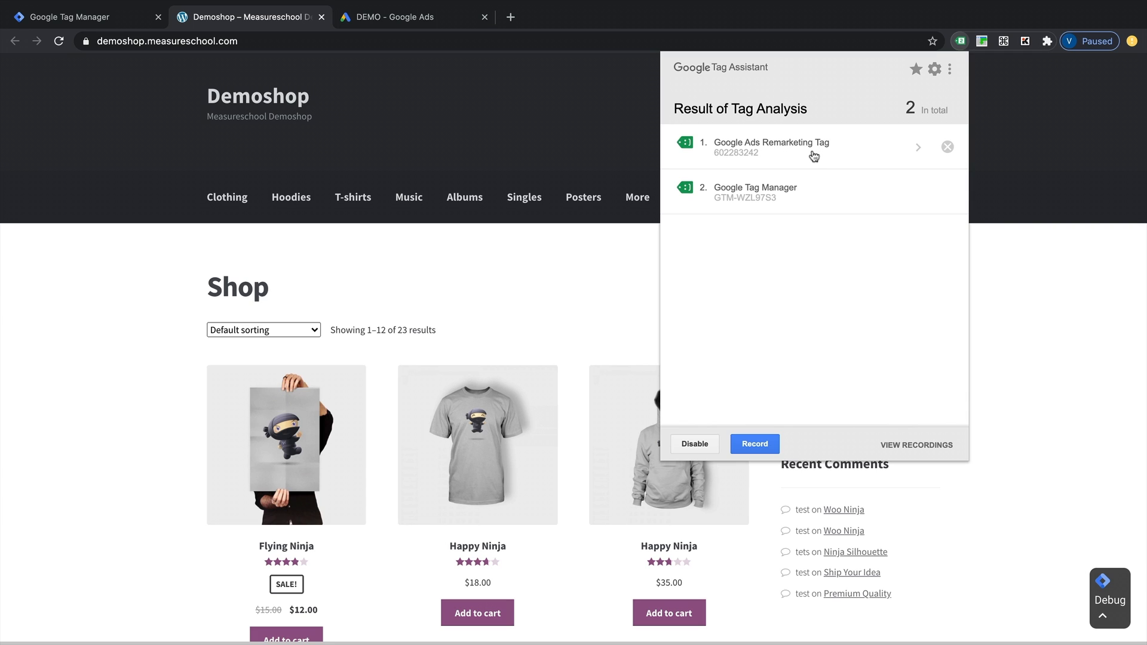
mouse_move(753, 160)
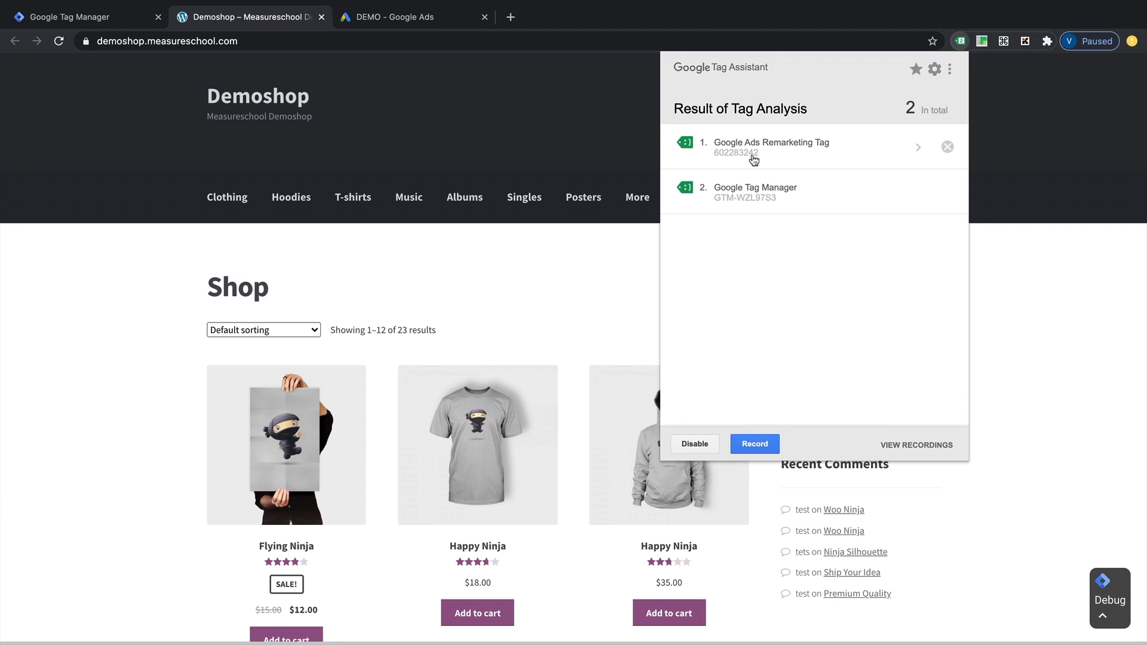
mouse_move(724, 160)
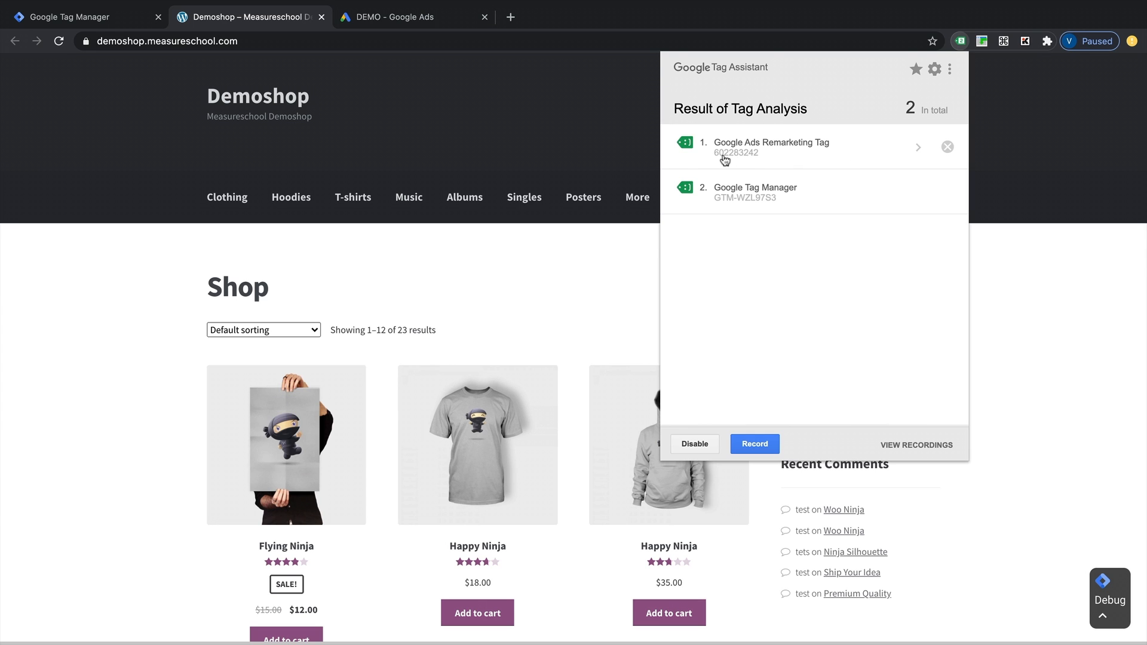
Continue past the Google Ads tag setup and view the Audience lists.
left_click(413, 16)
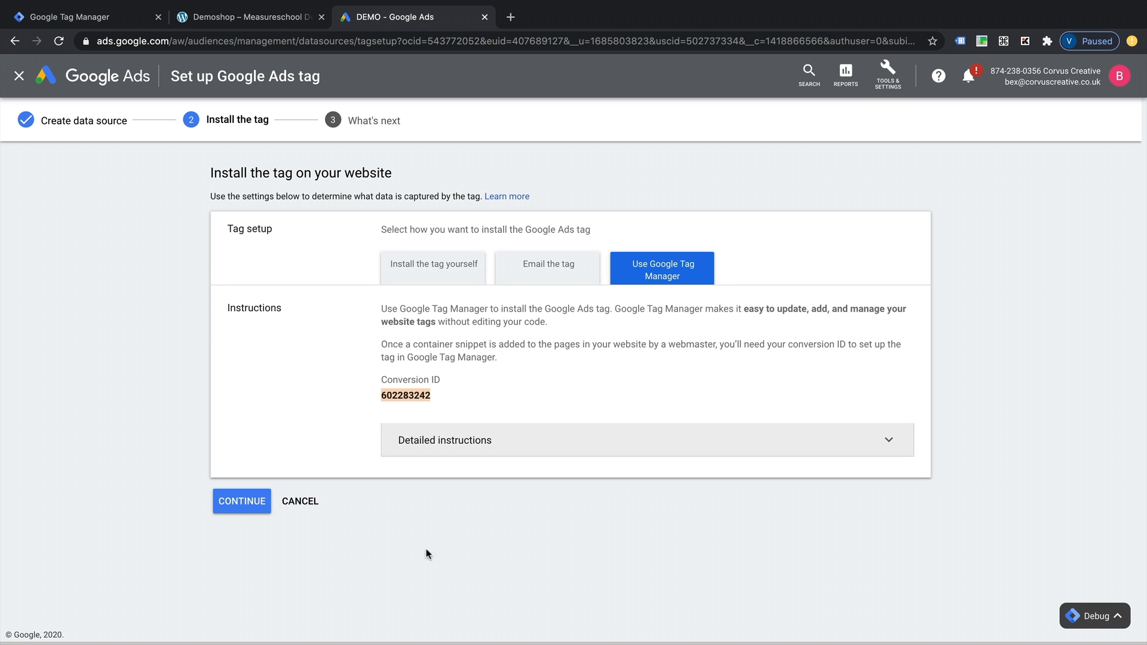
left_click(242, 501)
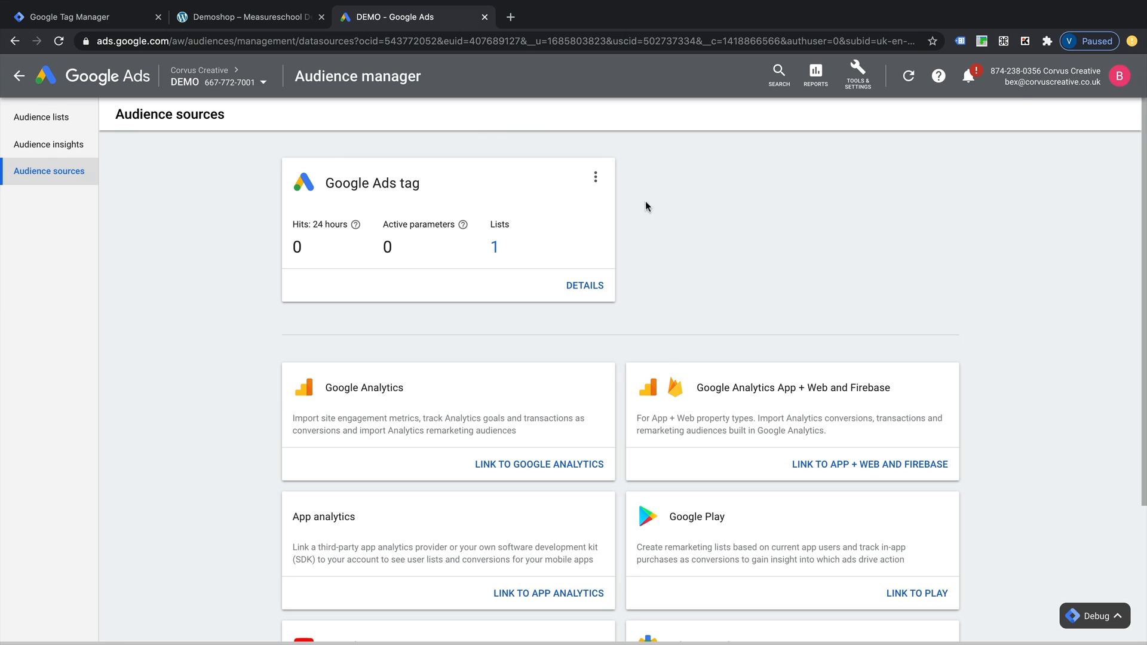
mouse_move(136, 107)
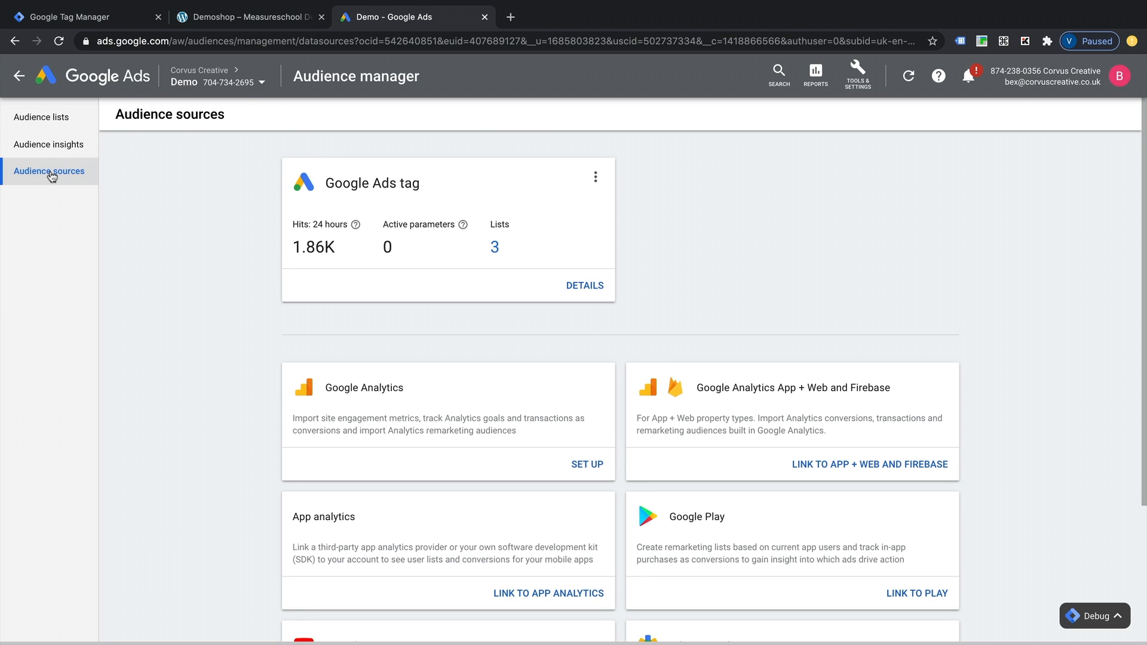
mouse_move(41, 117)
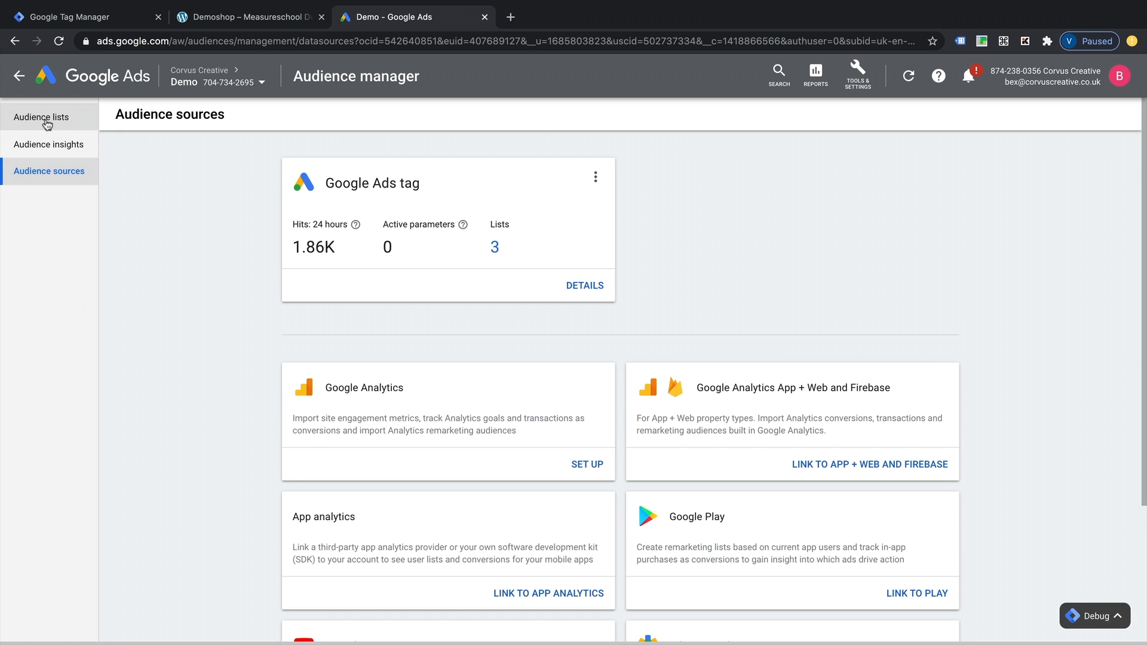
left_click(41, 117)
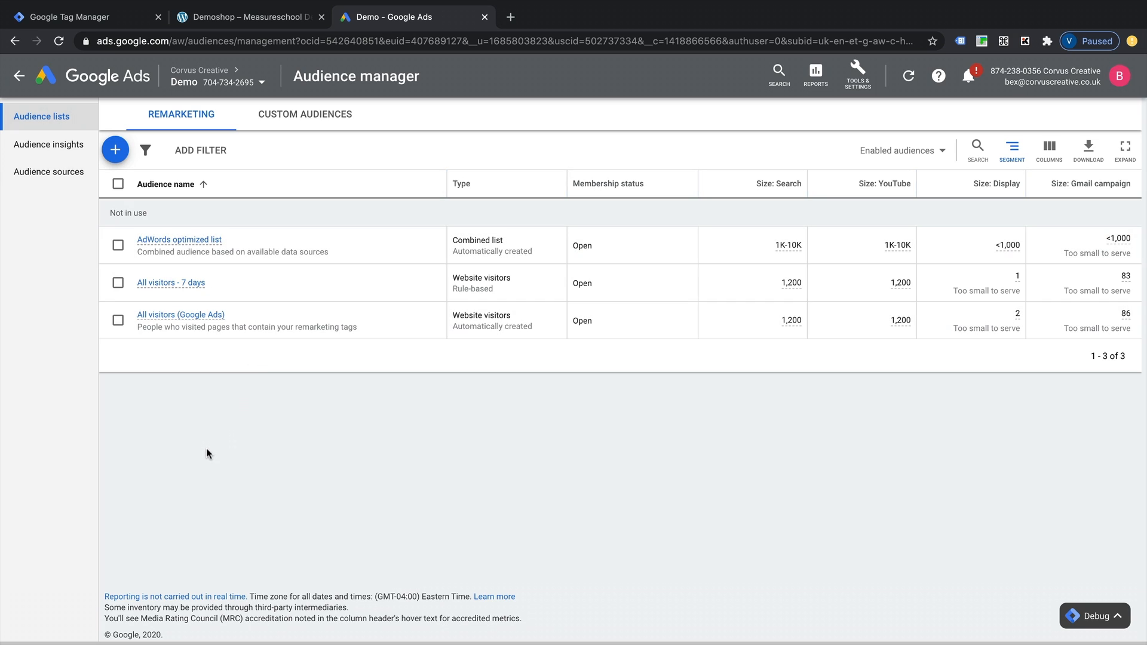
mouse_move(147, 398)
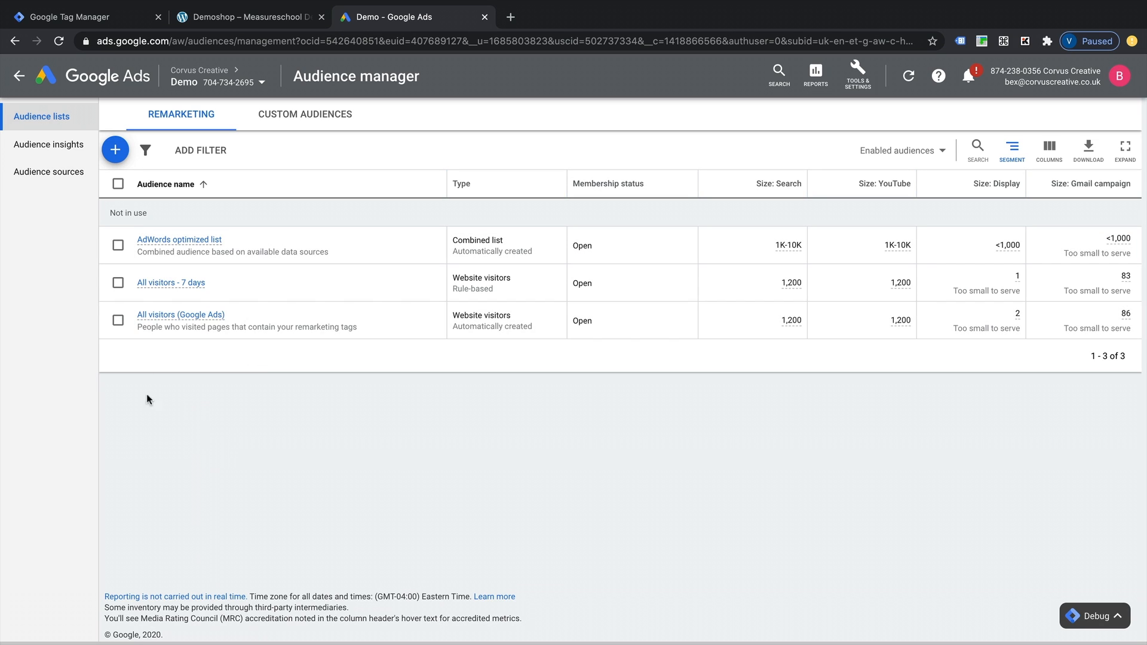
mouse_move(115, 150)
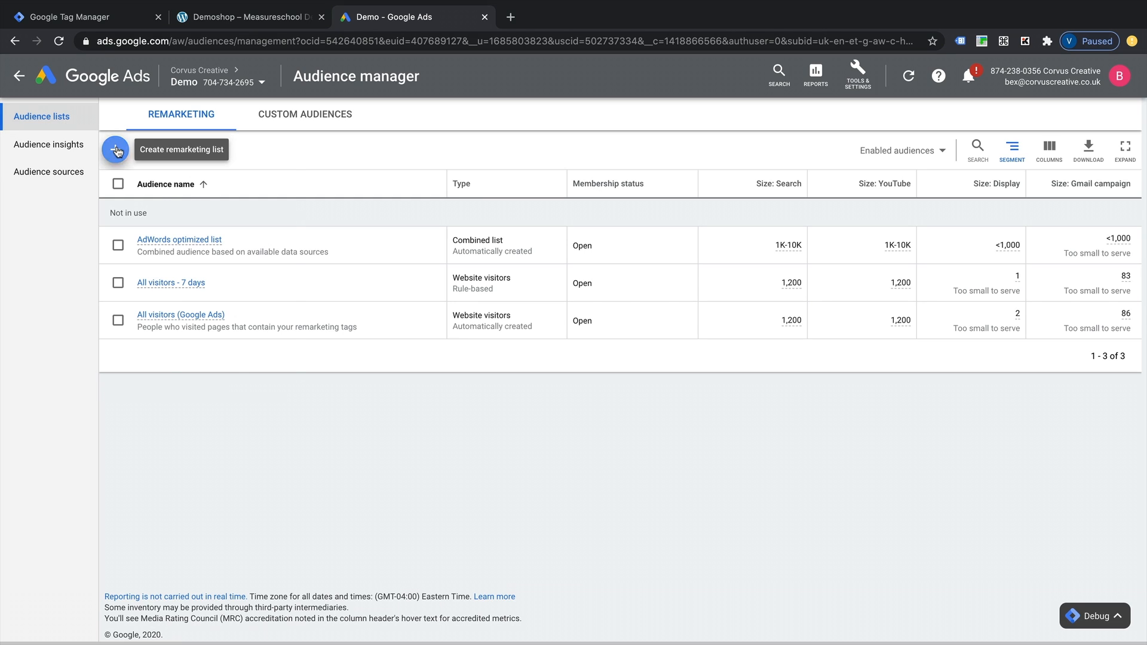
Start a new website-visitors remarketing audience named 'All Visitors'.
left_click(115, 149)
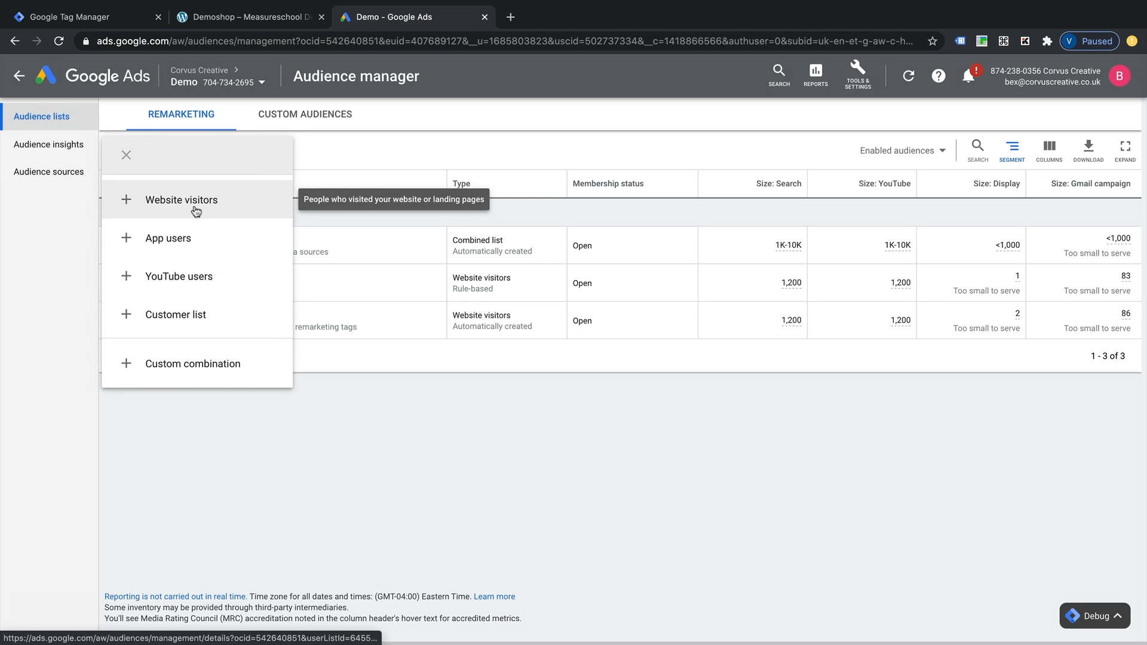
left_click(180, 199)
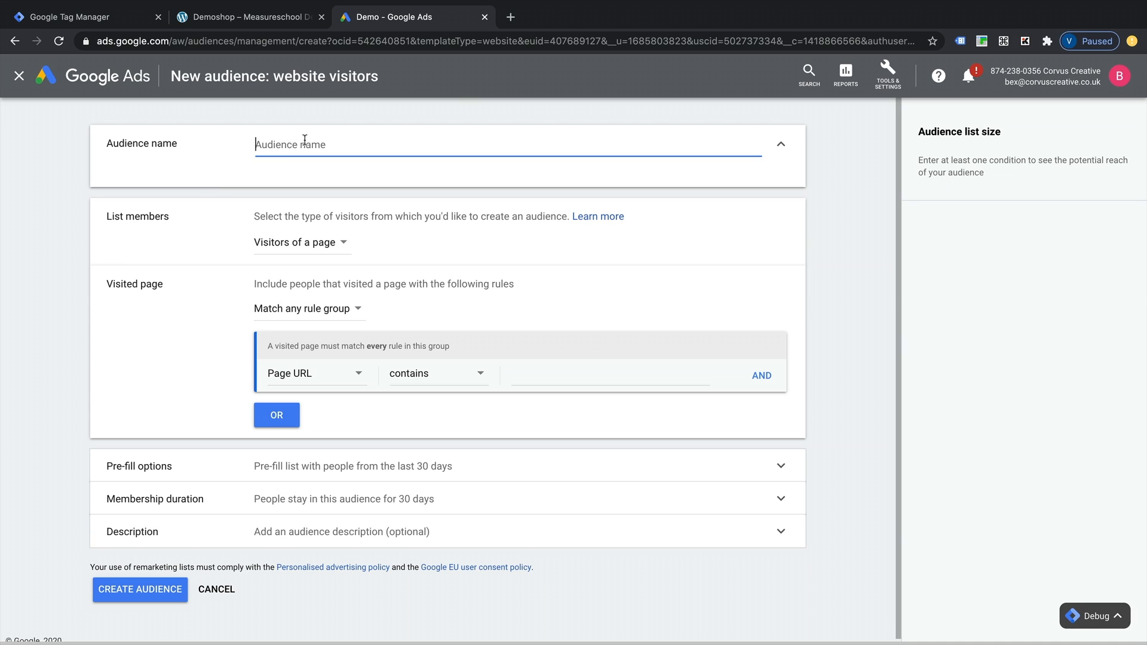
type("All Visitor")
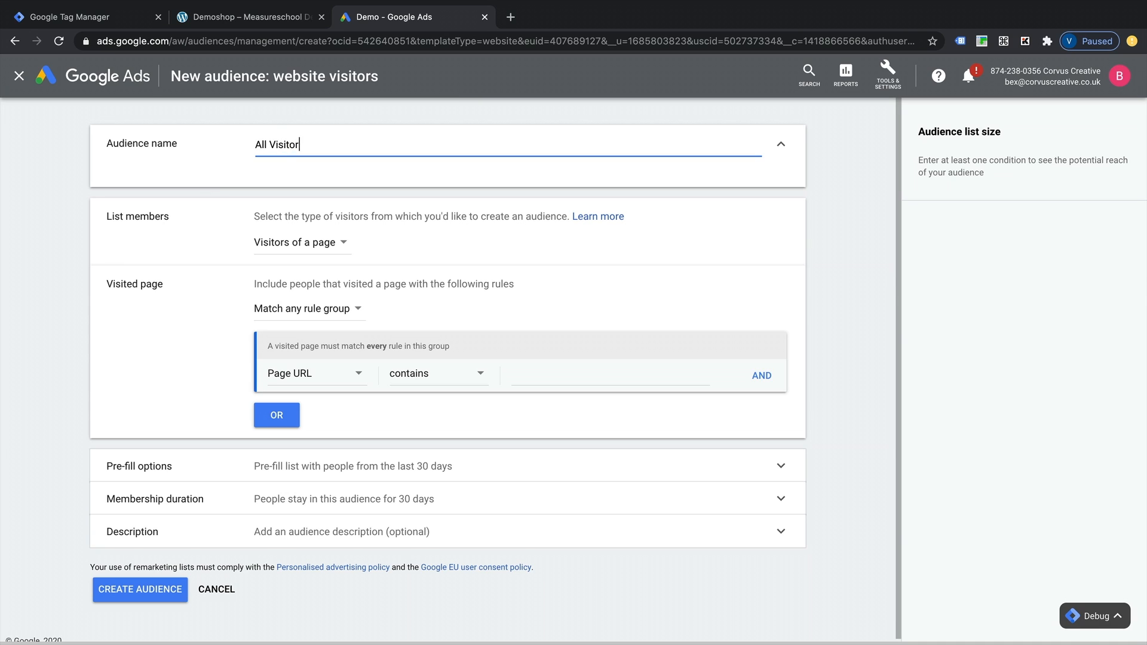
type("s")
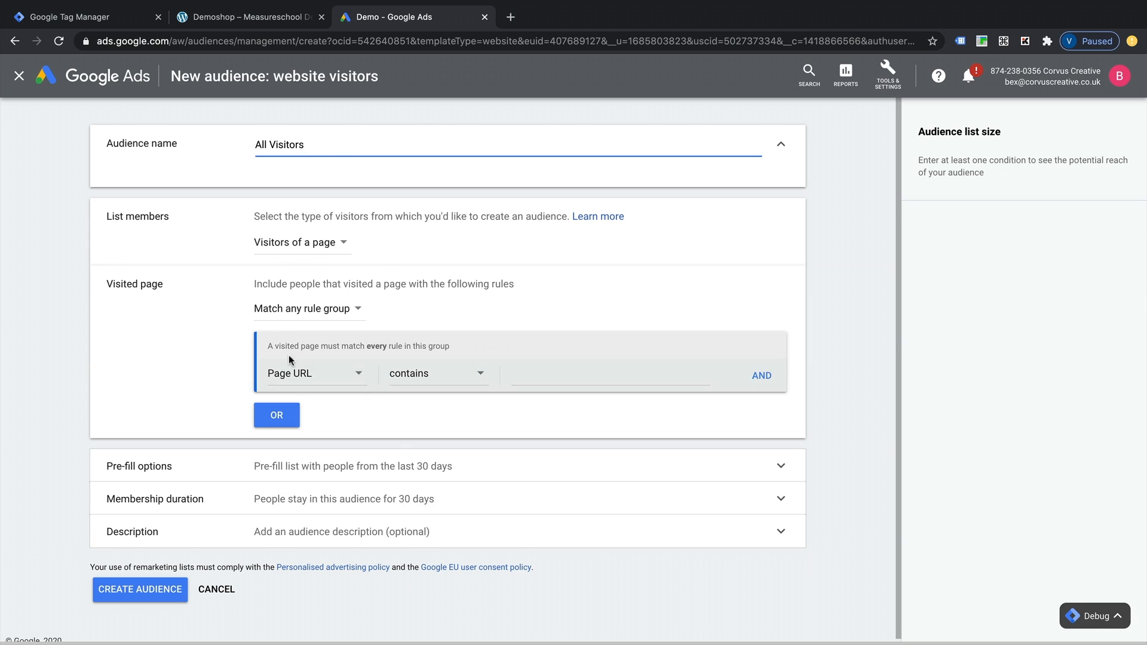
mouse_move(358, 372)
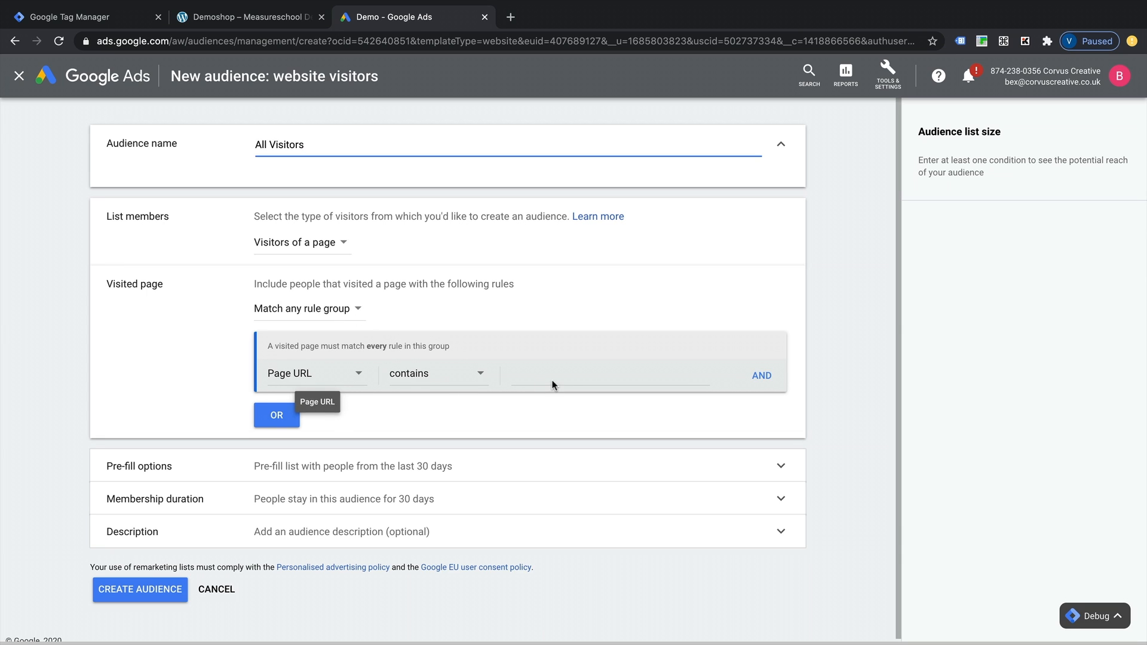
Add the rule Page URL contains demoshop.measureschool.com.
left_click(249, 17)
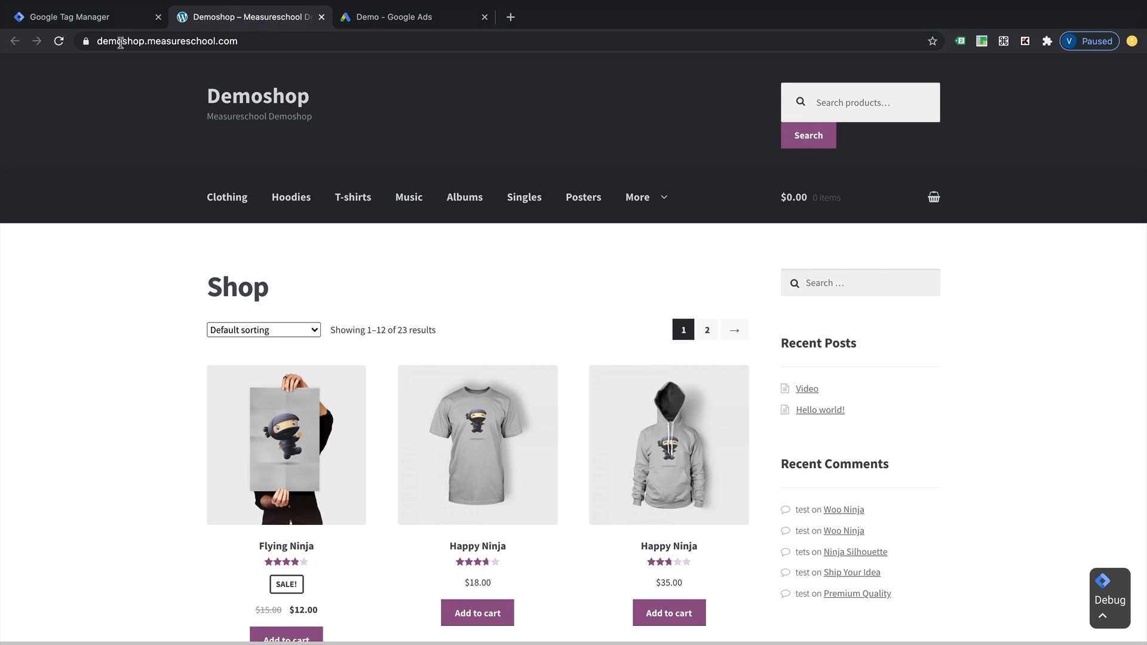
left_click(414, 16)
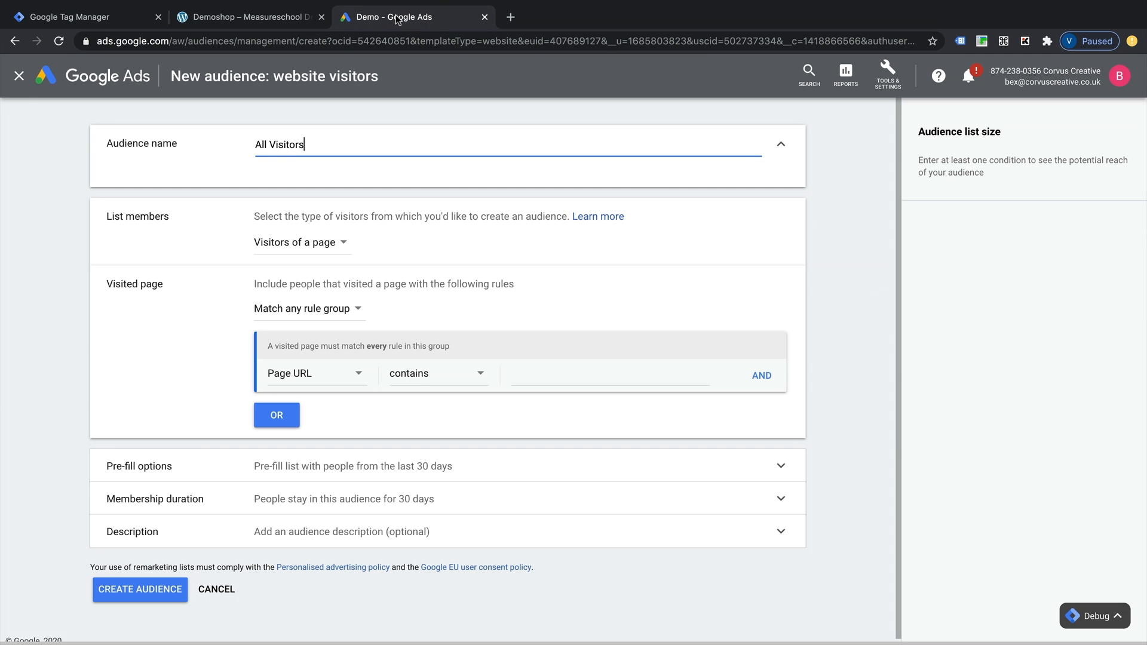
type("https://demoshop.measureschool.com/")
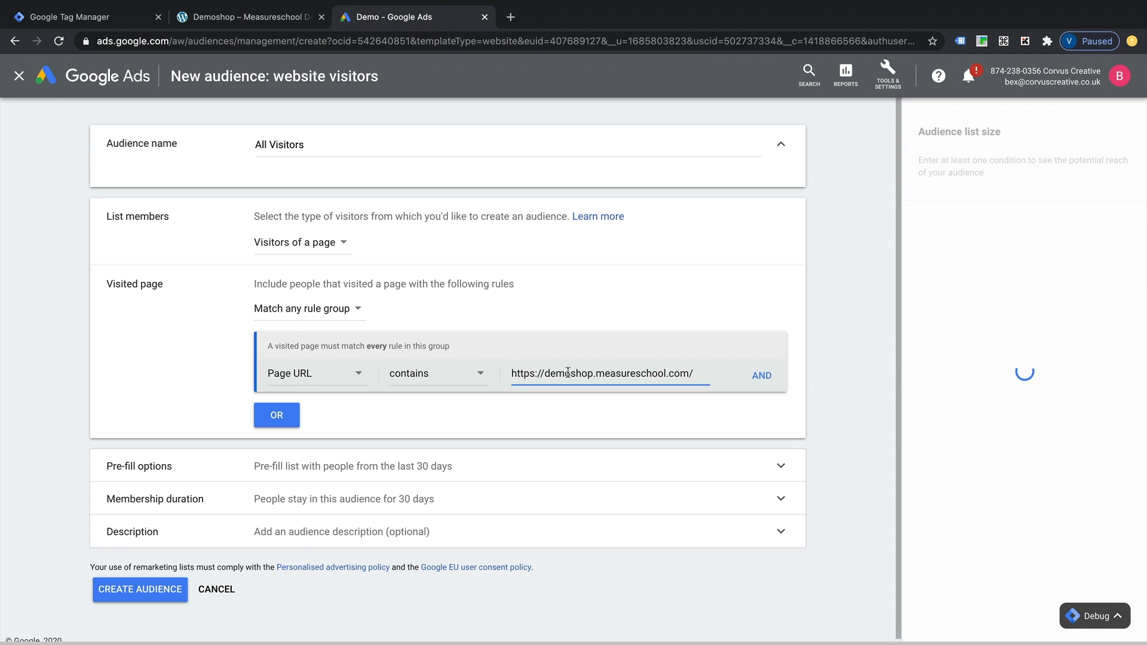
key("Backspace")
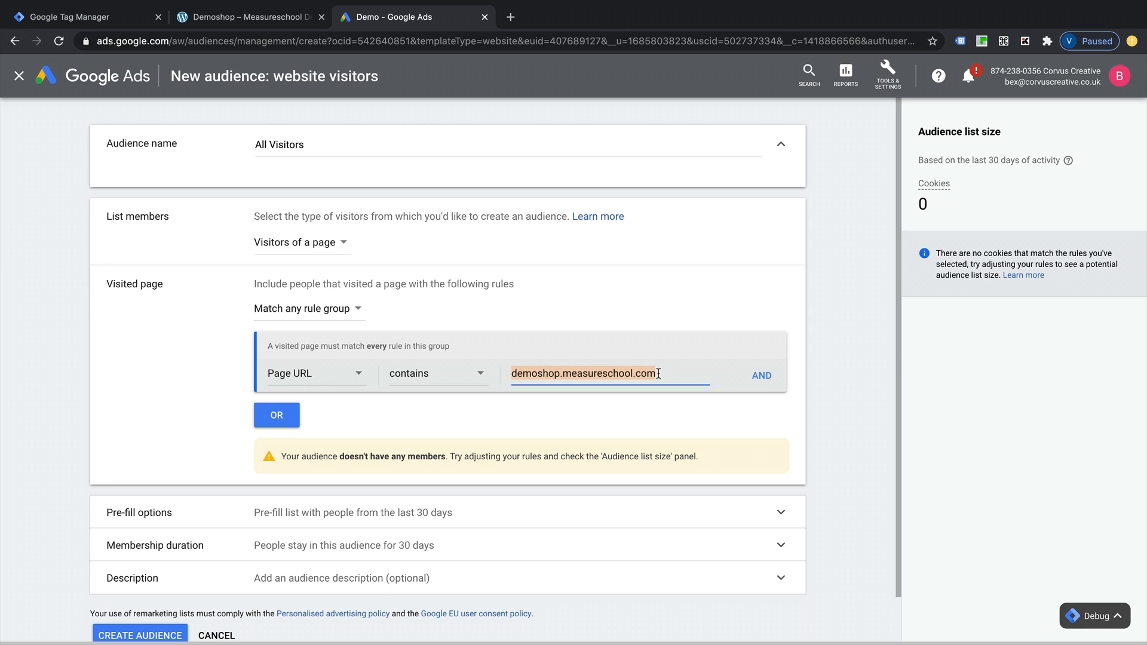
left_click(538, 423)
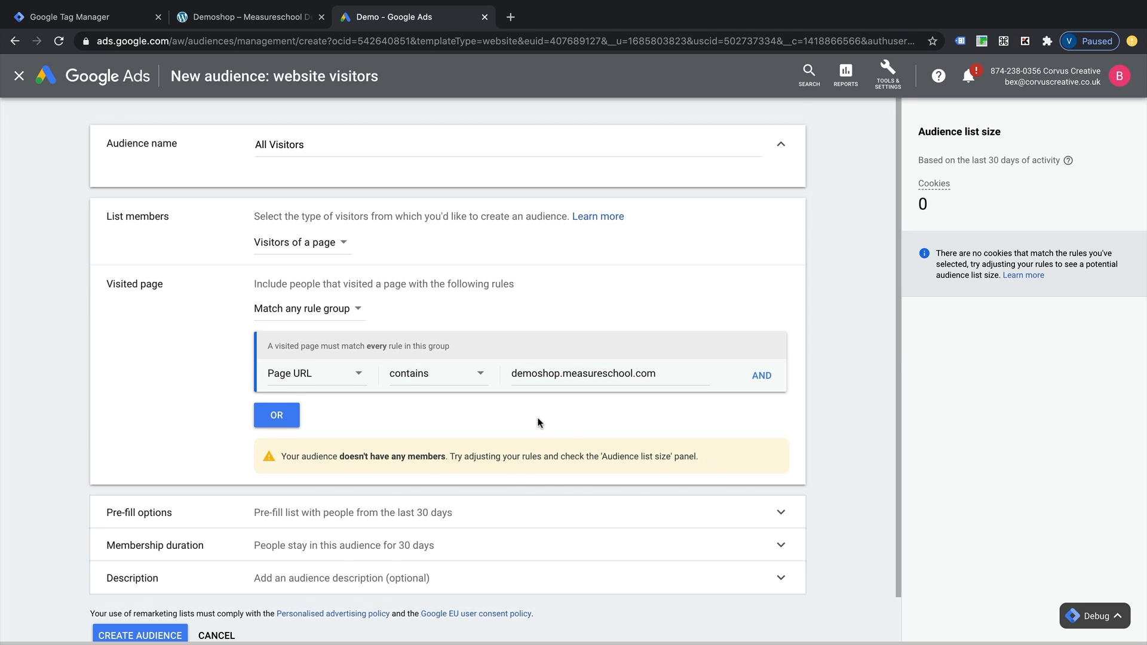
Set the audience membership duration to 90 days.
left_click(780, 512)
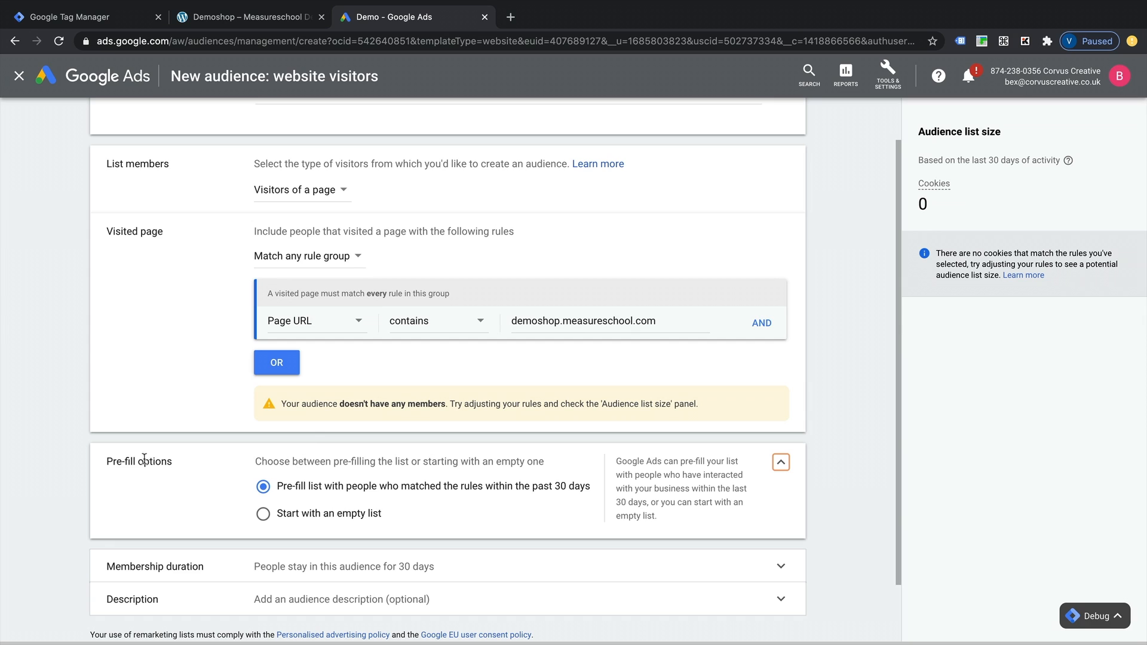
mouse_move(417, 485)
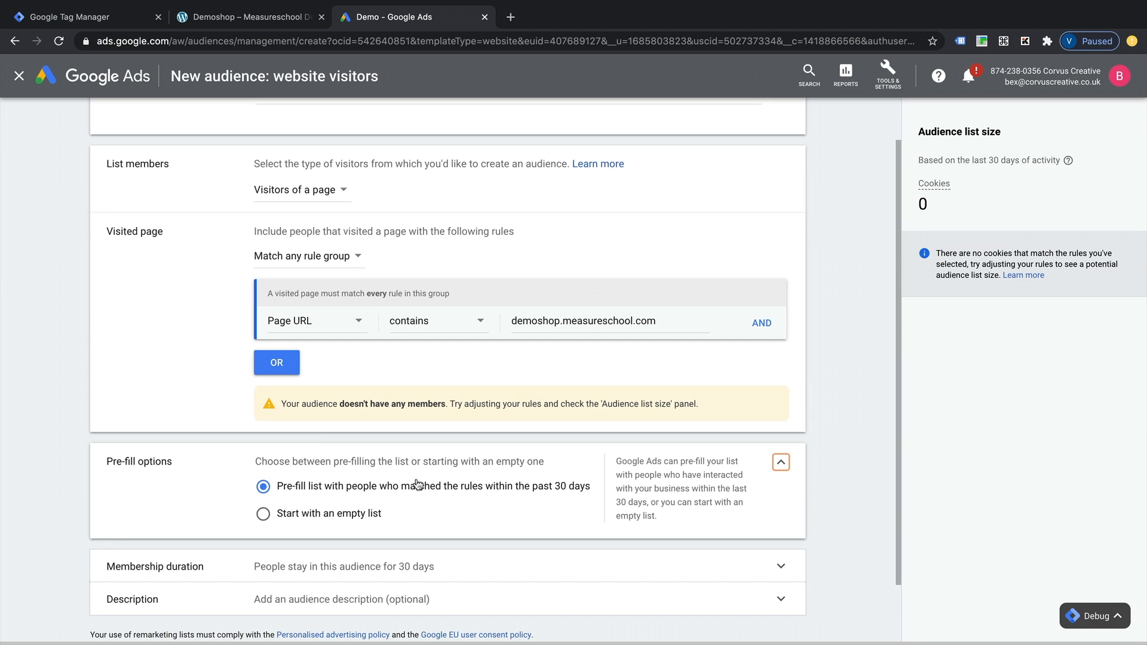
mouse_move(356, 527)
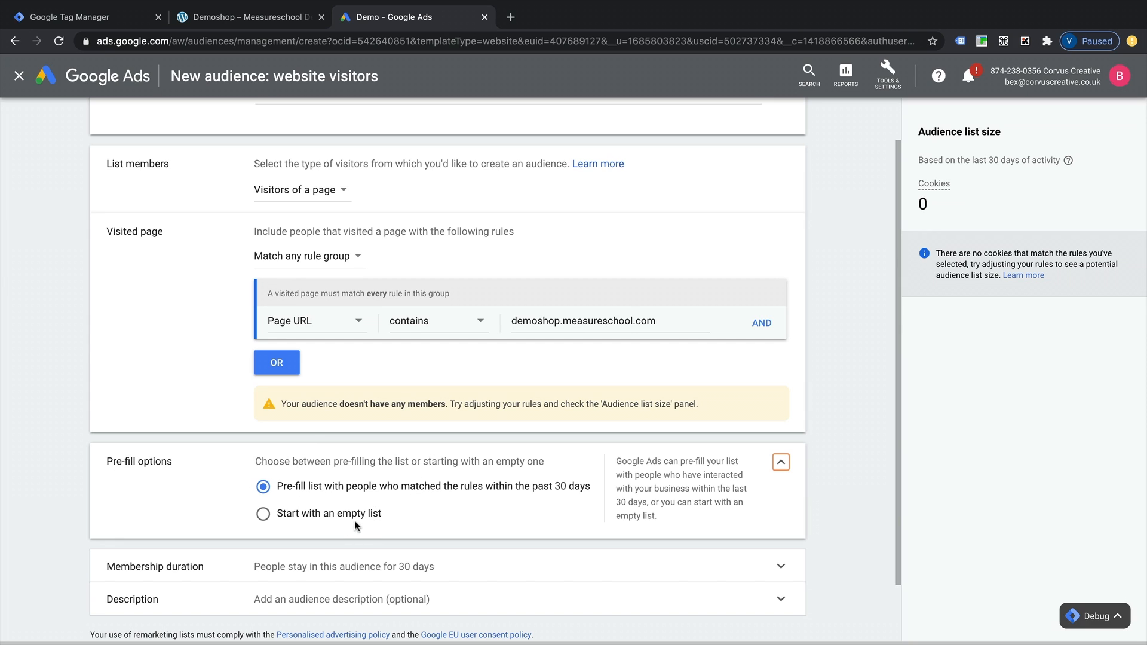
mouse_move(476, 485)
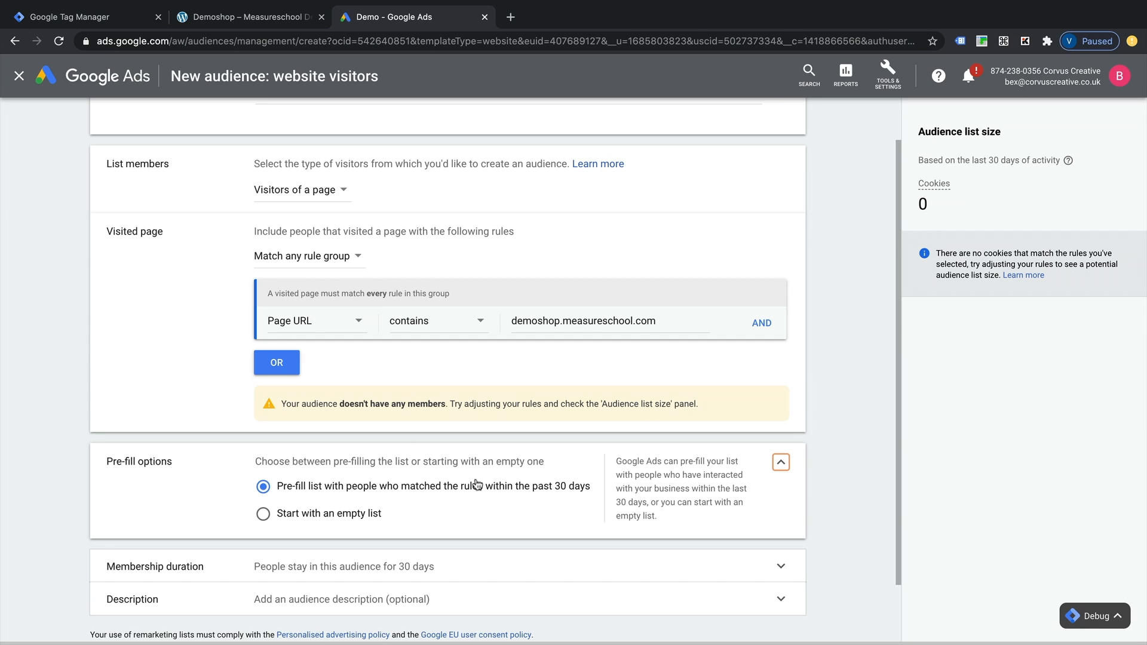
mouse_move(447, 486)
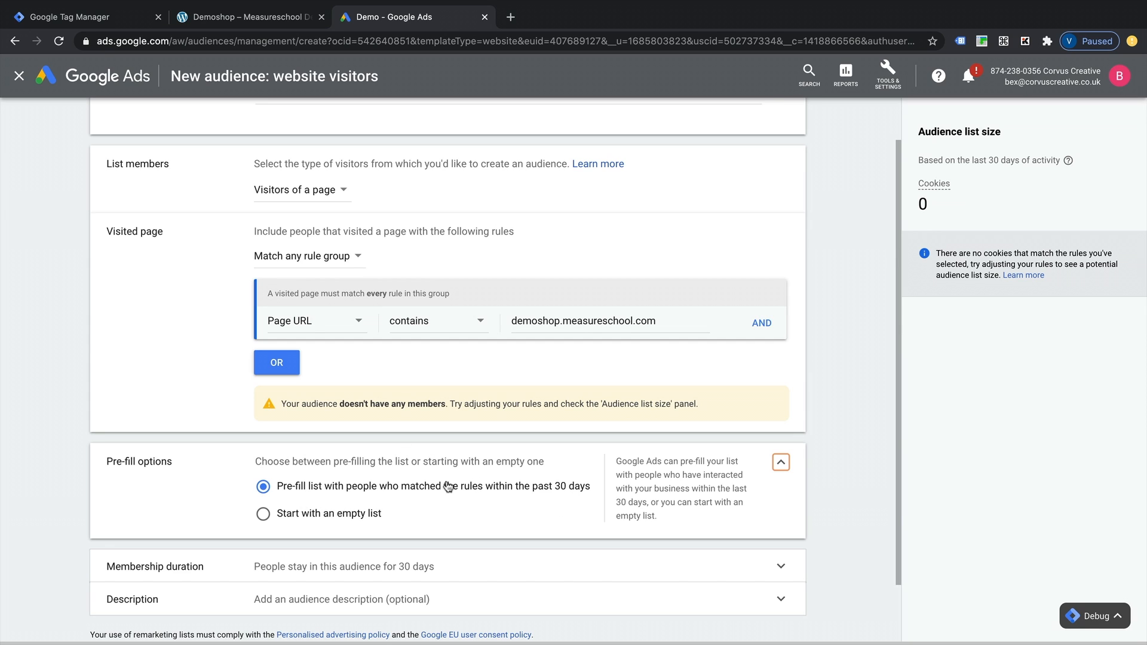
scroll("down", 3)
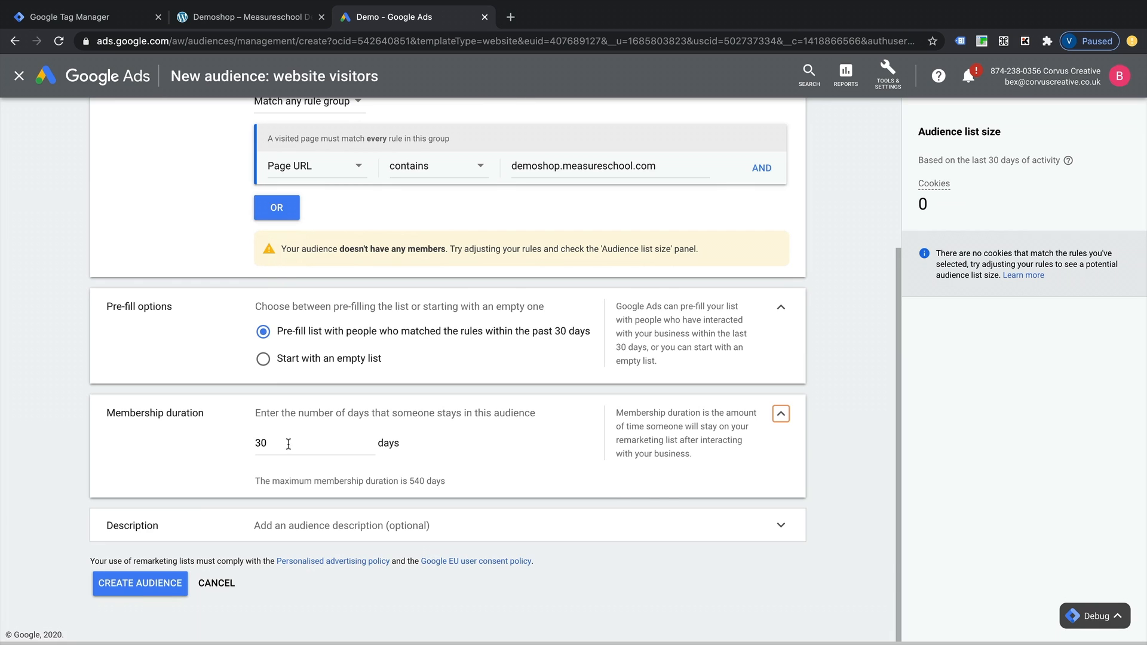
mouse_move(415, 484)
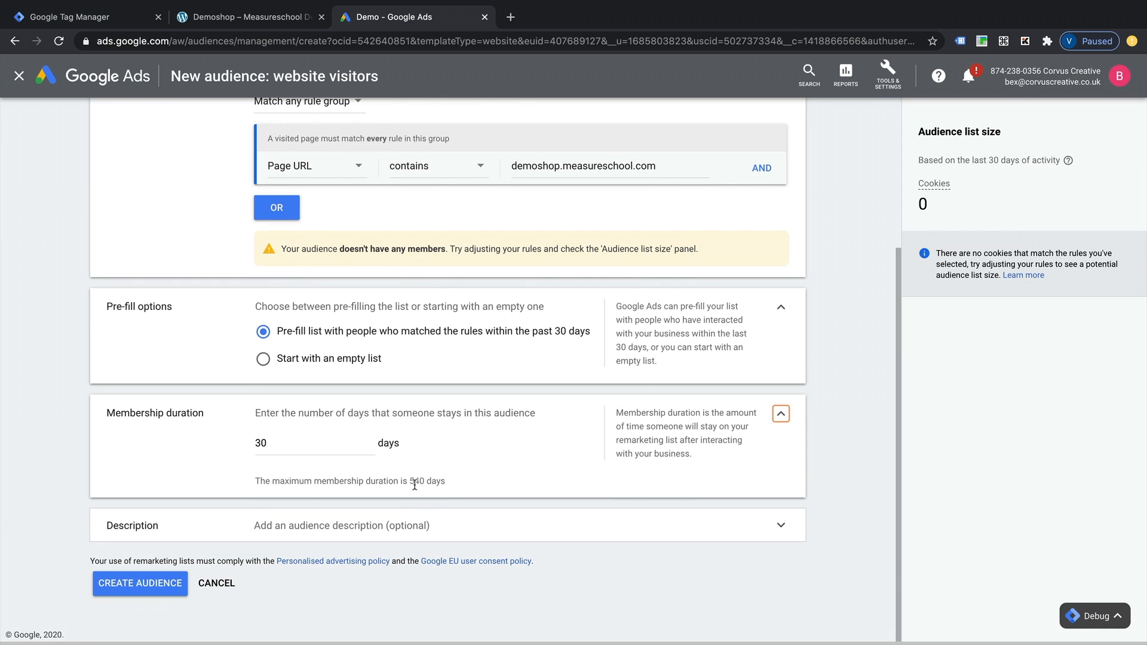
left_click(307, 442)
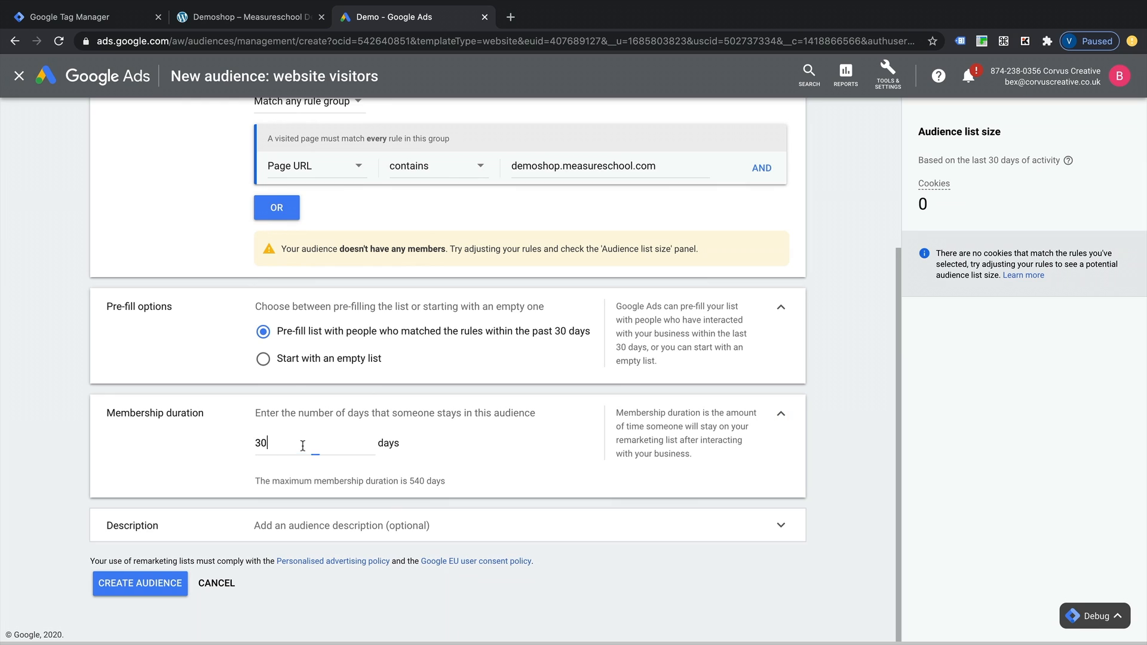
type("9")
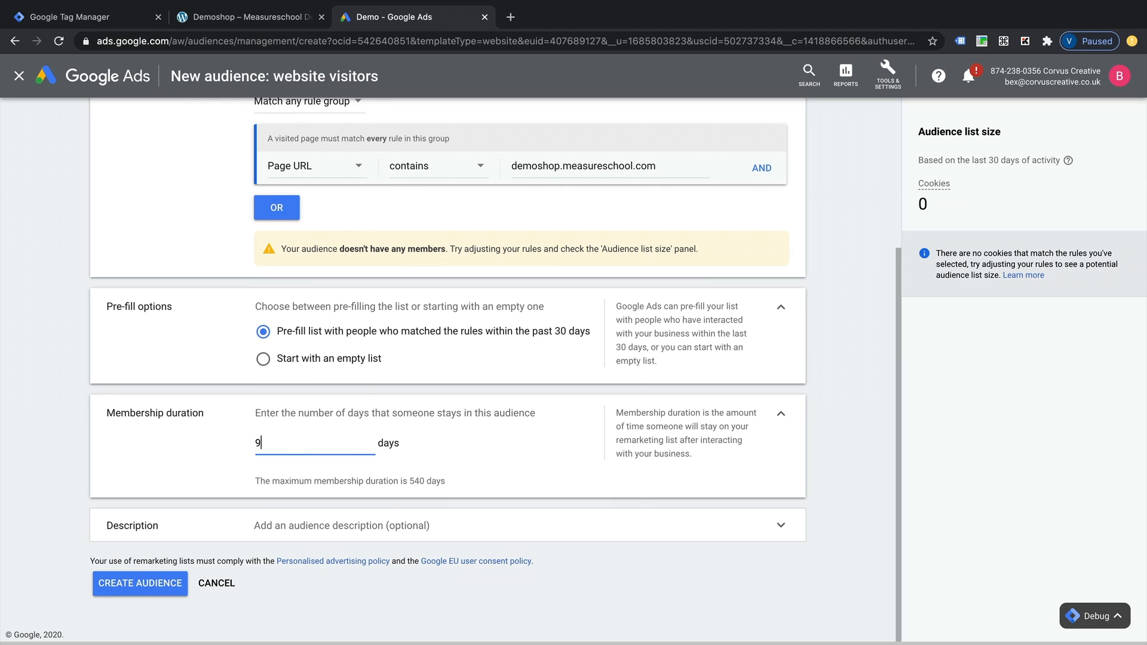
type("0")
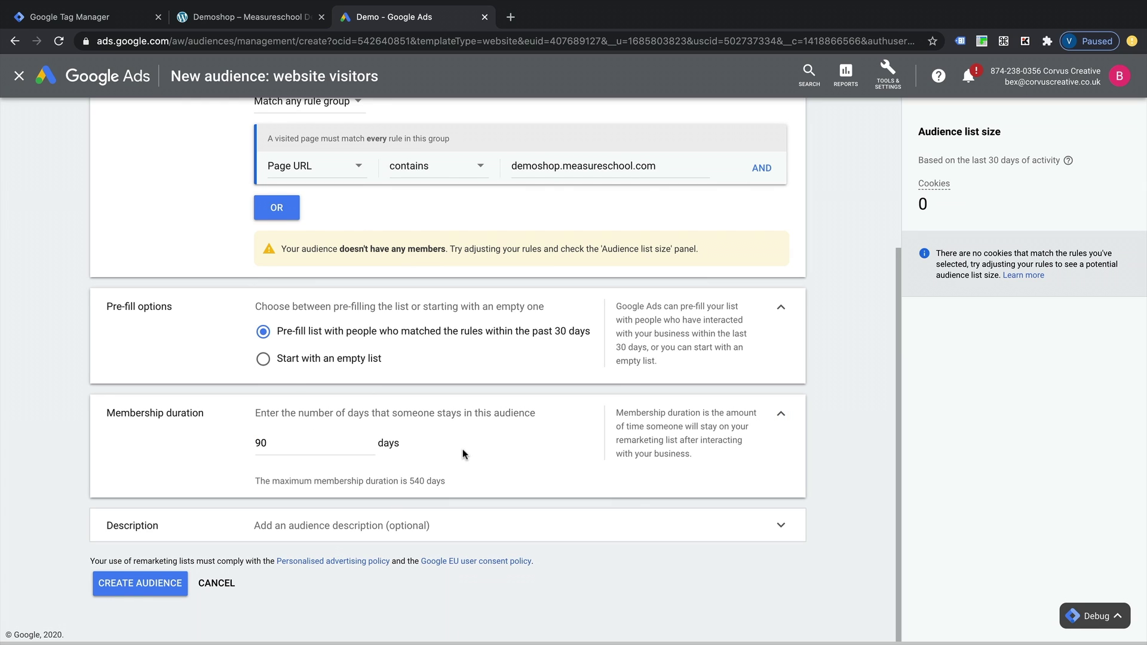
Rename the audience to 'All Visitors - 90 Days'.
scroll("up", 3)
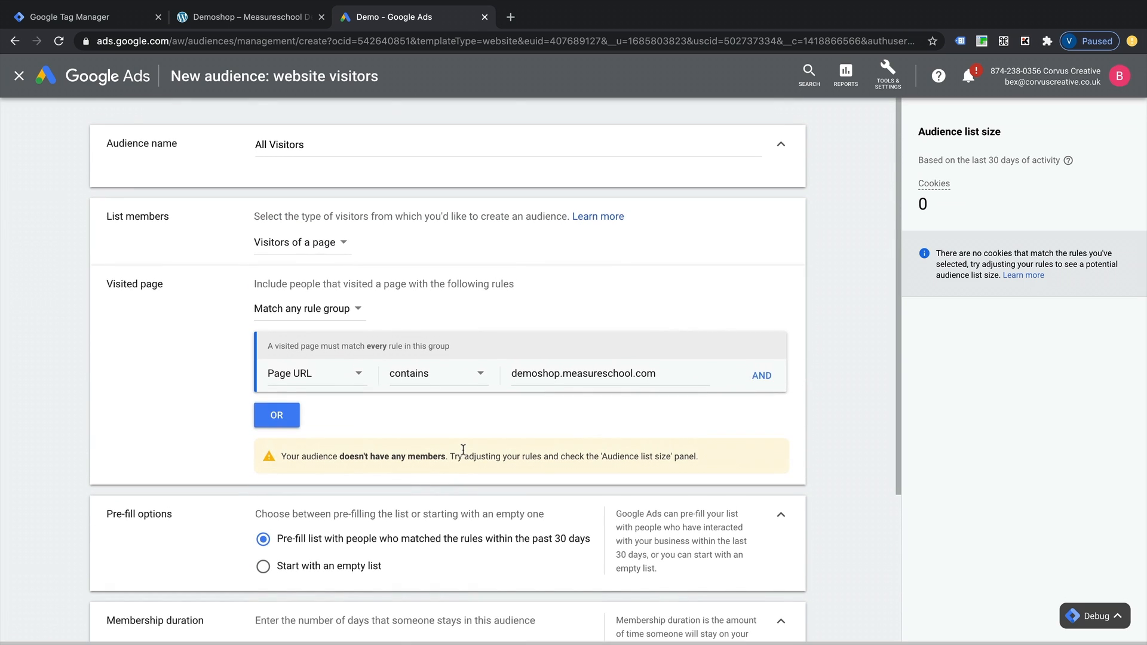
left_click(325, 144)
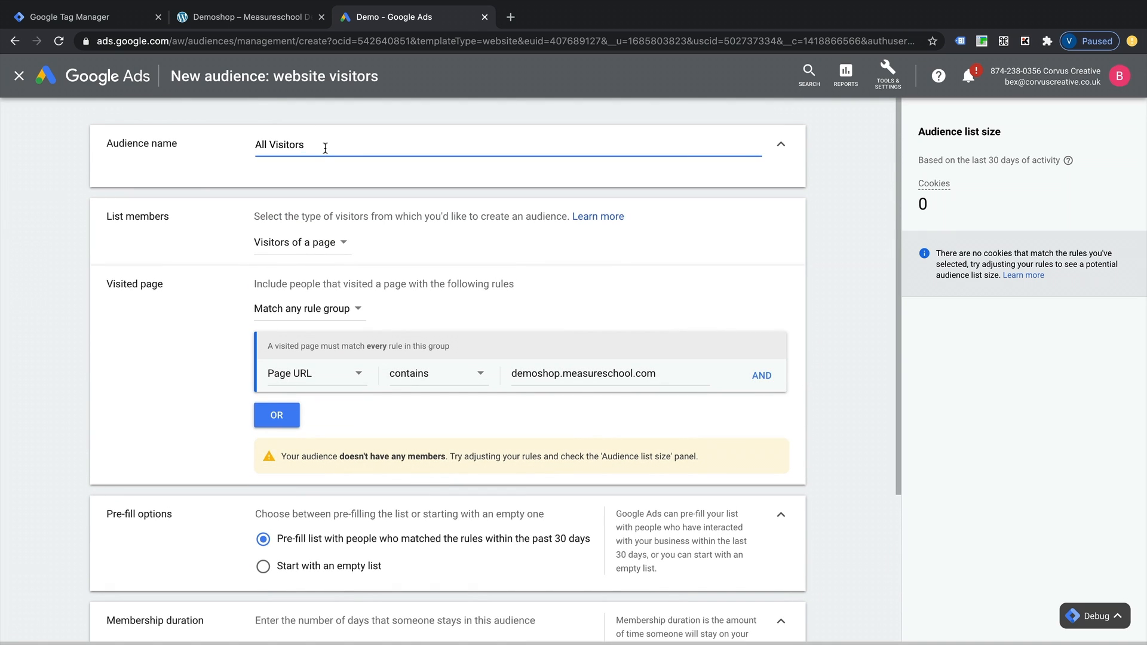
type("-")
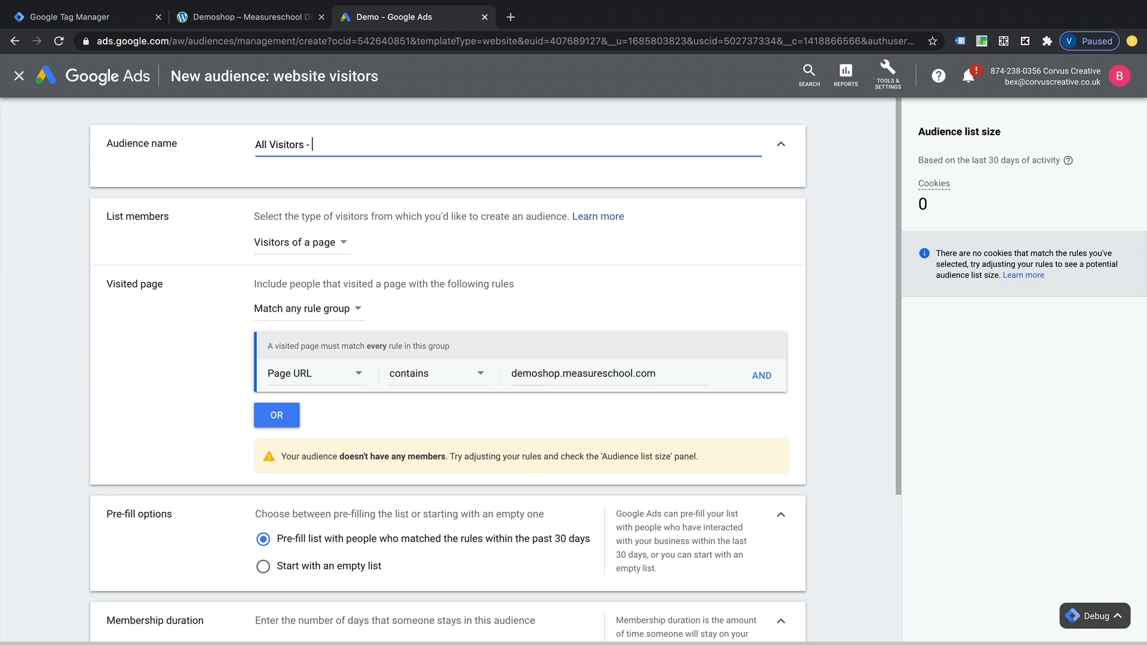
type("90 Days")
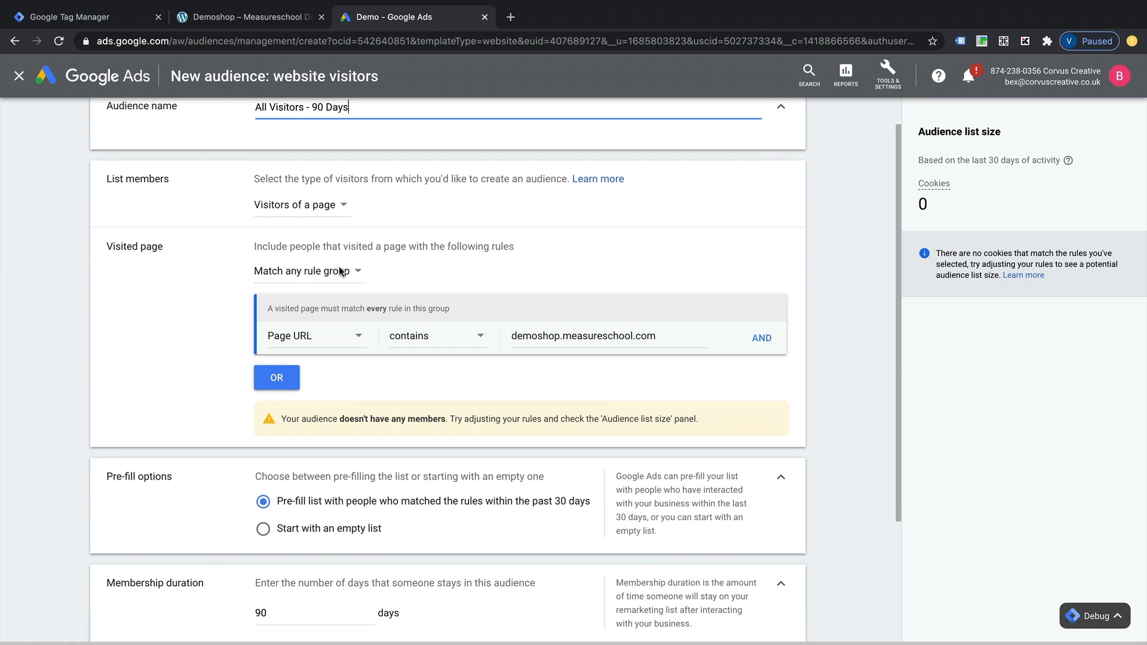
scroll("down", 3)
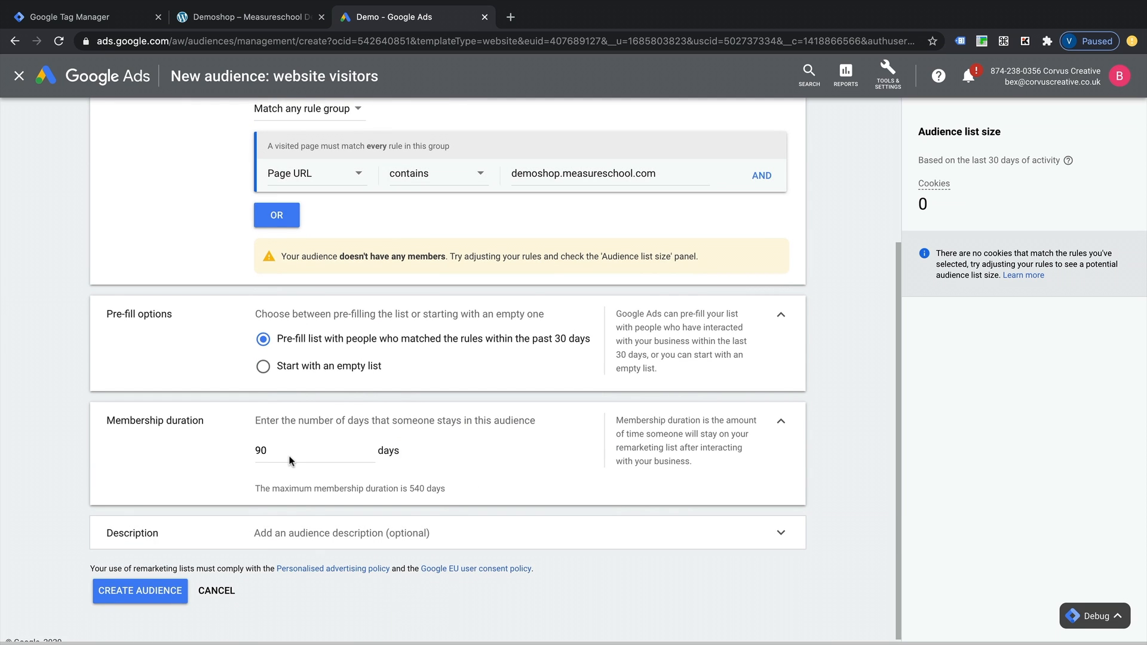
mouse_move(256, 482)
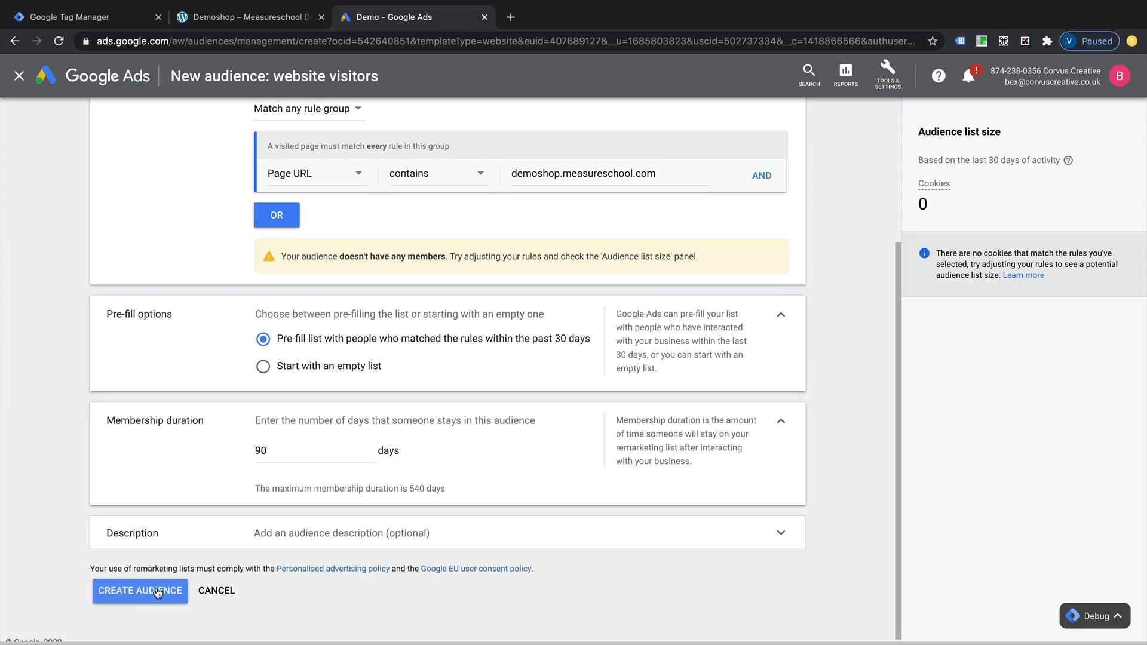
Create the All Visitors - 90 Days audience.
left_click(140, 590)
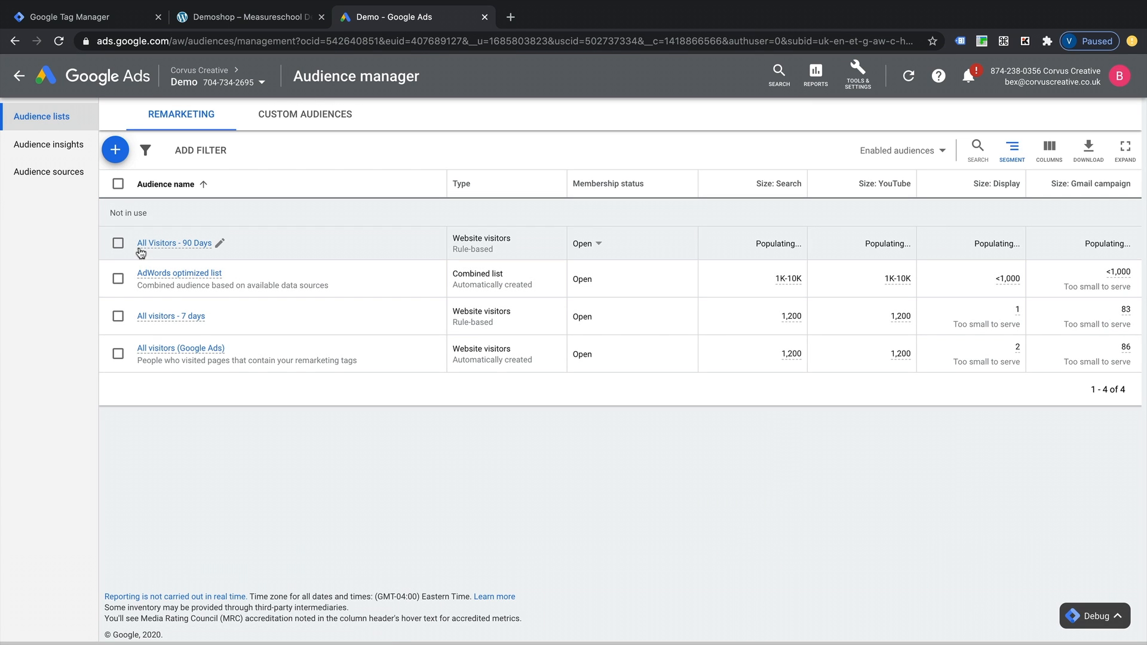
mouse_move(179, 257)
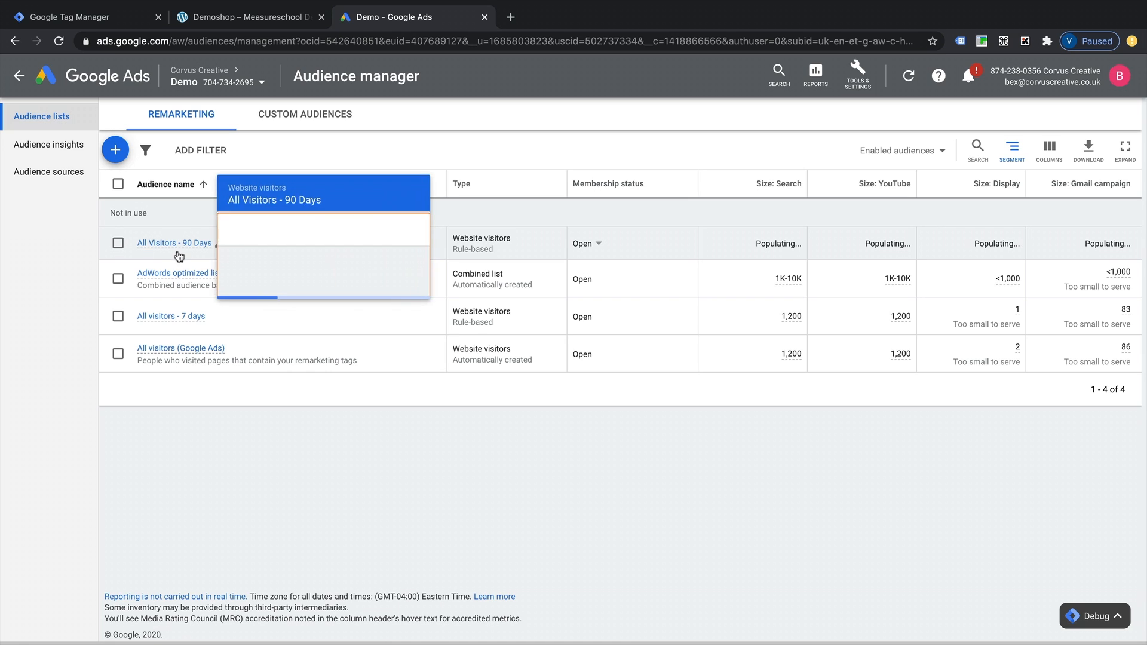
mouse_move(639, 264)
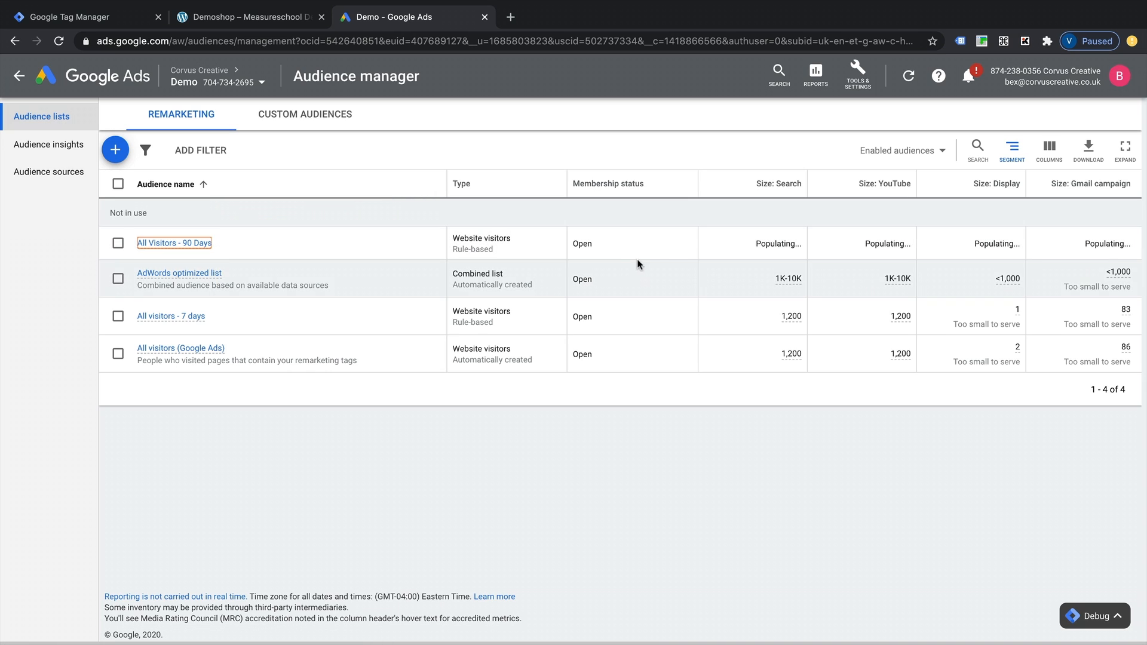
mouse_move(1058, 239)
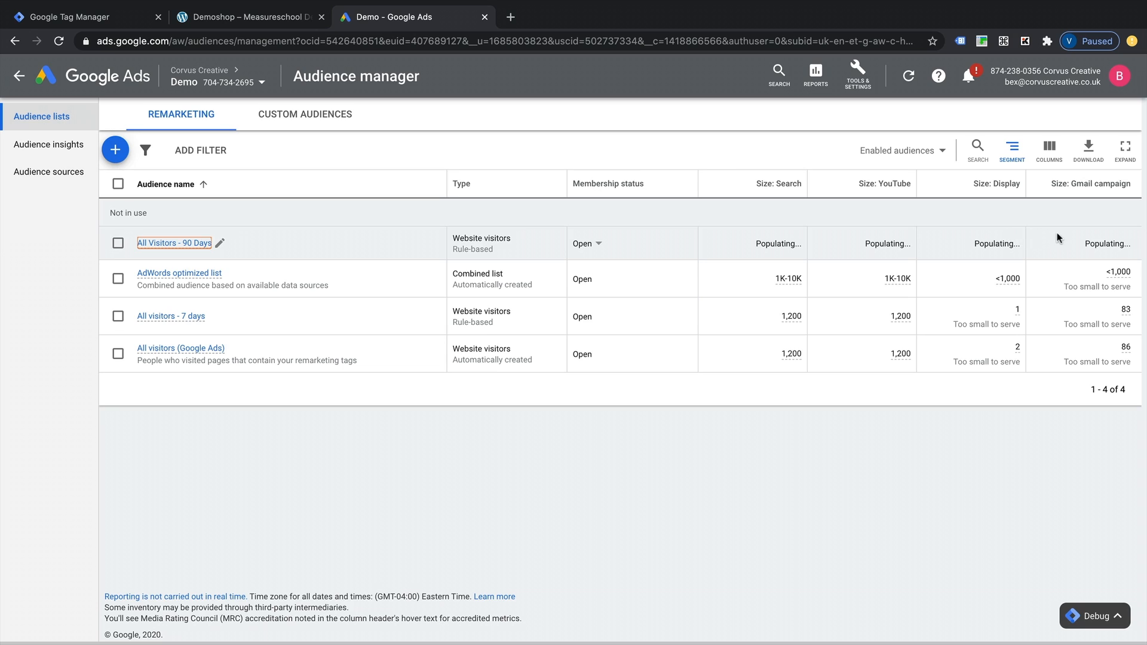
mouse_move(838, 242)
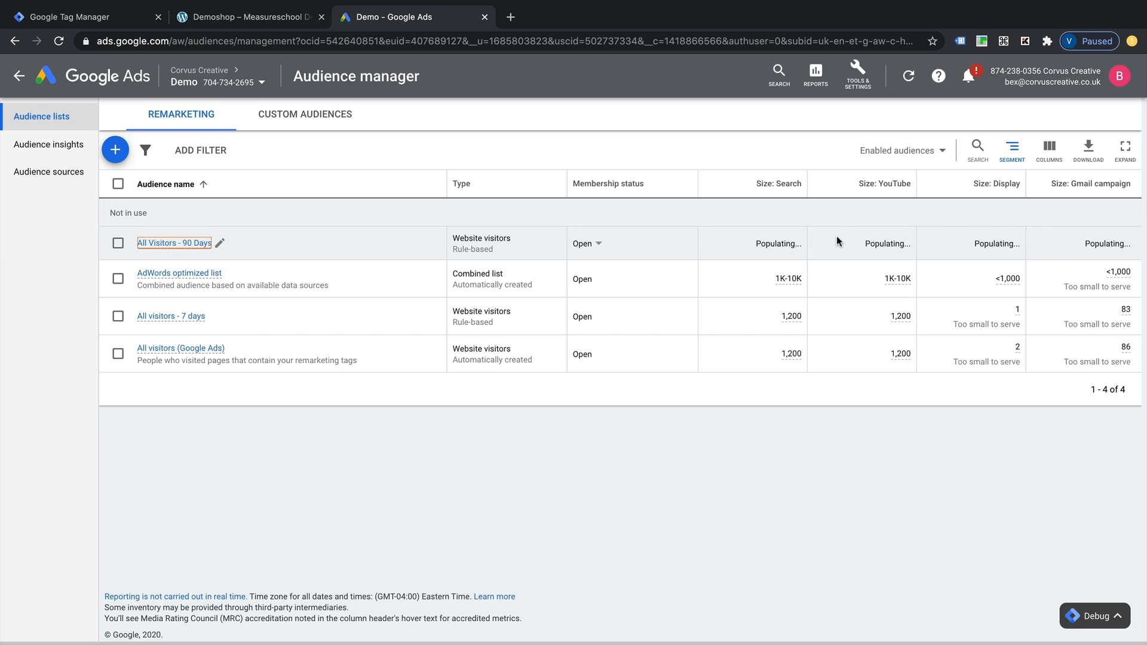
mouse_move(855, 248)
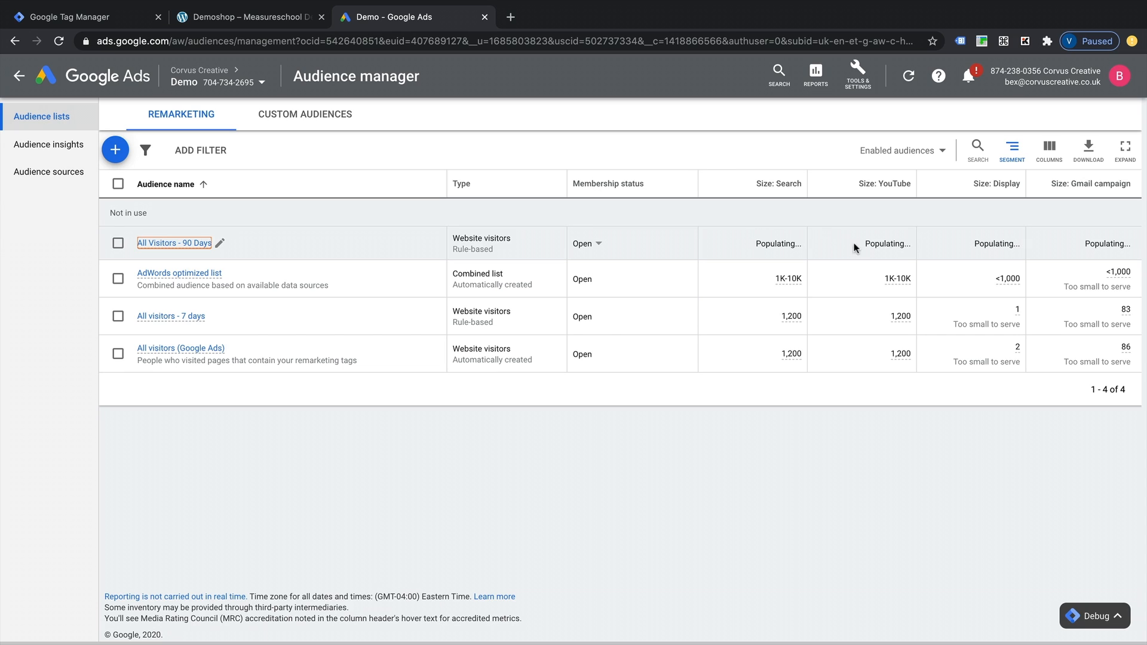
mouse_move(329, 53)
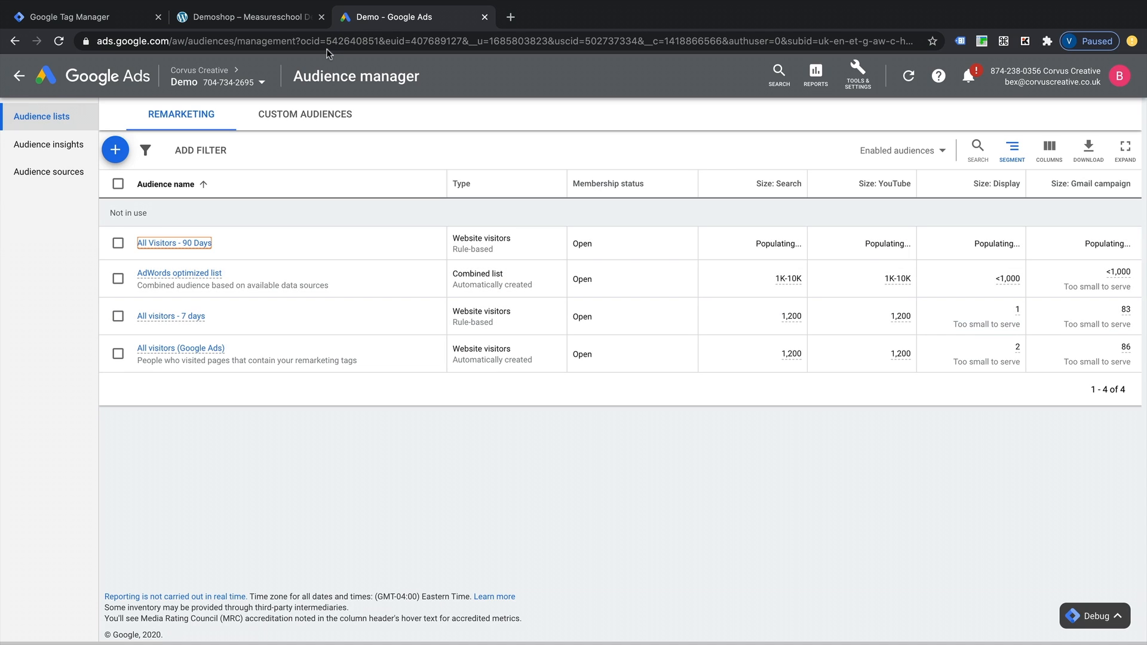